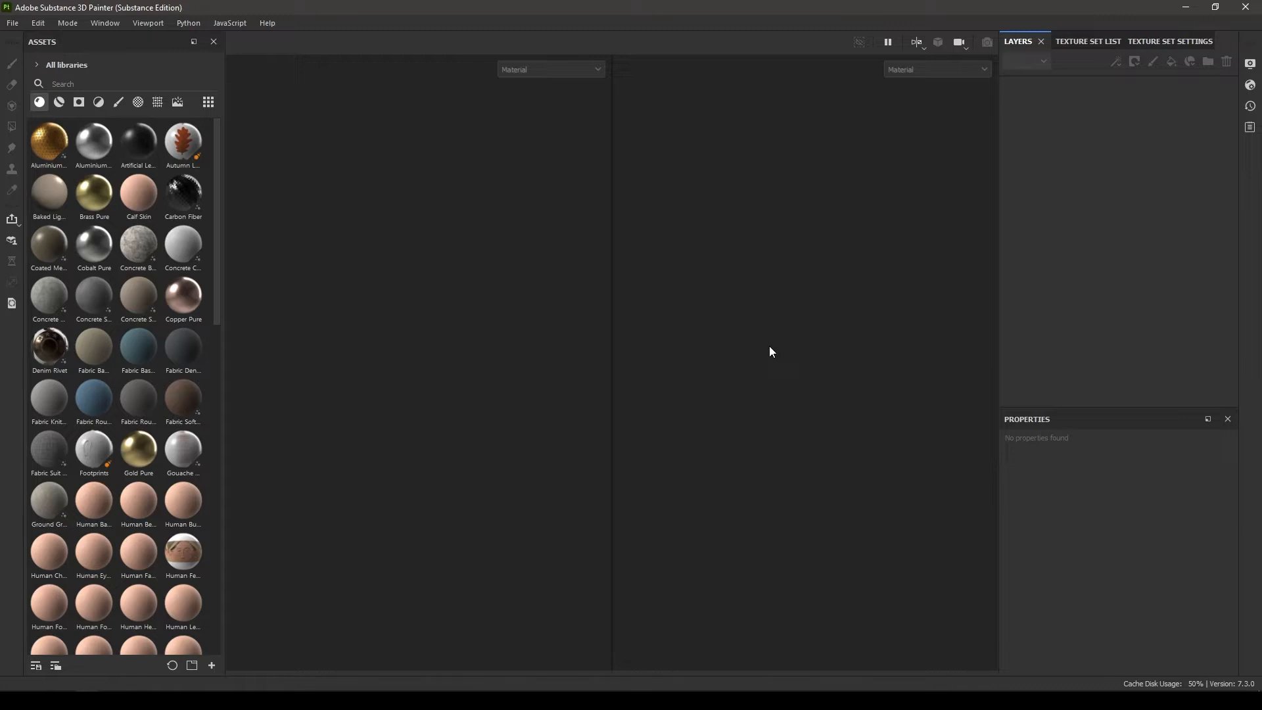
Step: Create a new project from GlobeOBJ.obj at 2048 resolution with OpenGL normal maps
{"action": "left_click", "coordinate": [12, 22]}
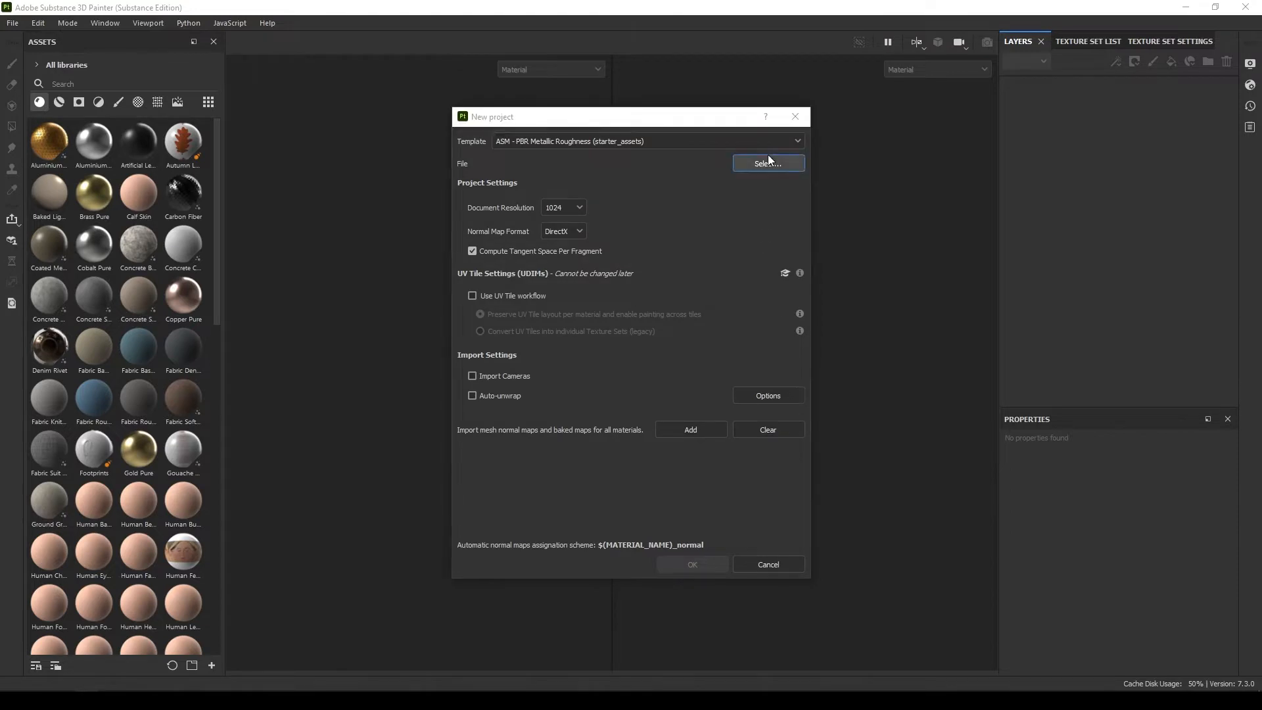
{"action": "left_click", "coordinate": [767, 163]}
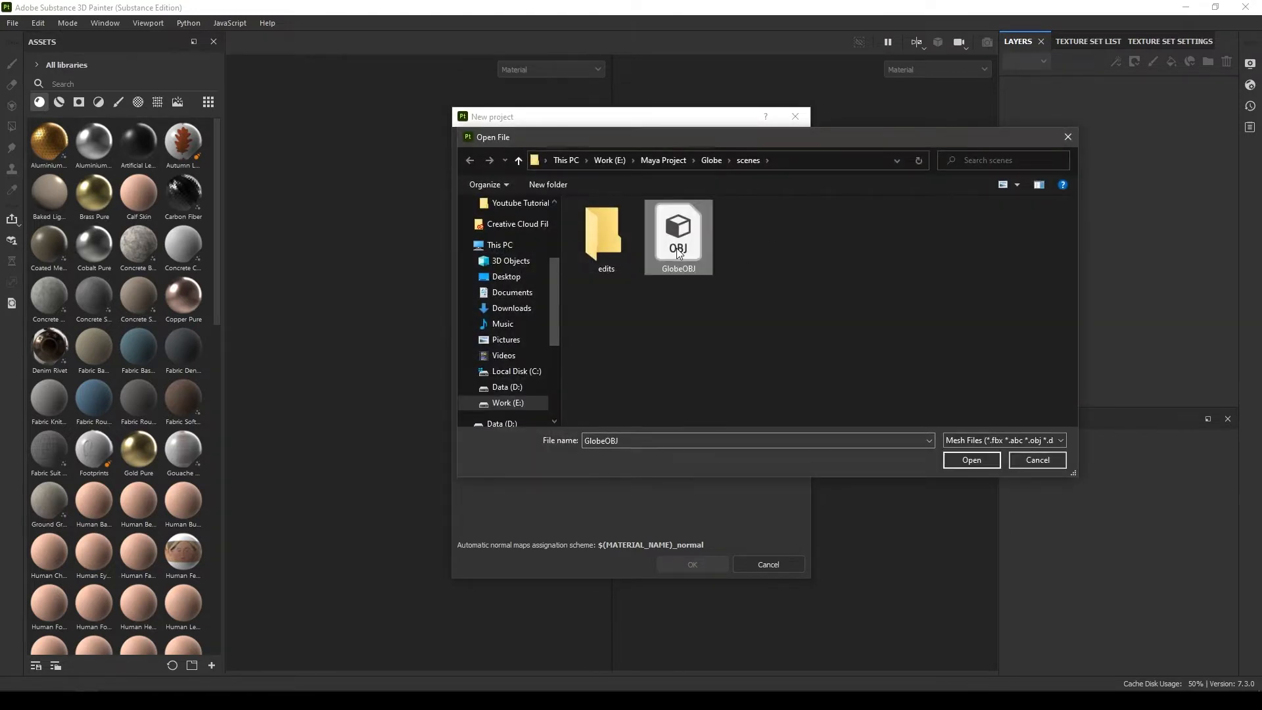
{"action": "left_click", "coordinate": [971, 460]}
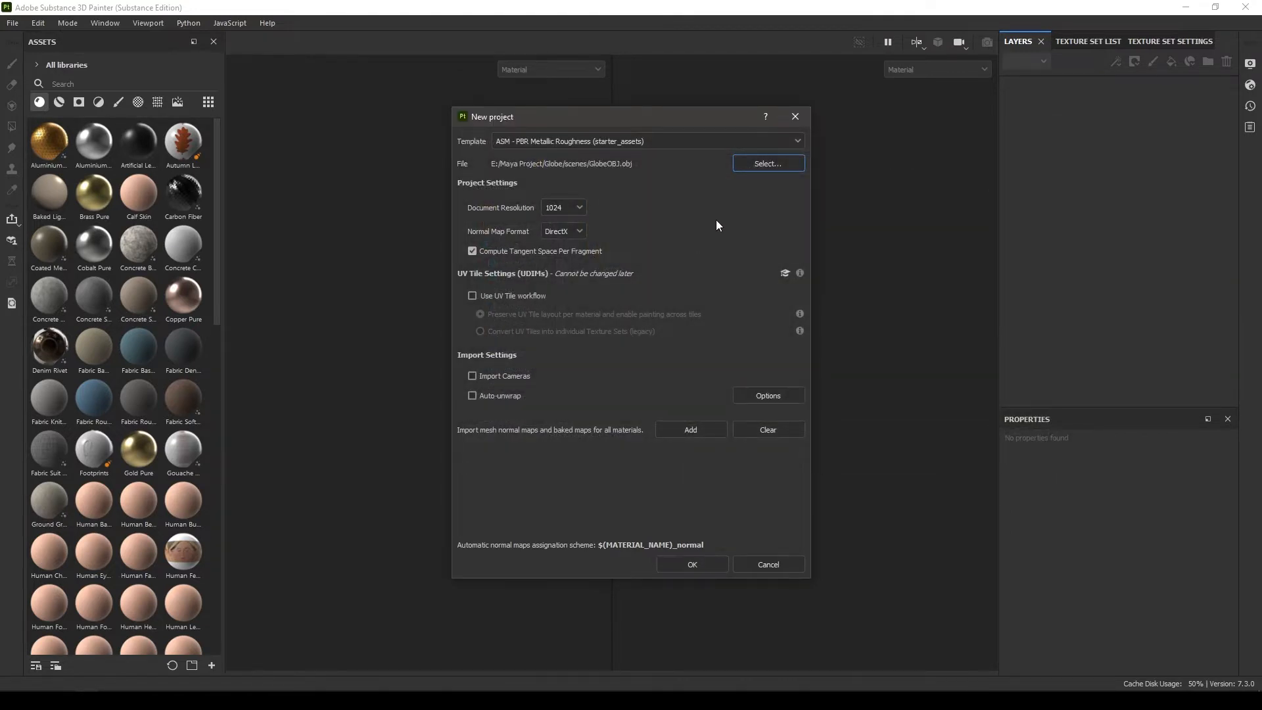
{"action": "left_click", "coordinate": [563, 207]}
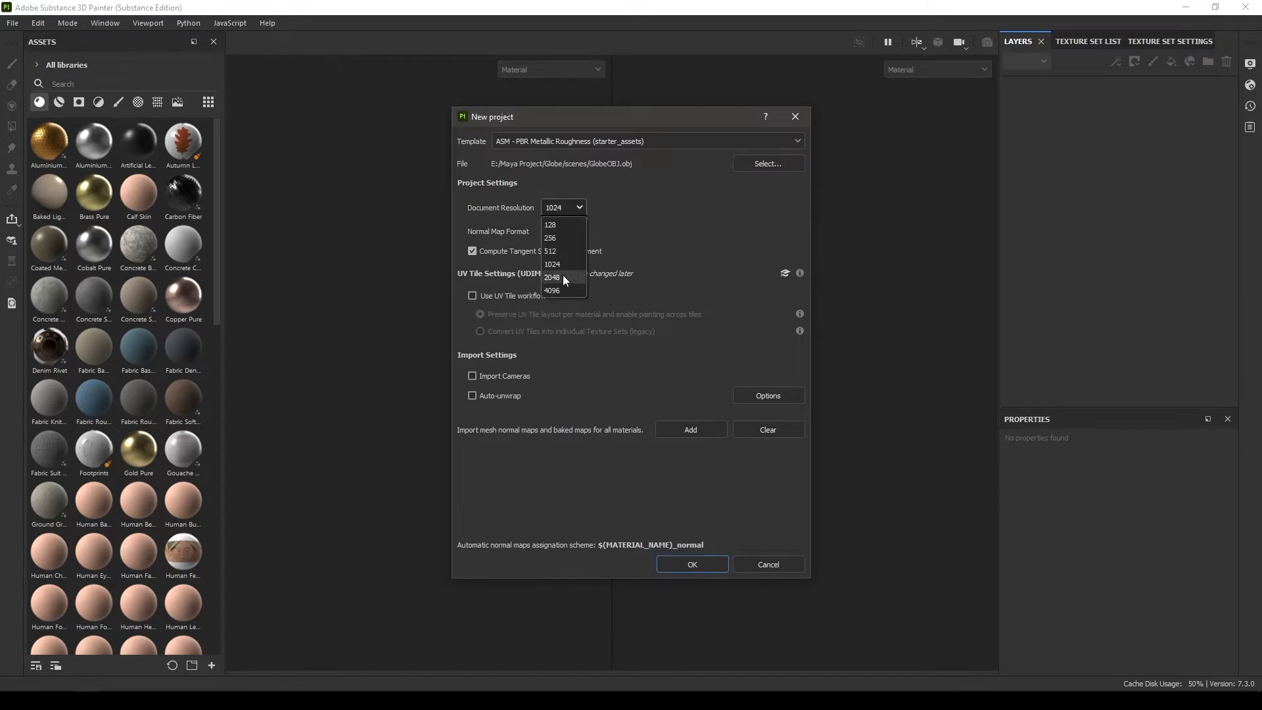
{"action": "left_click", "coordinate": [552, 277]}
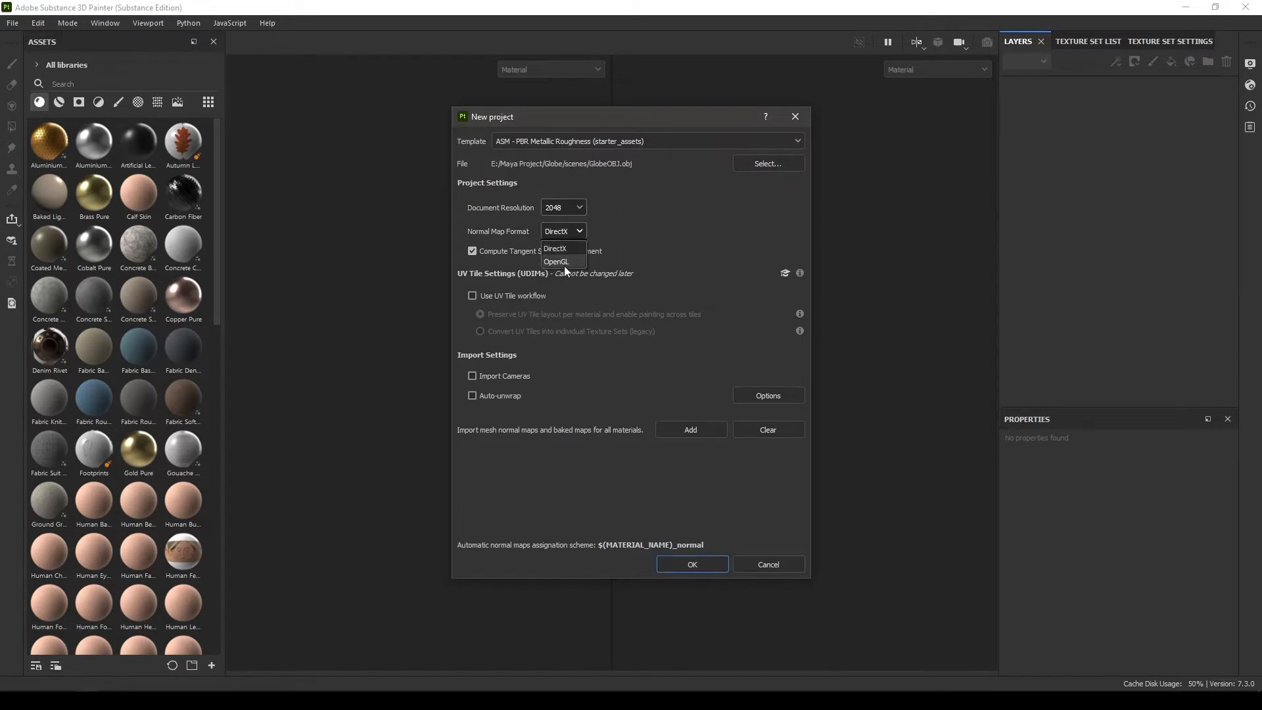
{"action": "left_click", "coordinate": [555, 261]}
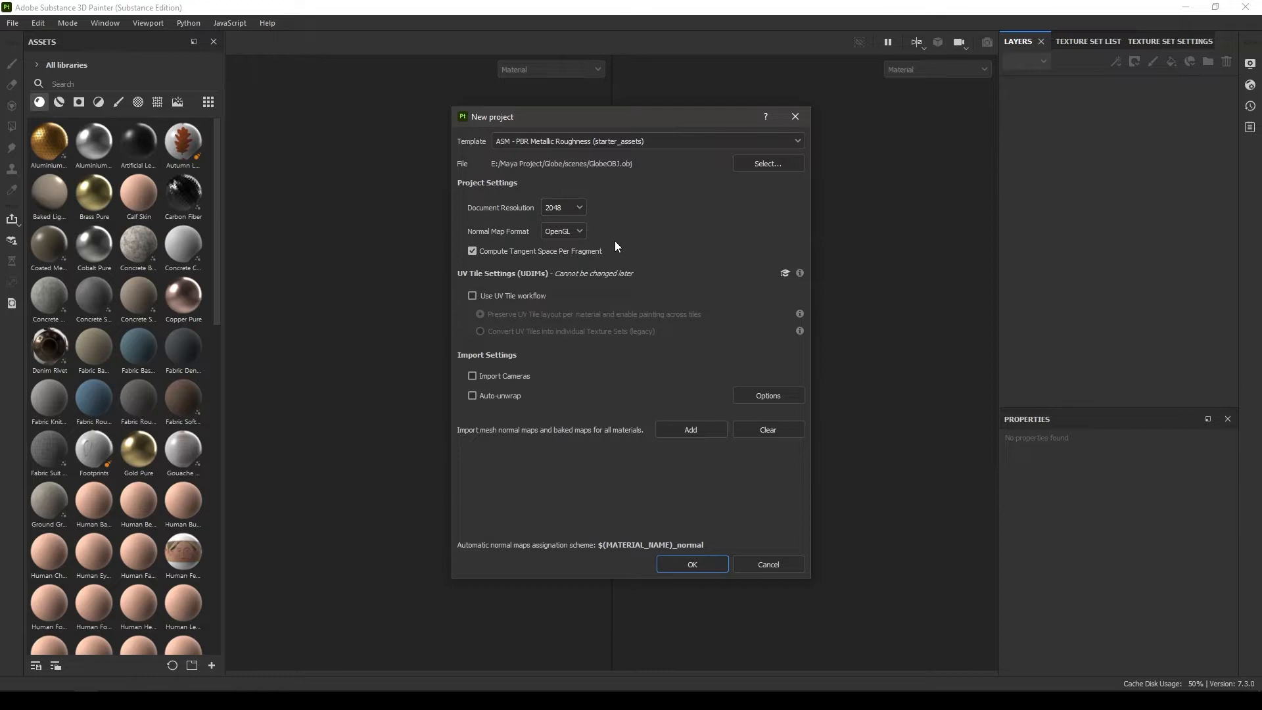
{"action": "left_click", "coordinate": [691, 564]}
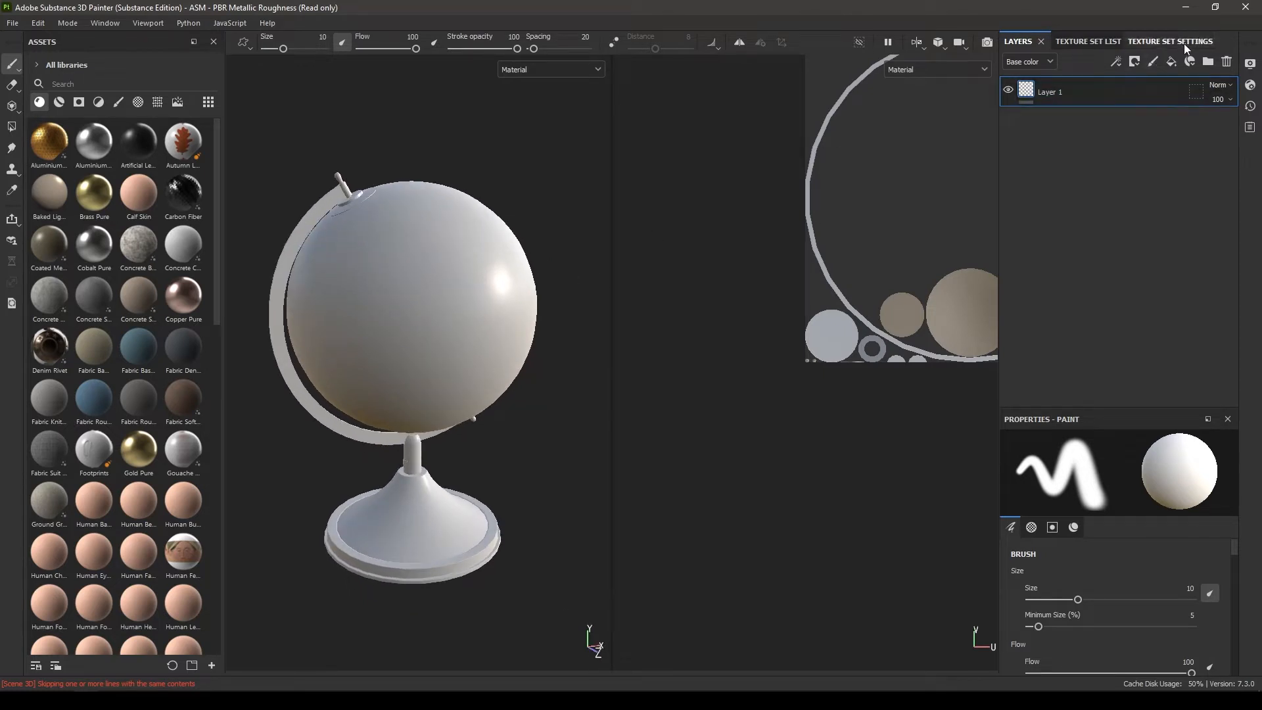
Step: Bake the globe's mesh maps at 4096 with 4x4 subsampling, excluding the ID map
{"action": "left_click", "coordinate": [1170, 40]}
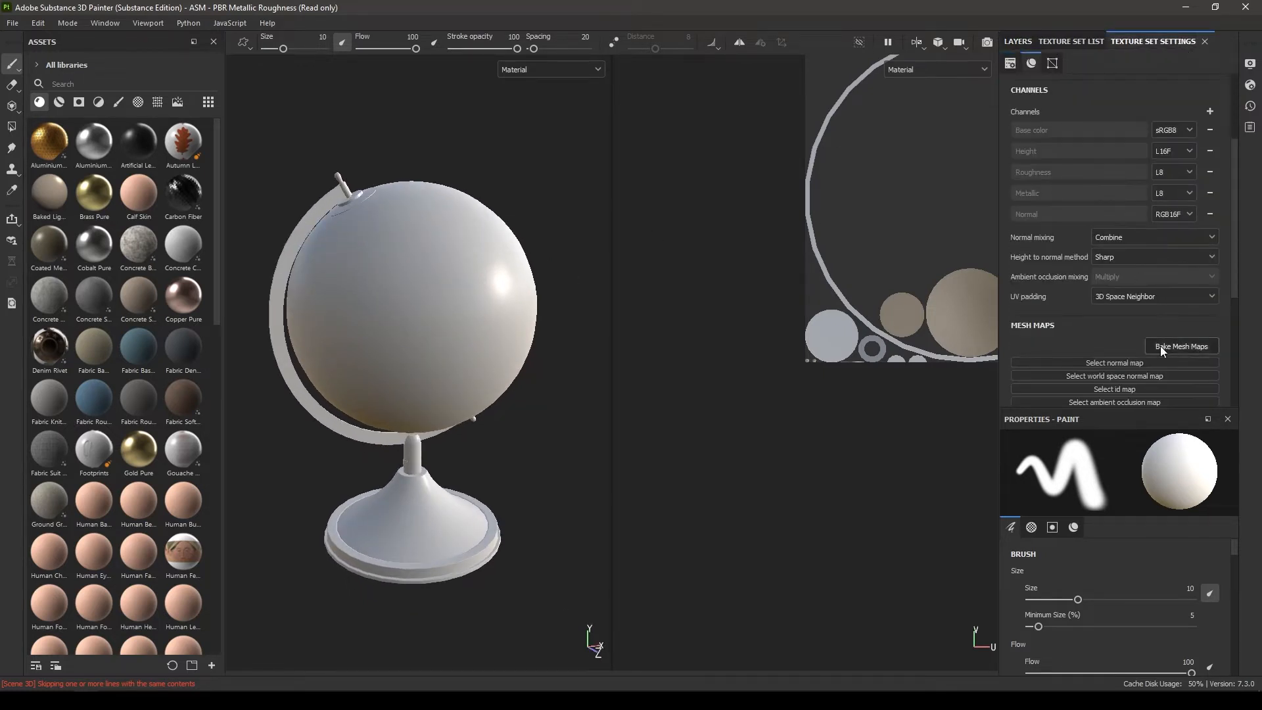
{"action": "left_click", "coordinate": [1181, 346]}
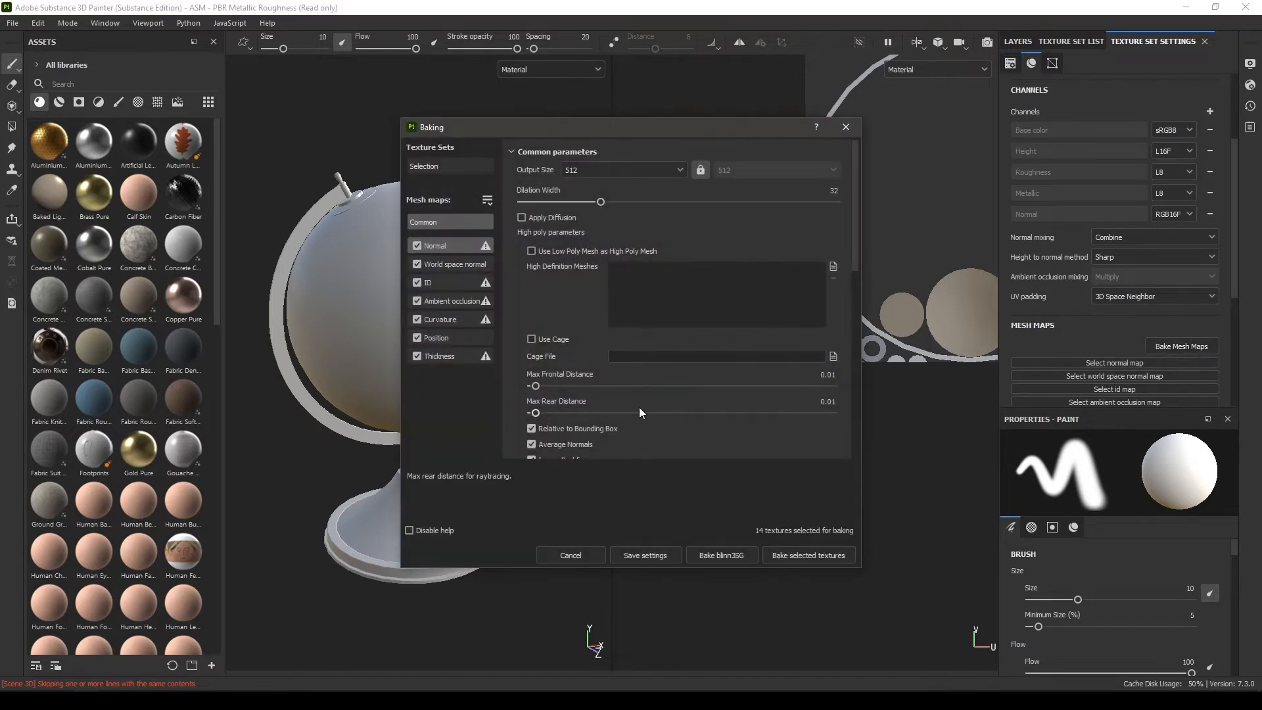
{"action": "mouse_move", "coordinate": [406, 326]}
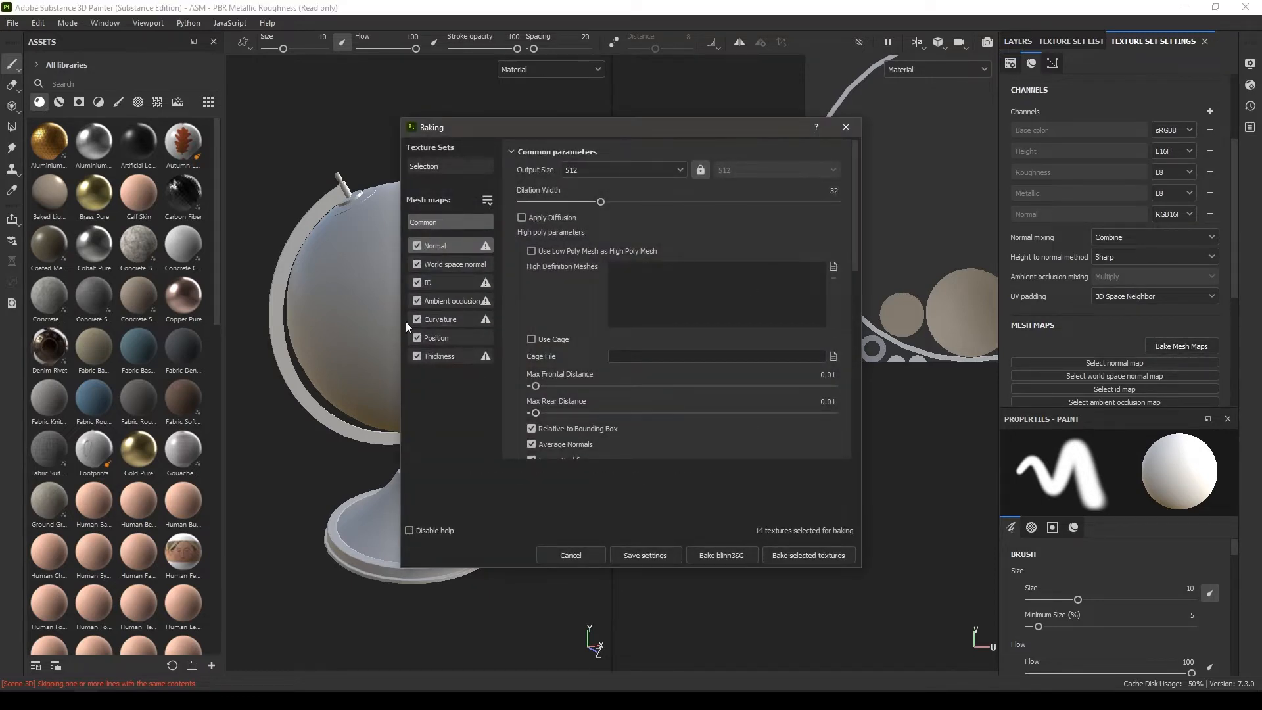
{"action": "left_click", "coordinate": [417, 282]}
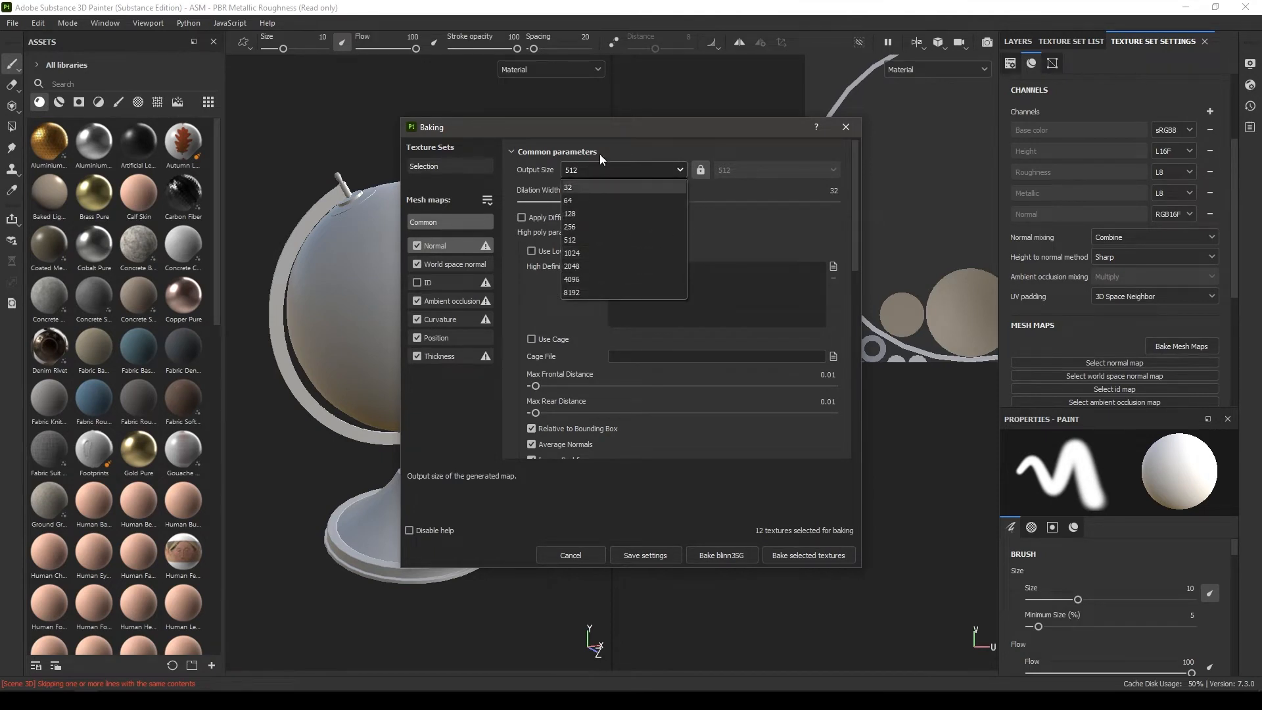
{"action": "mouse_move", "coordinate": [600, 280]}
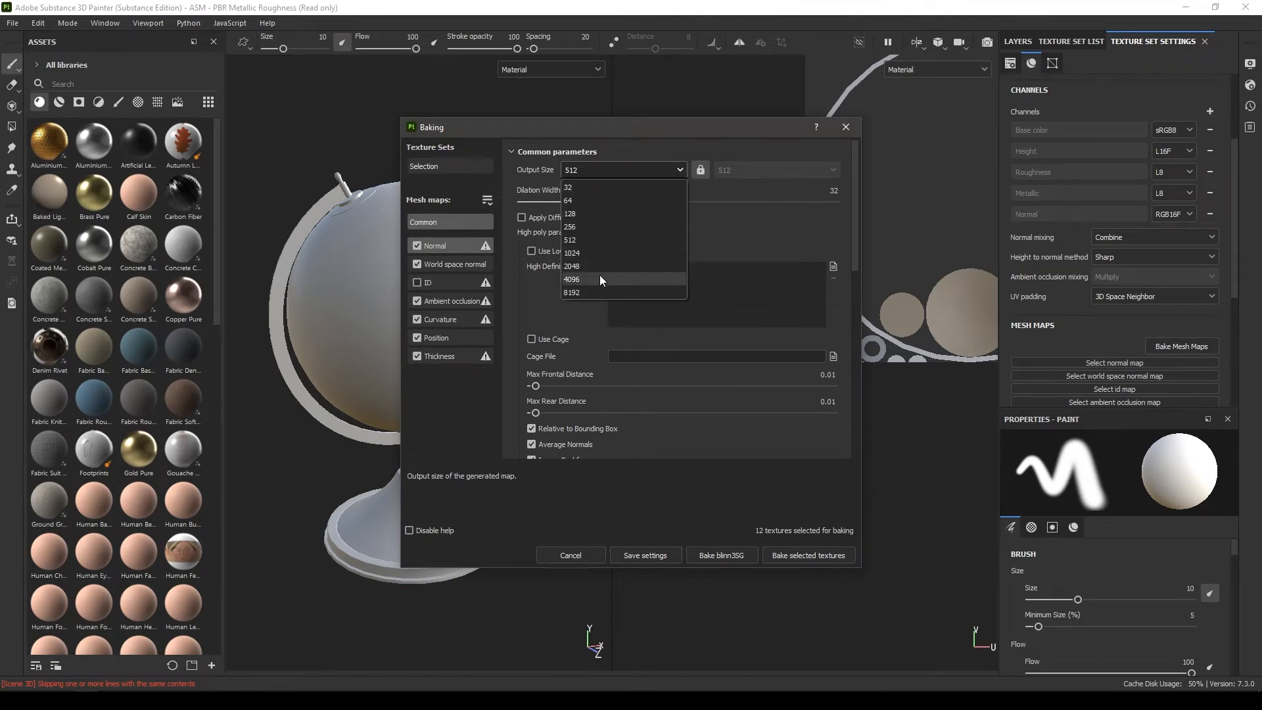
{"action": "left_click", "coordinate": [572, 280]}
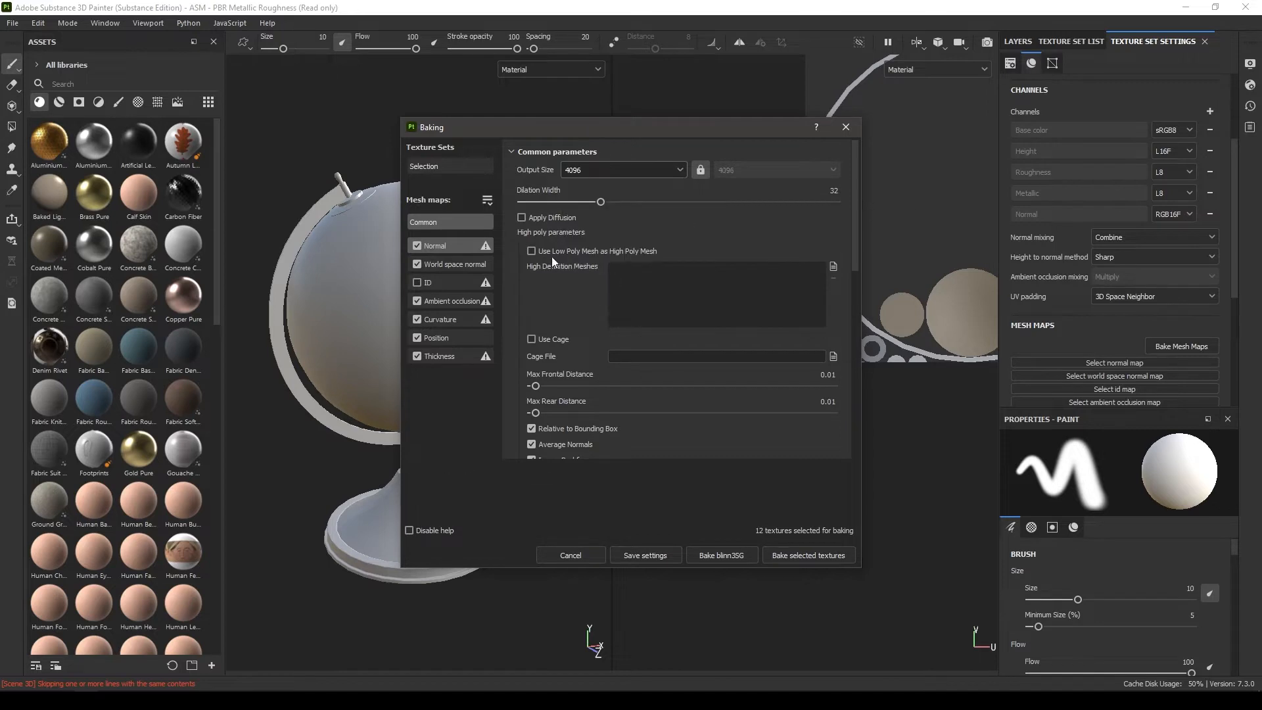
{"action": "mouse_move", "coordinate": [700, 280]}
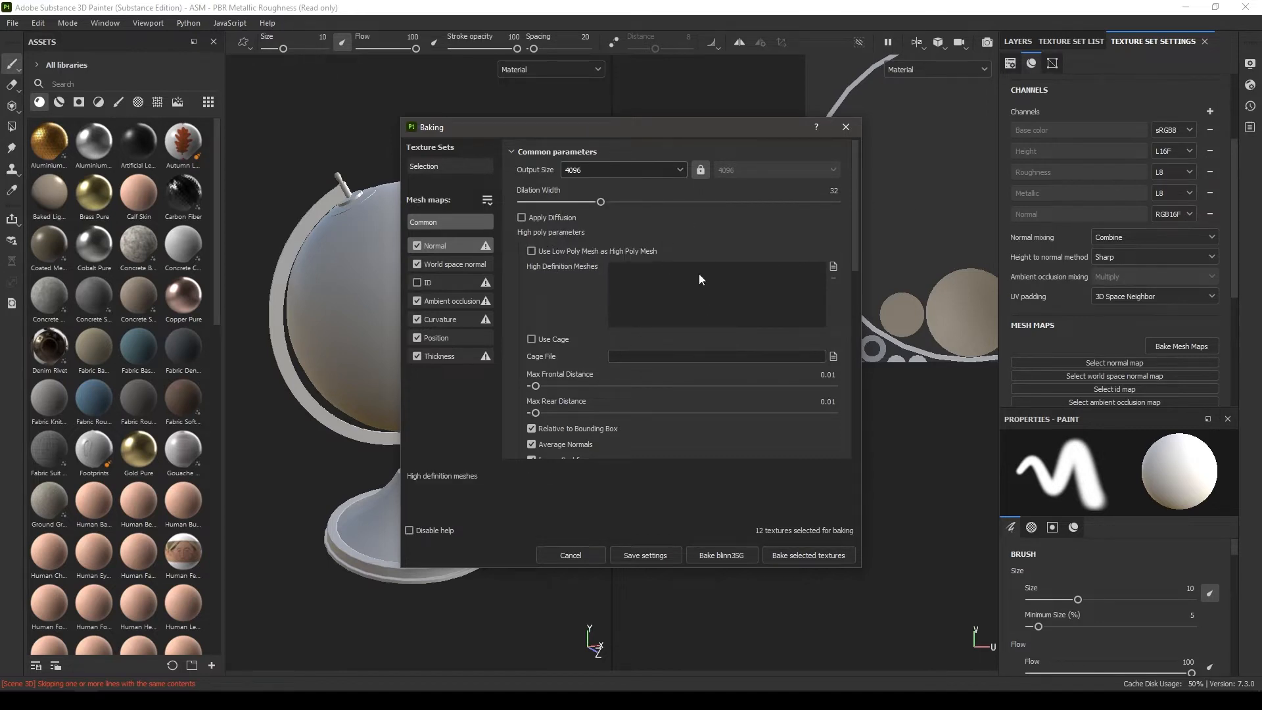
{"action": "mouse_move", "coordinate": [639, 250]}
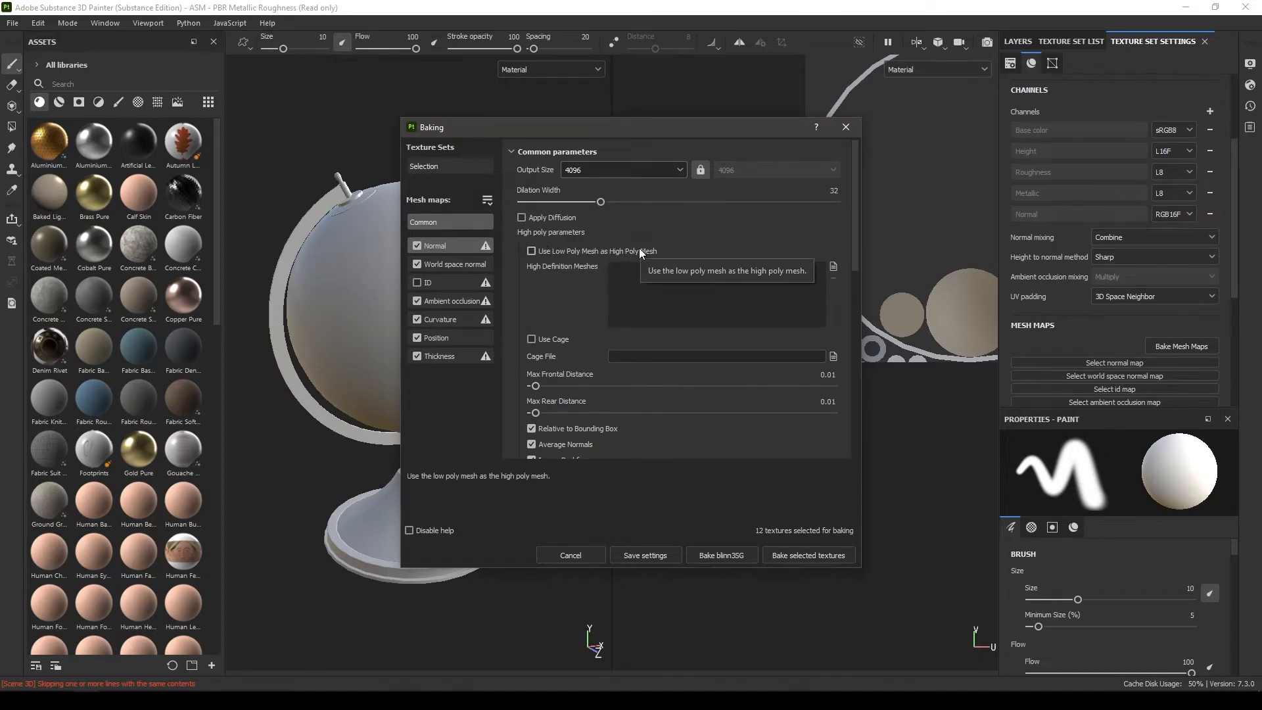
{"action": "scroll", "scroll_direction": "down", "scroll_amount": 3}
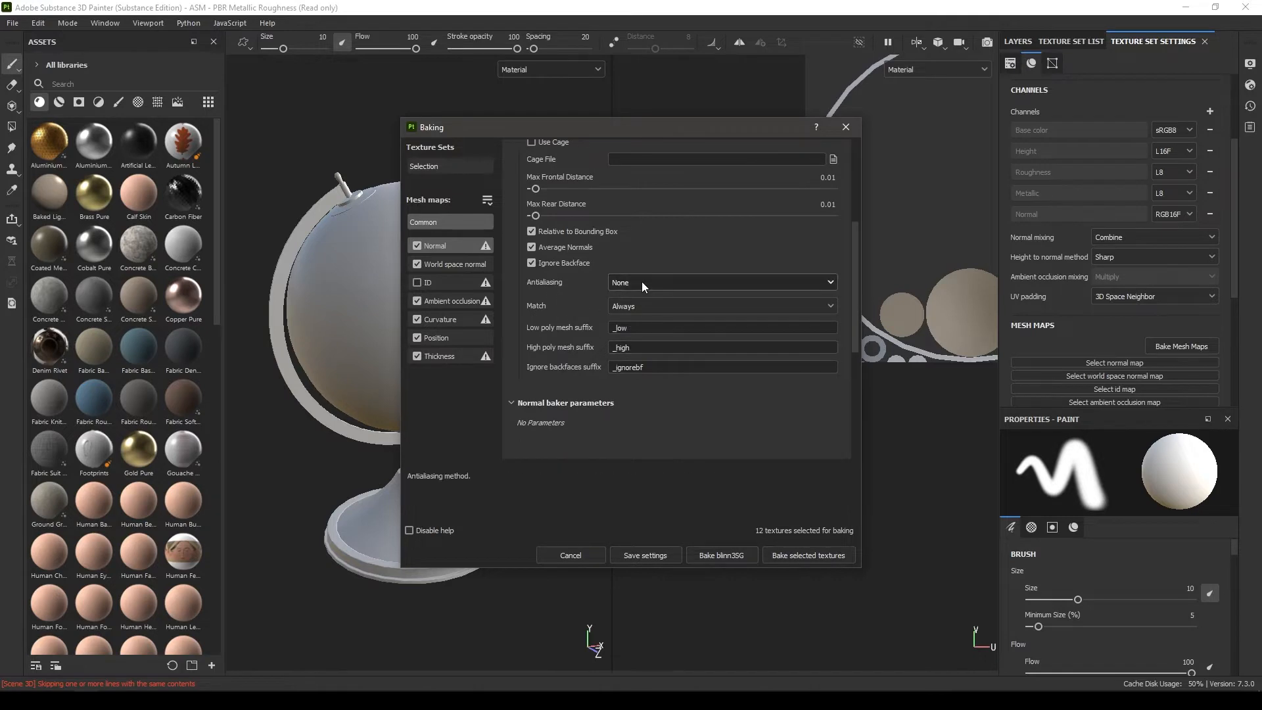
{"action": "left_click", "coordinate": [720, 282]}
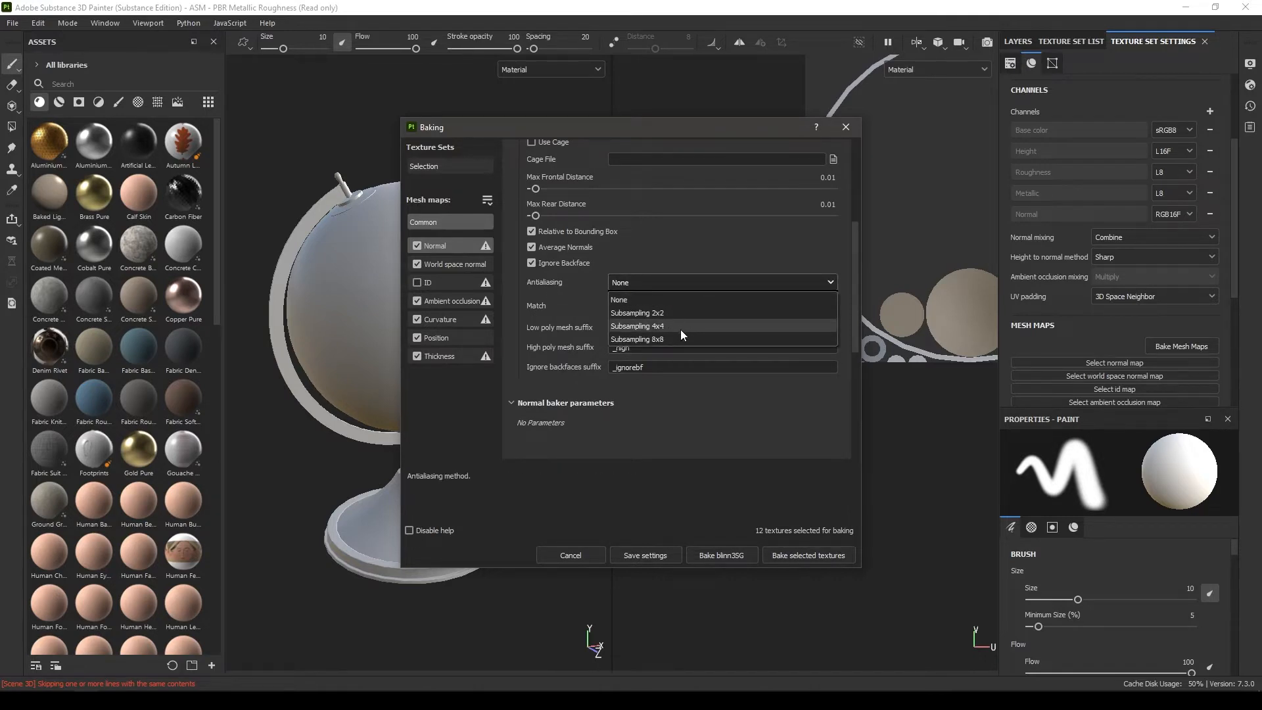
{"action": "left_click", "coordinate": [638, 326]}
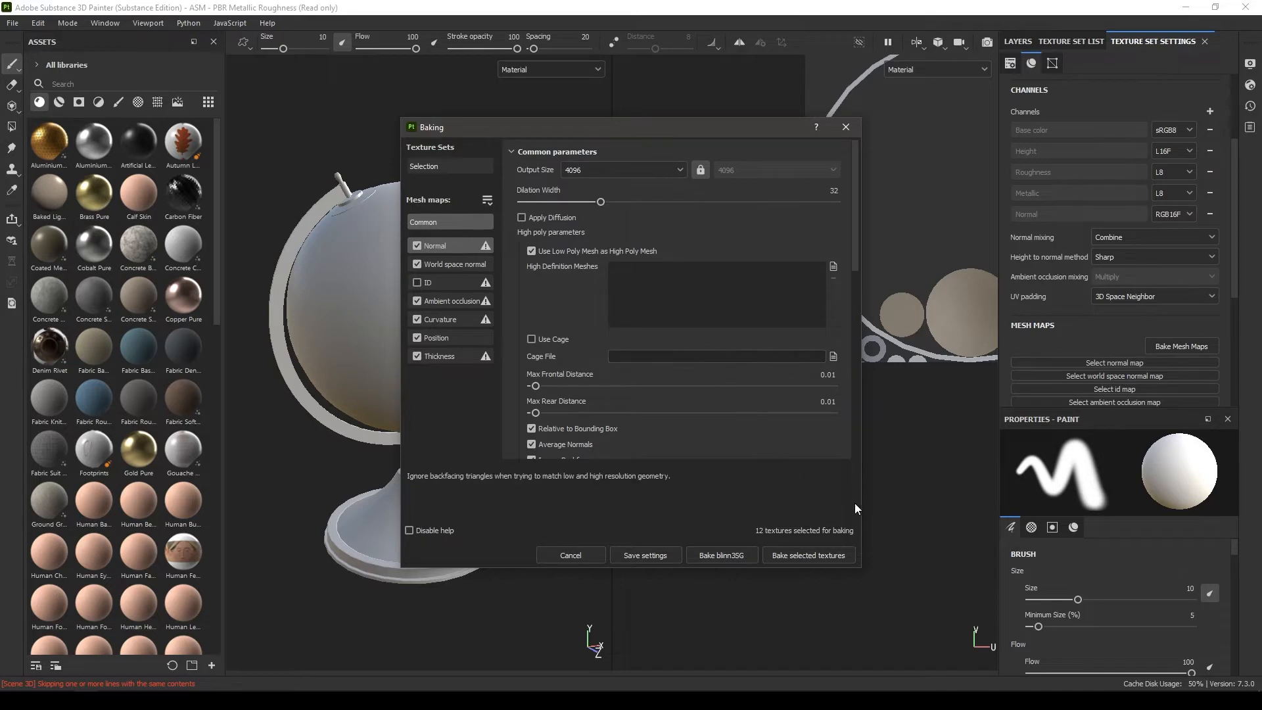
{"action": "mouse_move", "coordinate": [809, 555]}
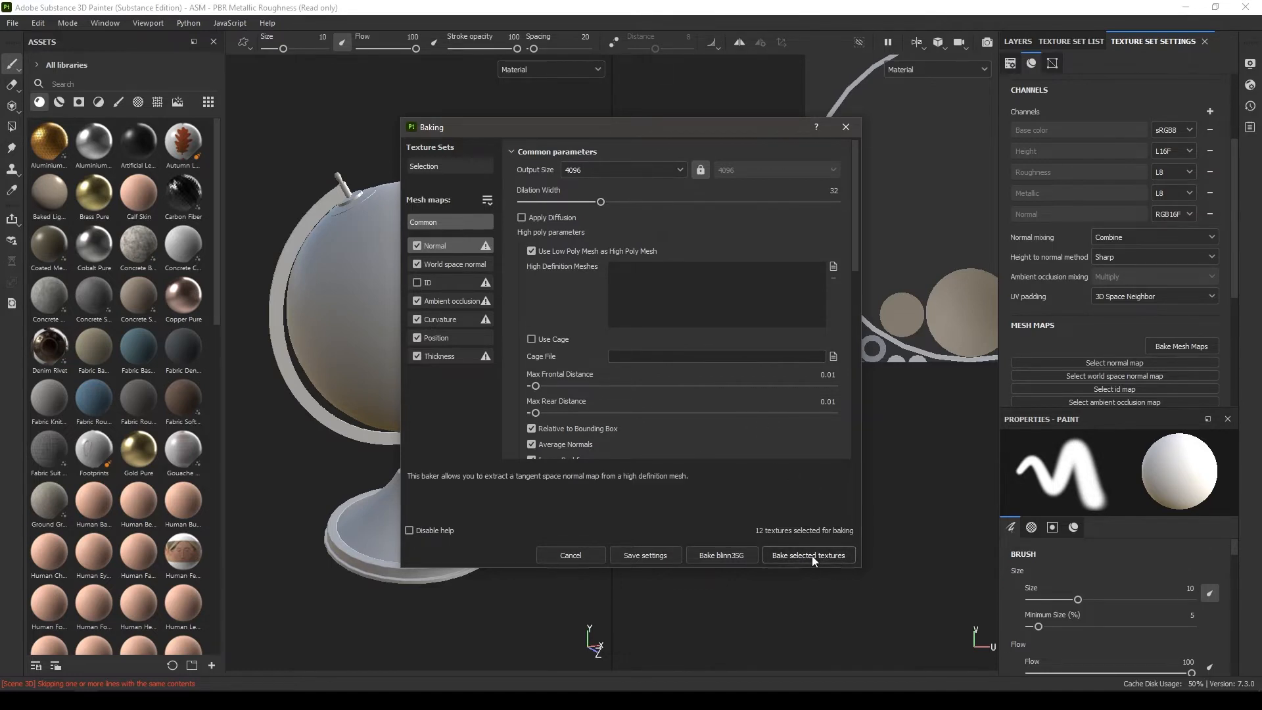
{"action": "left_click", "coordinate": [807, 555]}
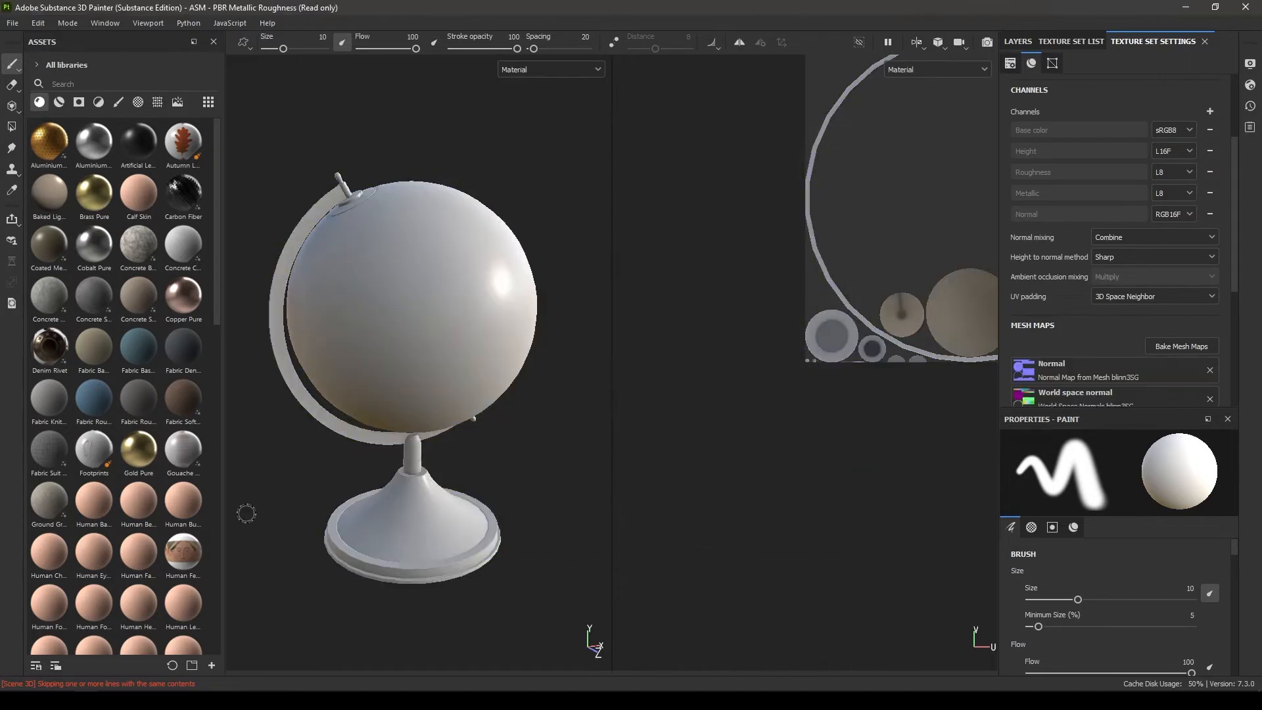
{"action": "left_click", "coordinate": [1071, 41]}
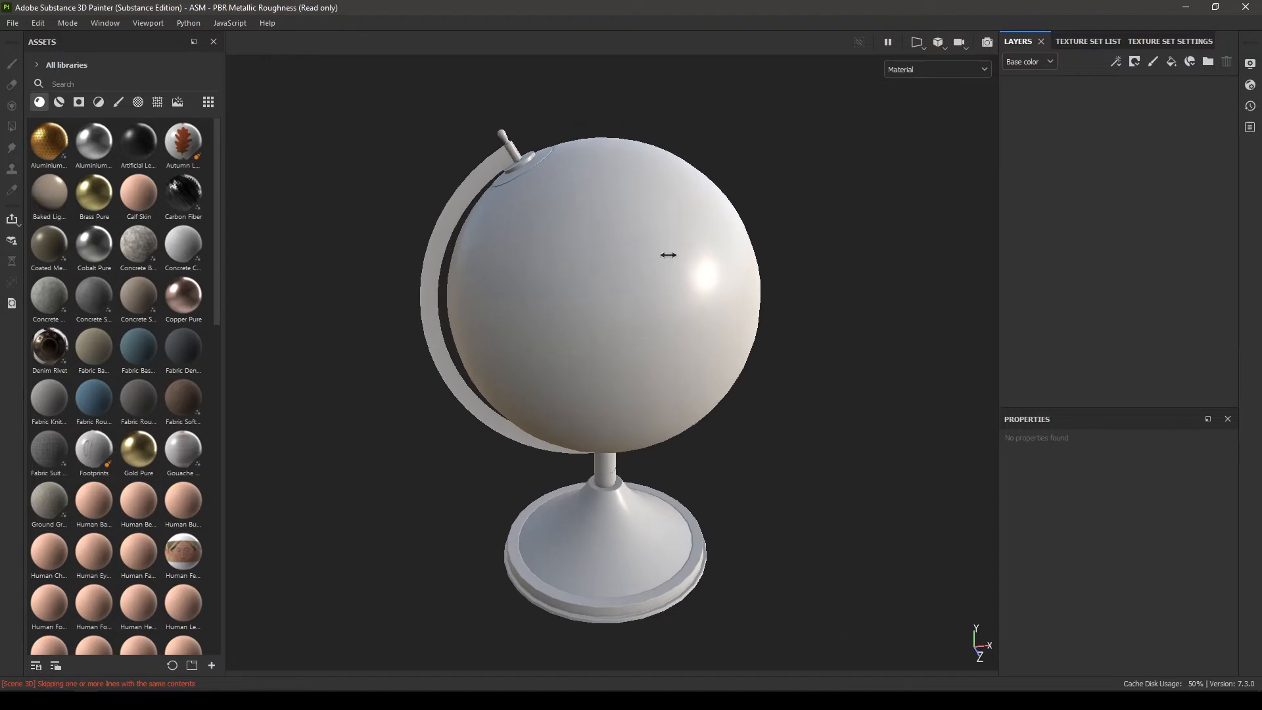
Step: Add the Bronze Armor smart material from Smart Materials onto the globe
{"action": "left_click", "coordinate": [59, 103]}
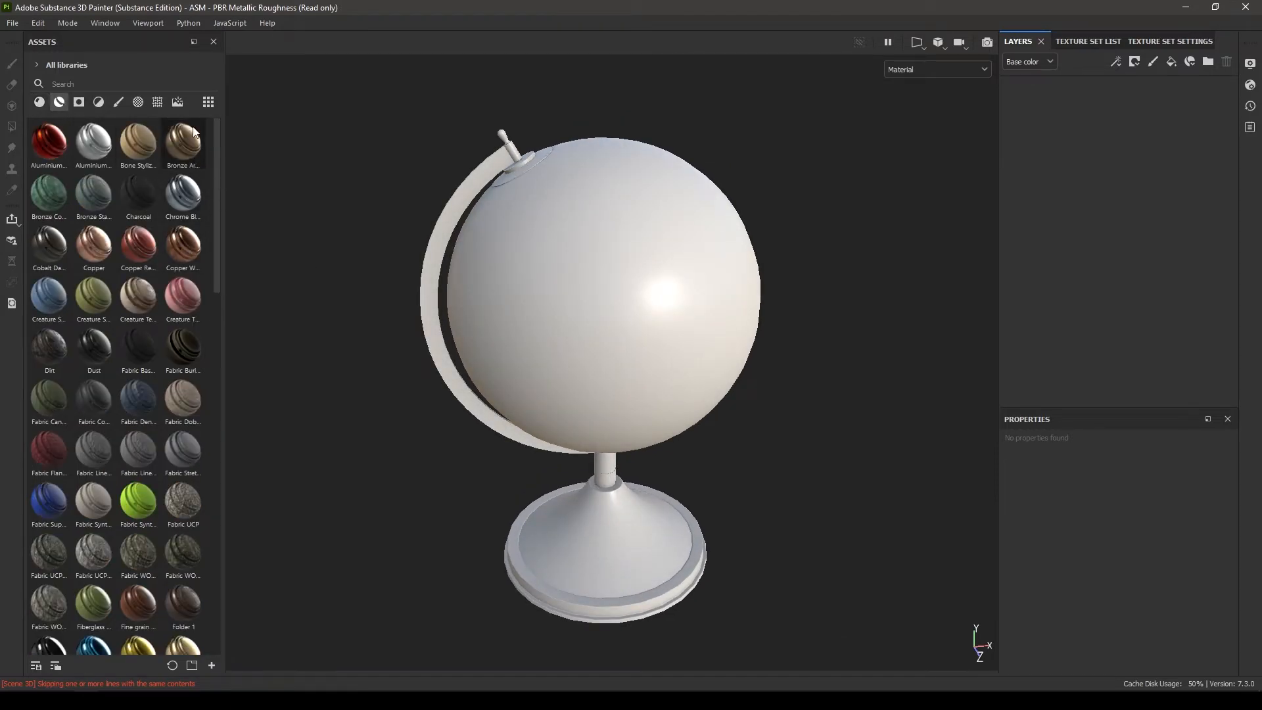
{"action": "left_click", "coordinate": [182, 143]}
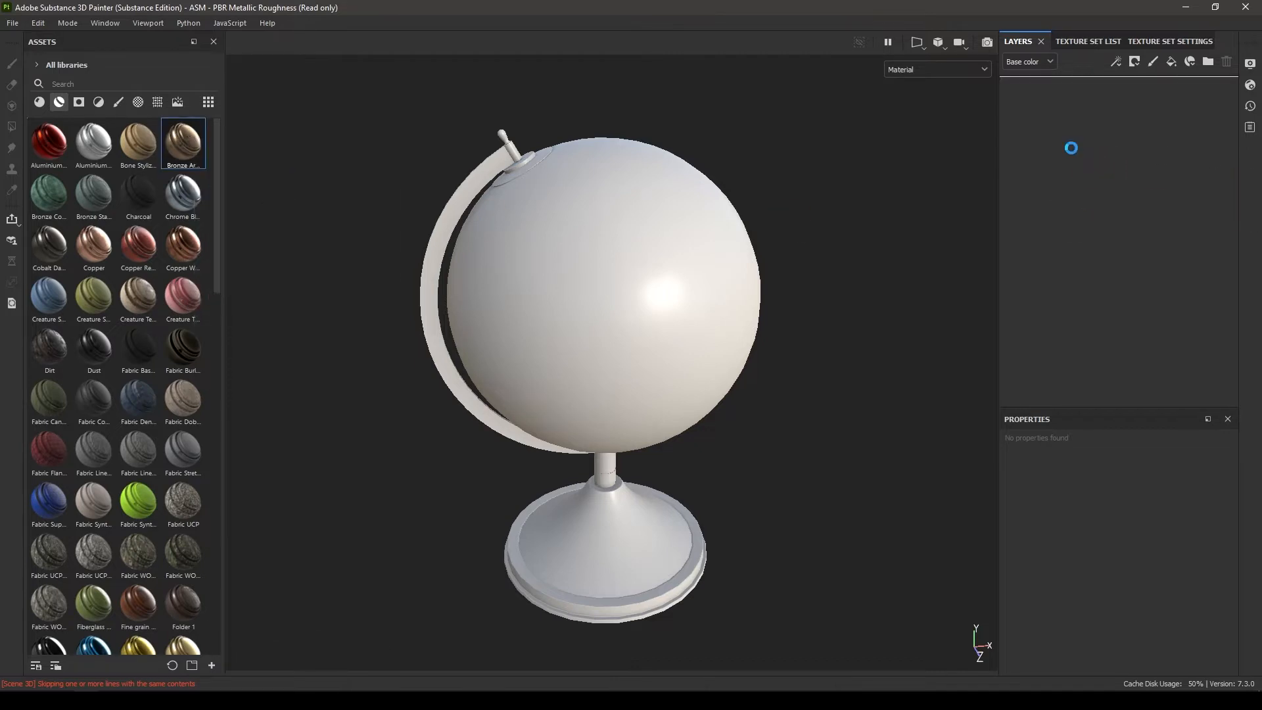
{"action": "double_click", "coordinate": [182, 143]}
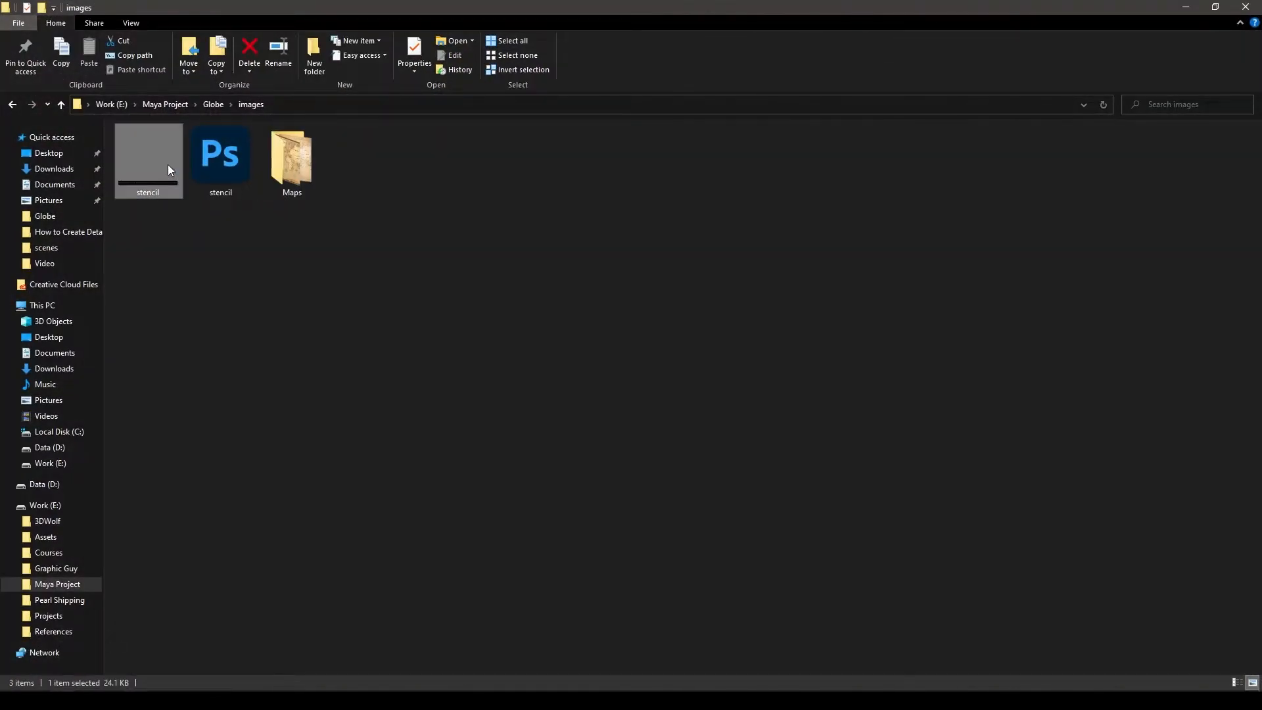
Step: Open the stencil image from the Globe project's images folder
{"action": "double_click", "coordinate": [147, 155]}
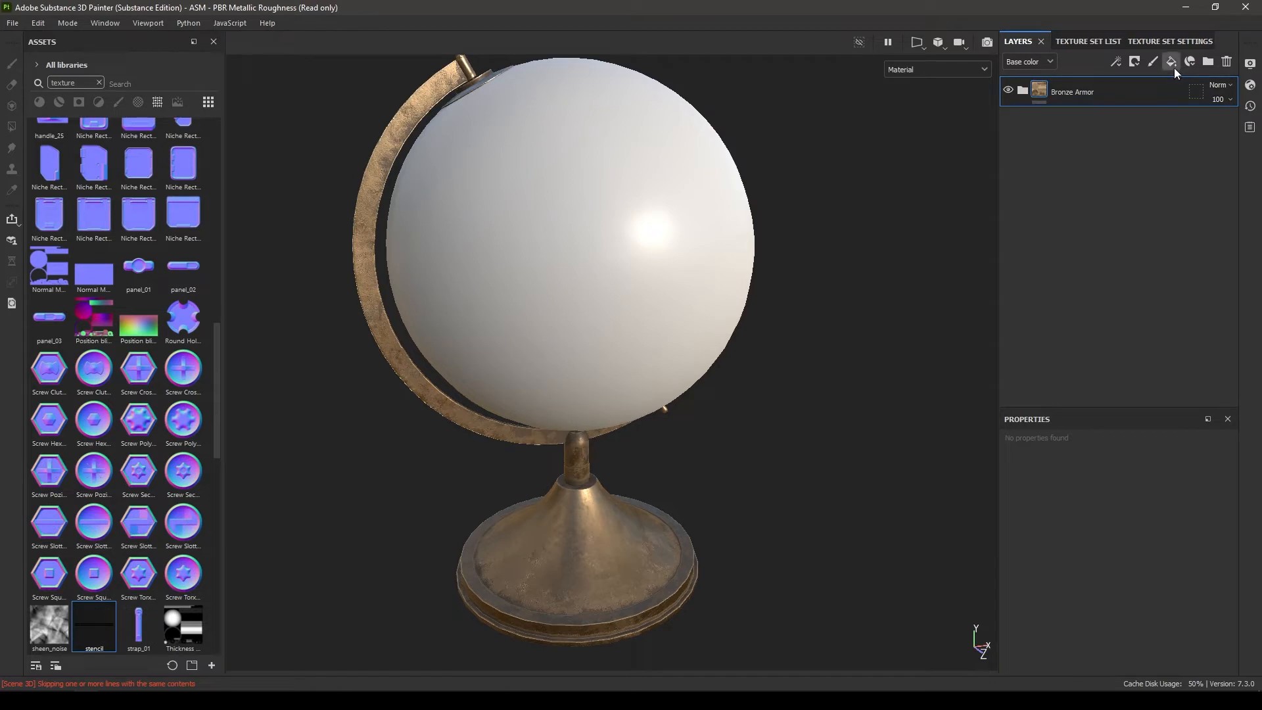
Step: Add a fill layer named Details containing a paint layer, and show its brush stencil settings
{"action": "left_click", "coordinate": [1170, 62]}
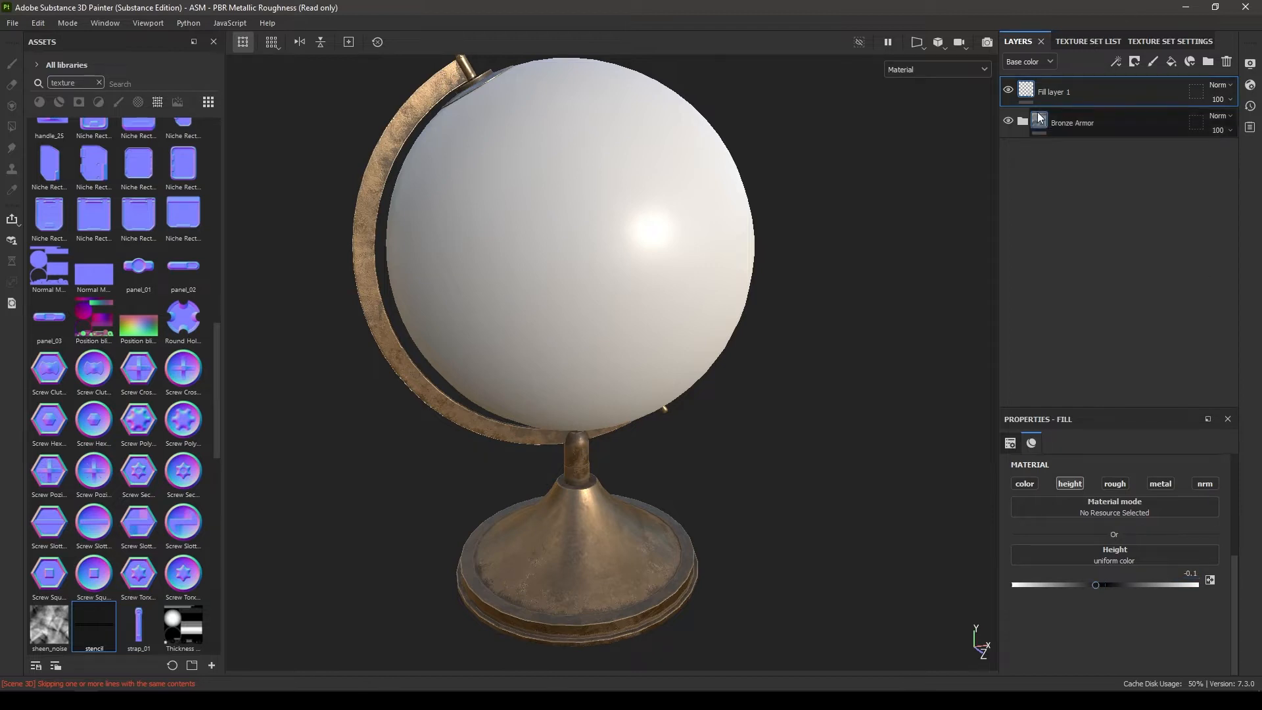
{"action": "double_click", "coordinate": [1055, 91]}
{"action": "type", "text": "Details"}
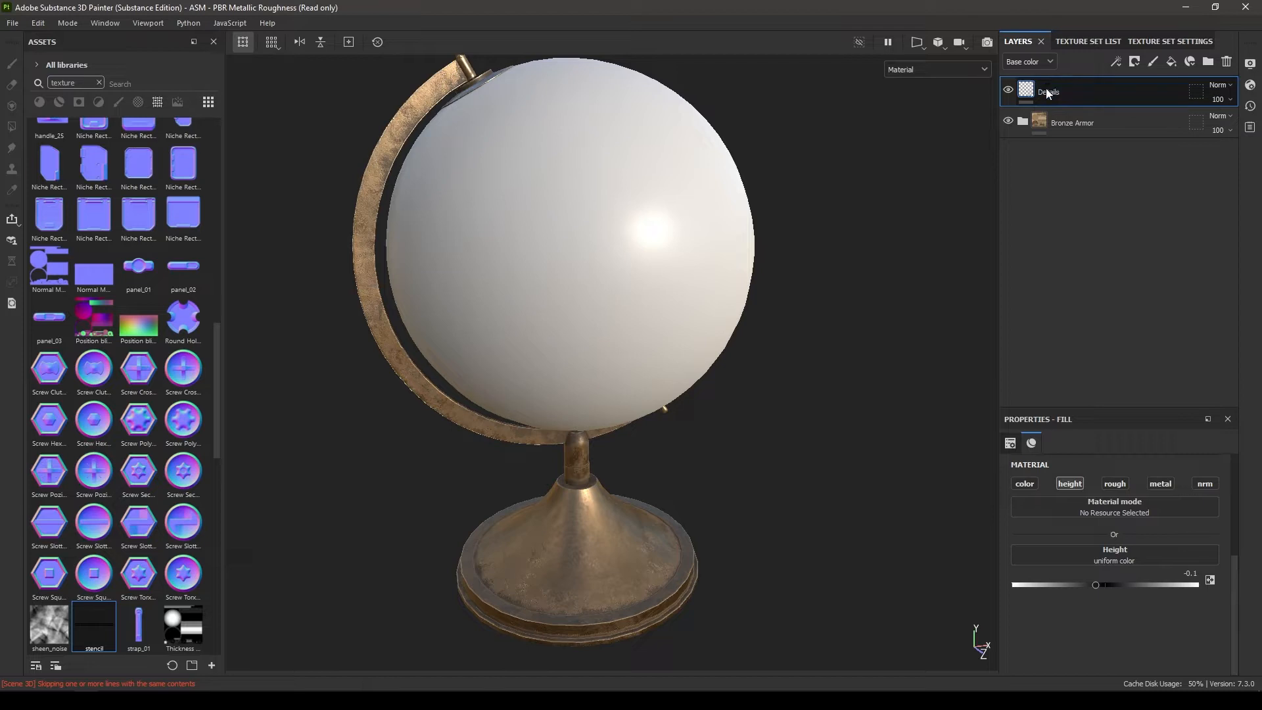
{"action": "right_click", "coordinate": [1049, 92]}
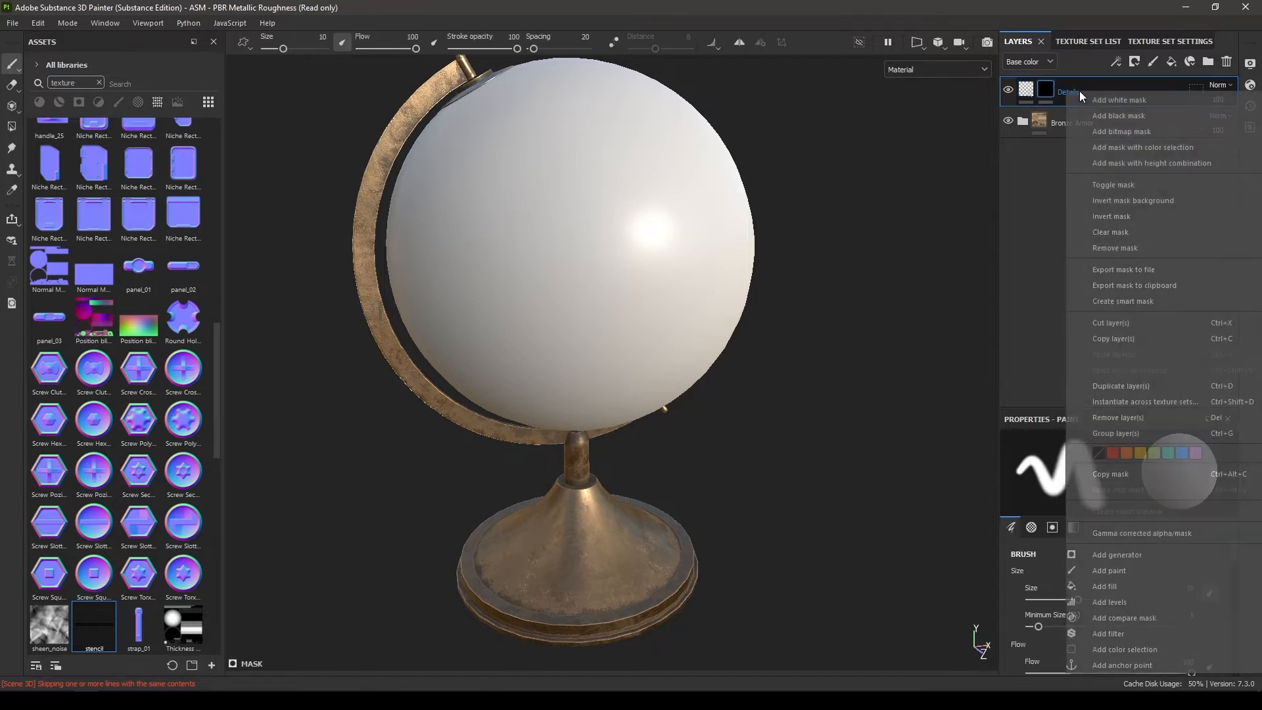
{"action": "left_click", "coordinate": [1114, 570]}
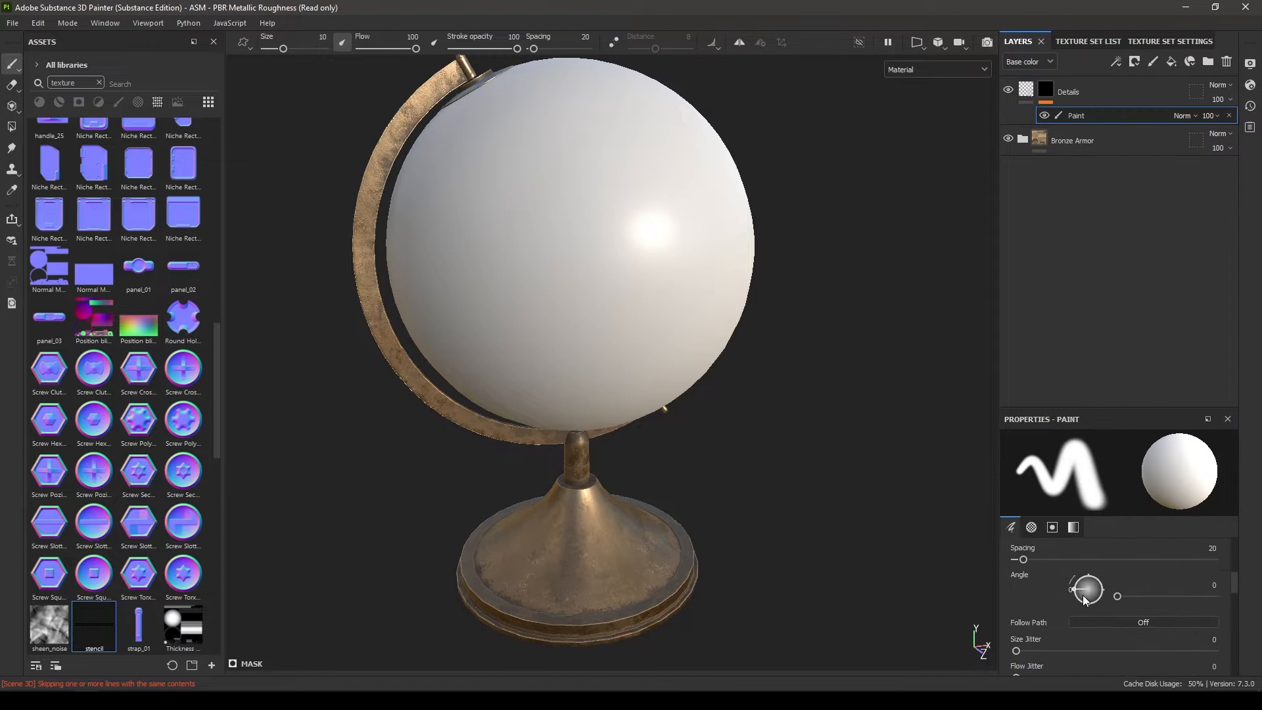
{"action": "left_click", "coordinate": [1052, 528]}
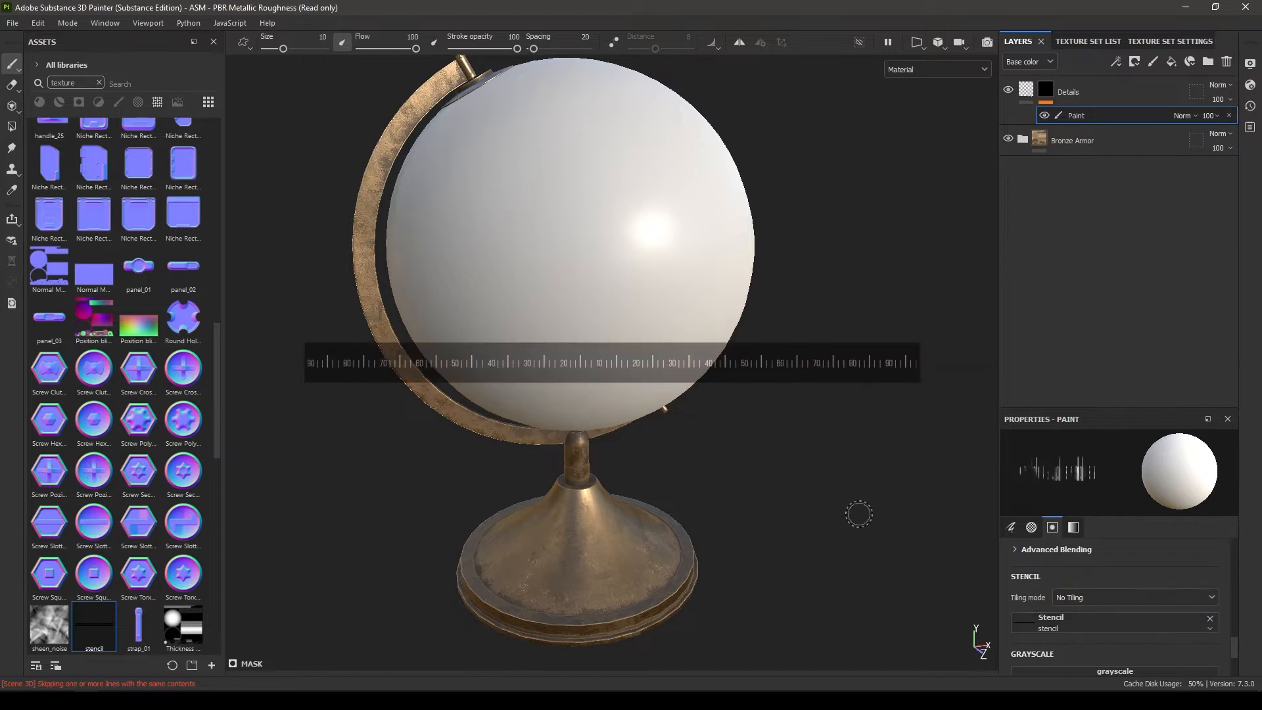
{"action": "mouse_move", "coordinate": [917, 58]}
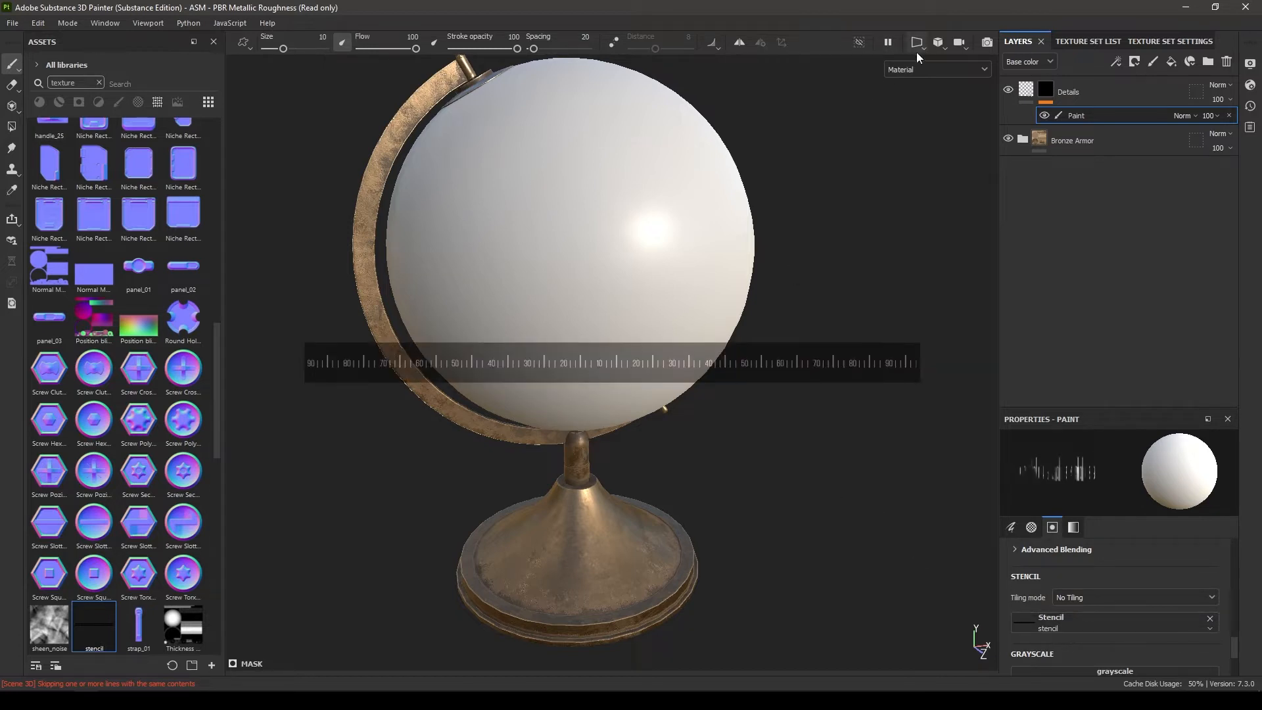
Step: Paint ruler ticks along the ring's UV strip in 3D/2D view, then clear the stencil
{"action": "left_click", "coordinate": [916, 42]}
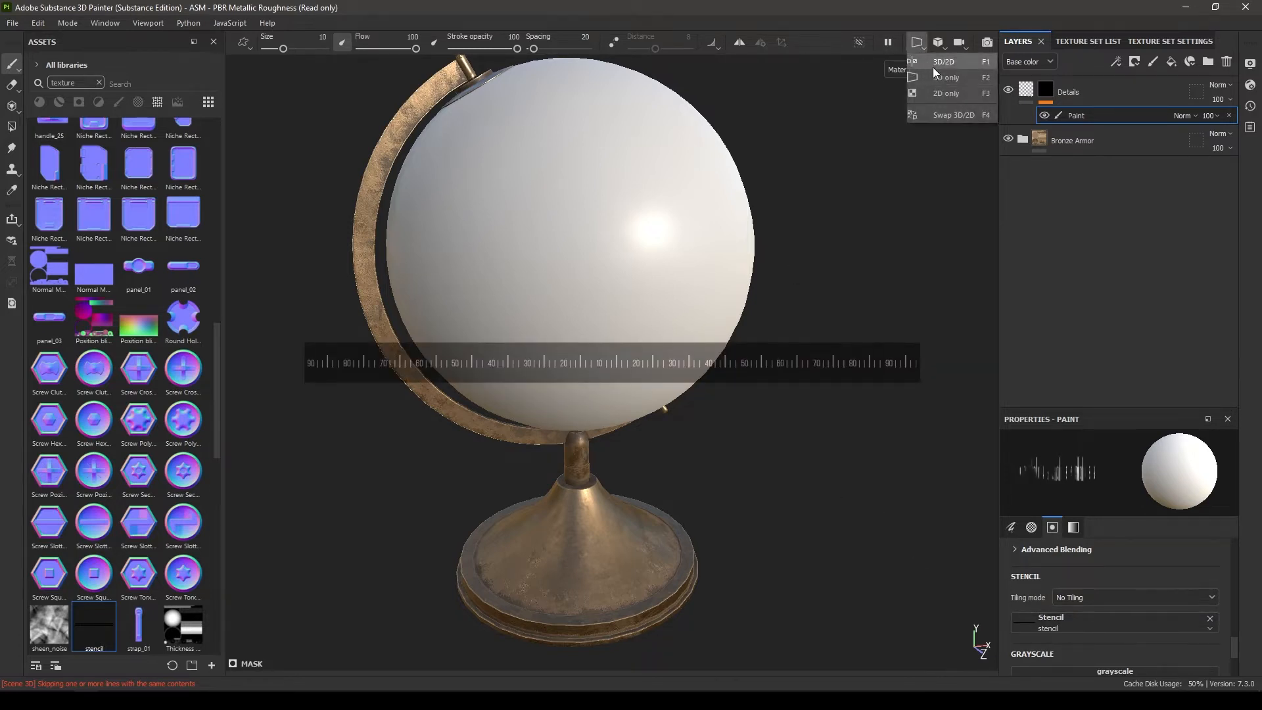
{"action": "left_click", "coordinate": [943, 61]}
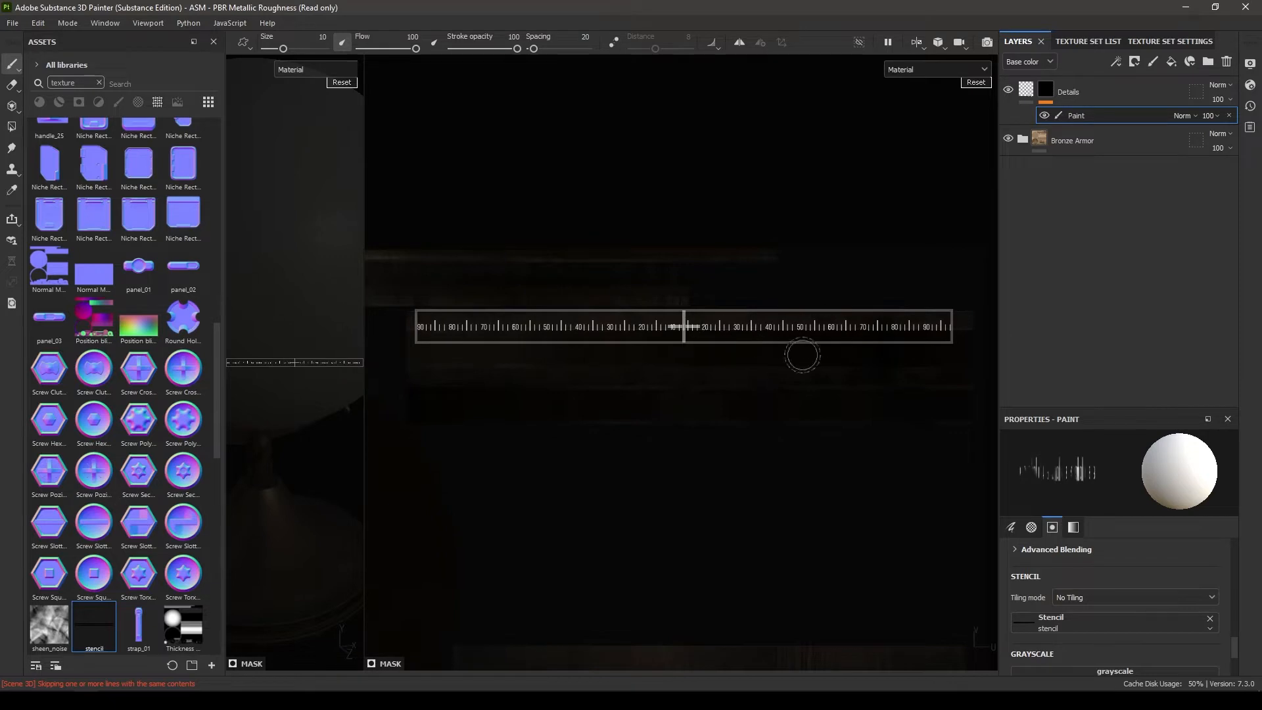
{"action": "mouse_move", "coordinate": [753, 334]}
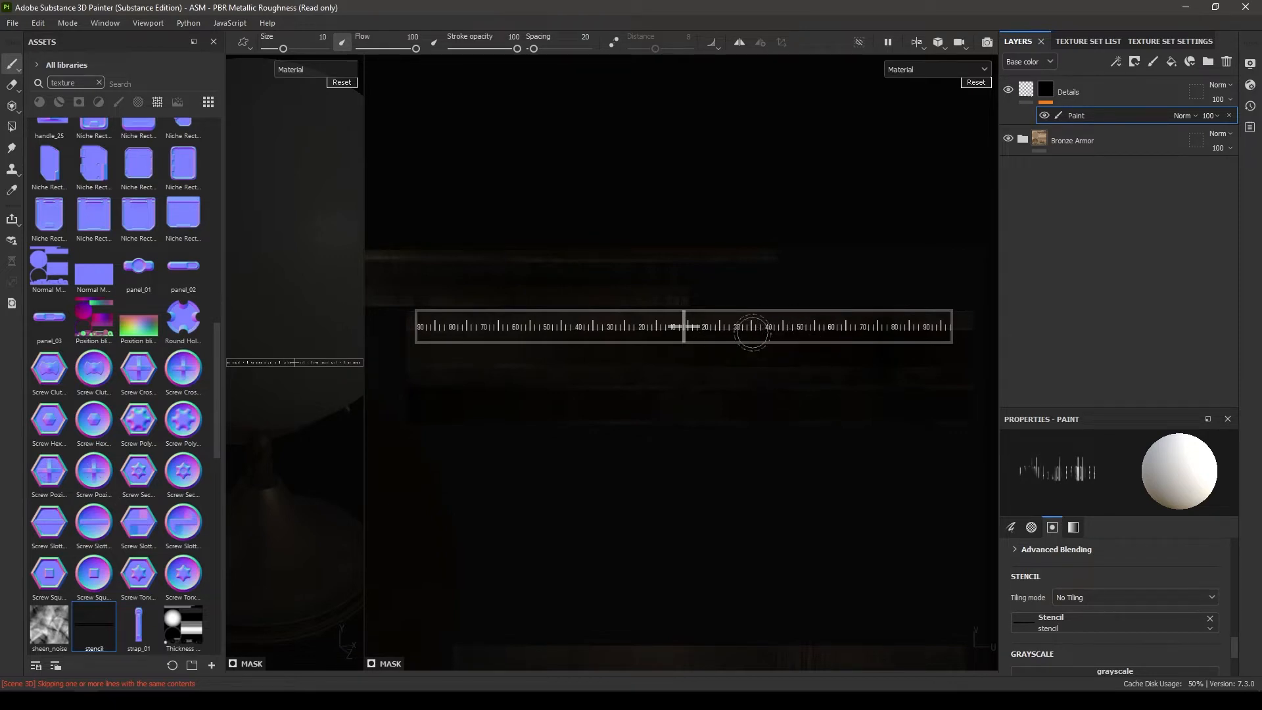
{"action": "mouse_move", "coordinate": [733, 336]}
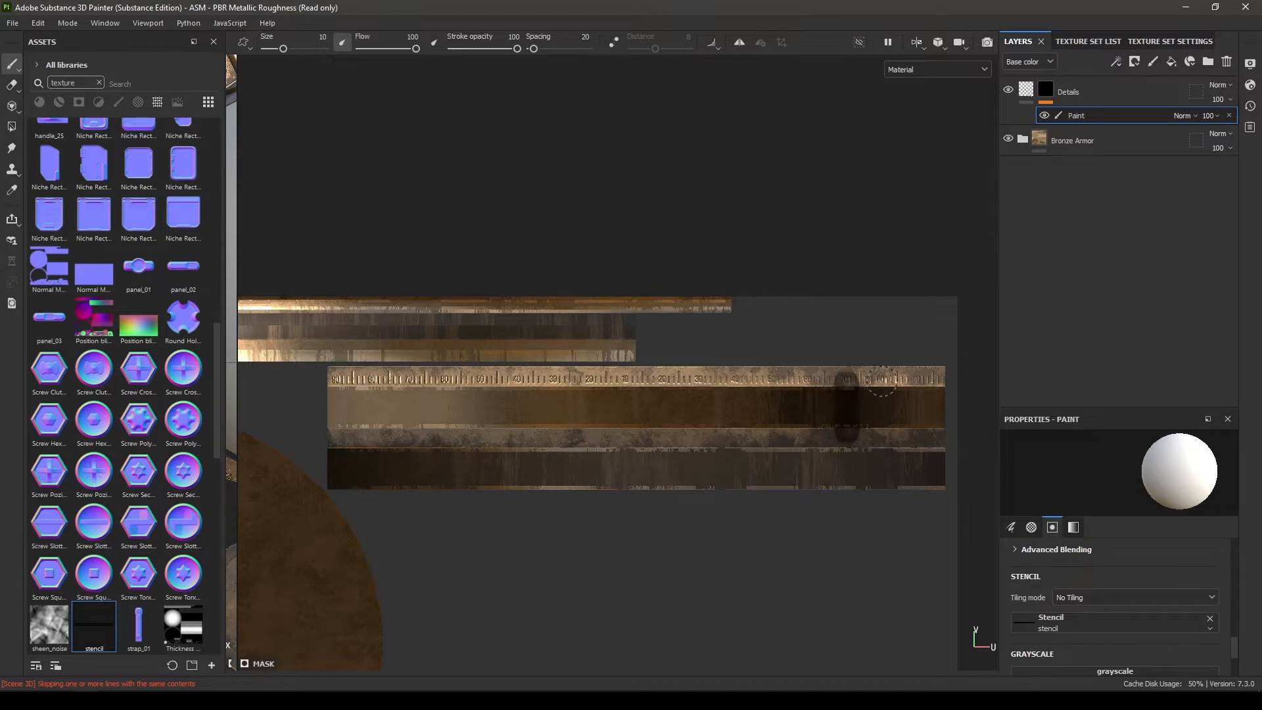
{"action": "left_click", "coordinate": [915, 42]}
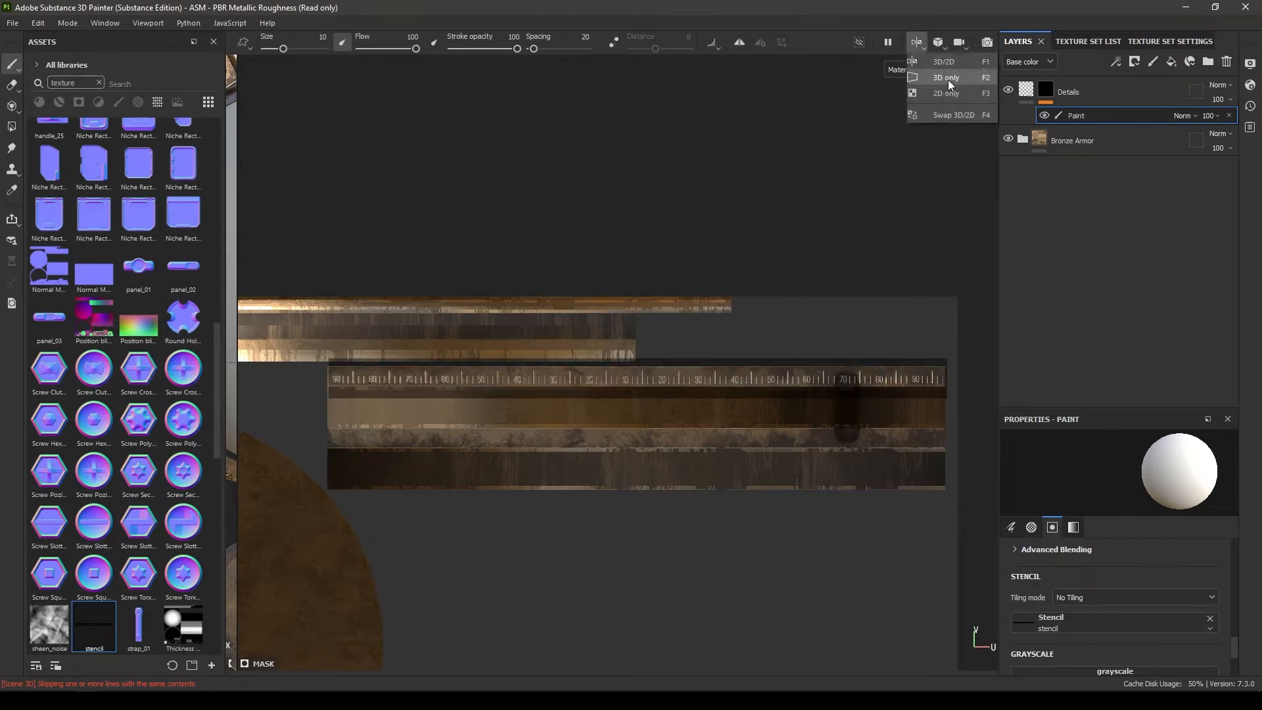
{"action": "left_click", "coordinate": [946, 78]}
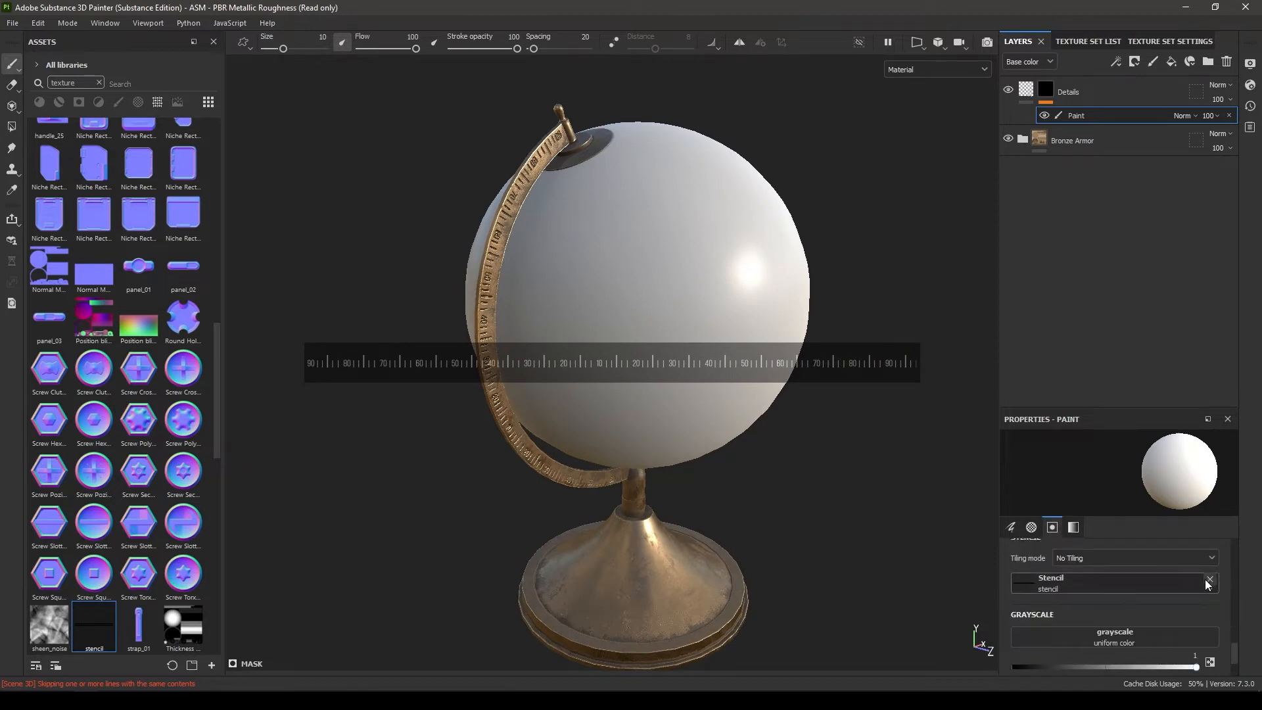
{"action": "left_click", "coordinate": [1209, 582]}
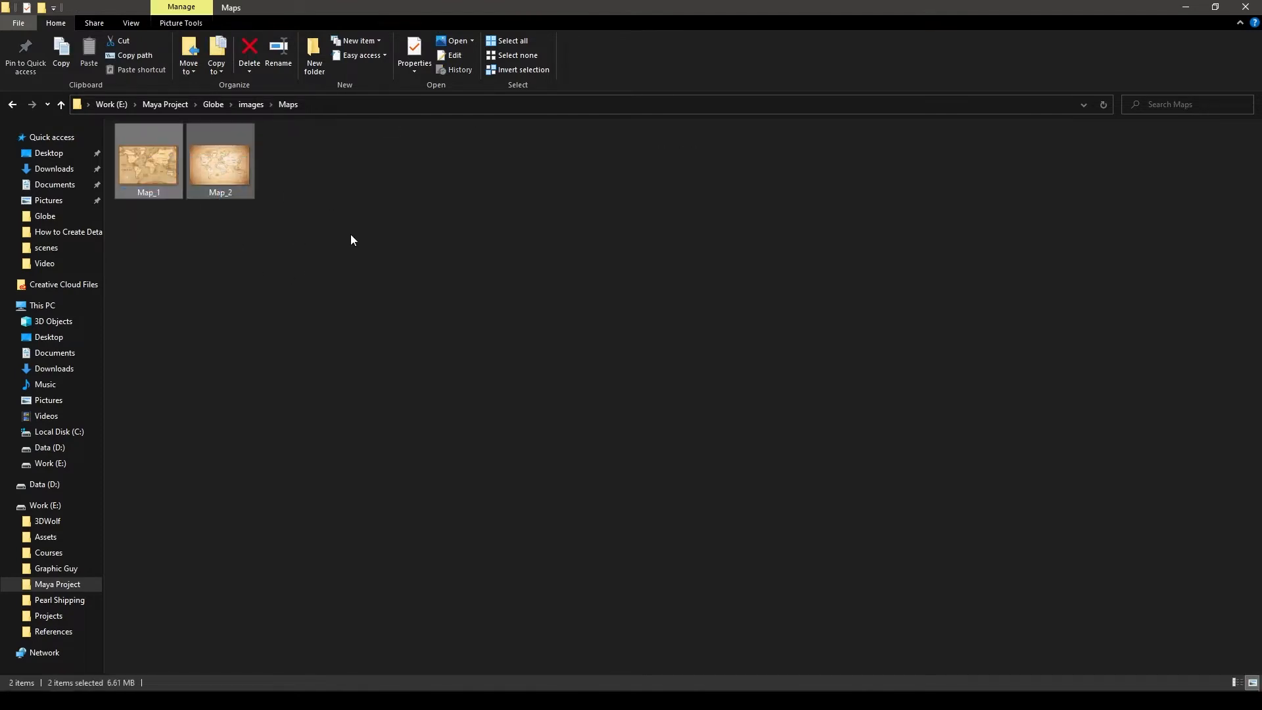
{"action": "mouse_move", "coordinate": [323, 219]}
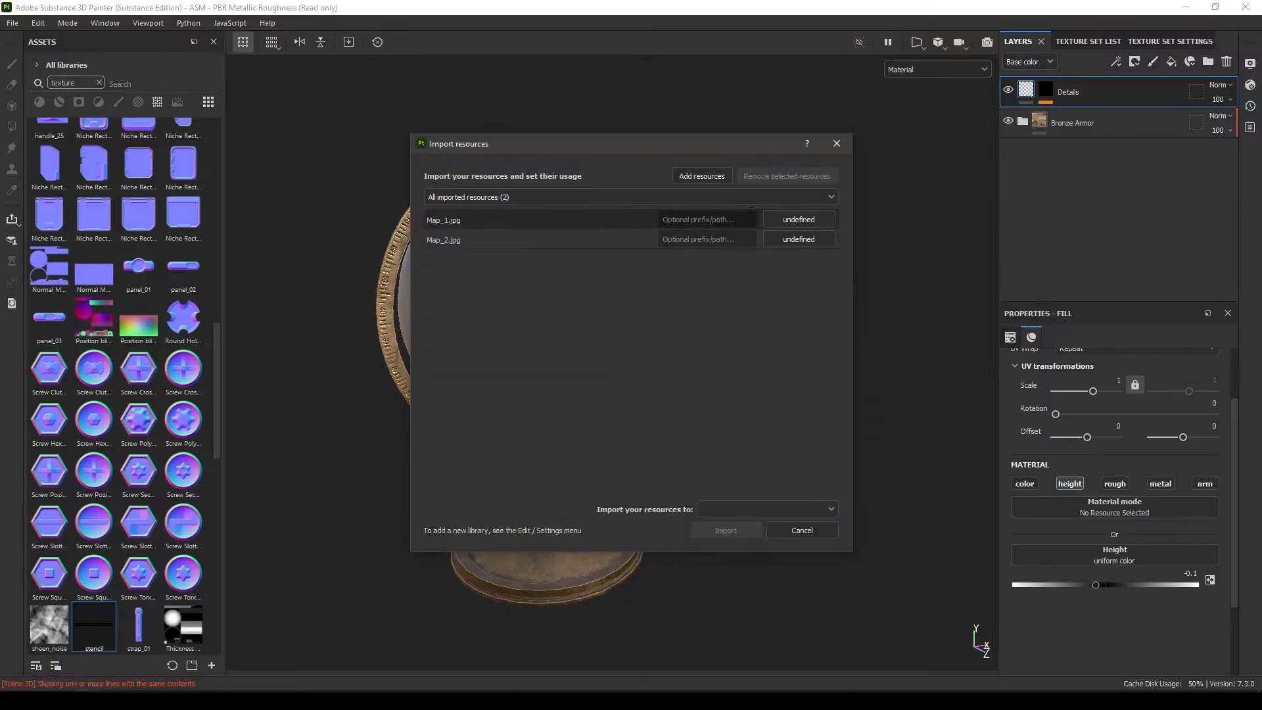
Step: Import Map_1 and Map_2 as textures into the current session
{"action": "left_click", "coordinate": [797, 219]}
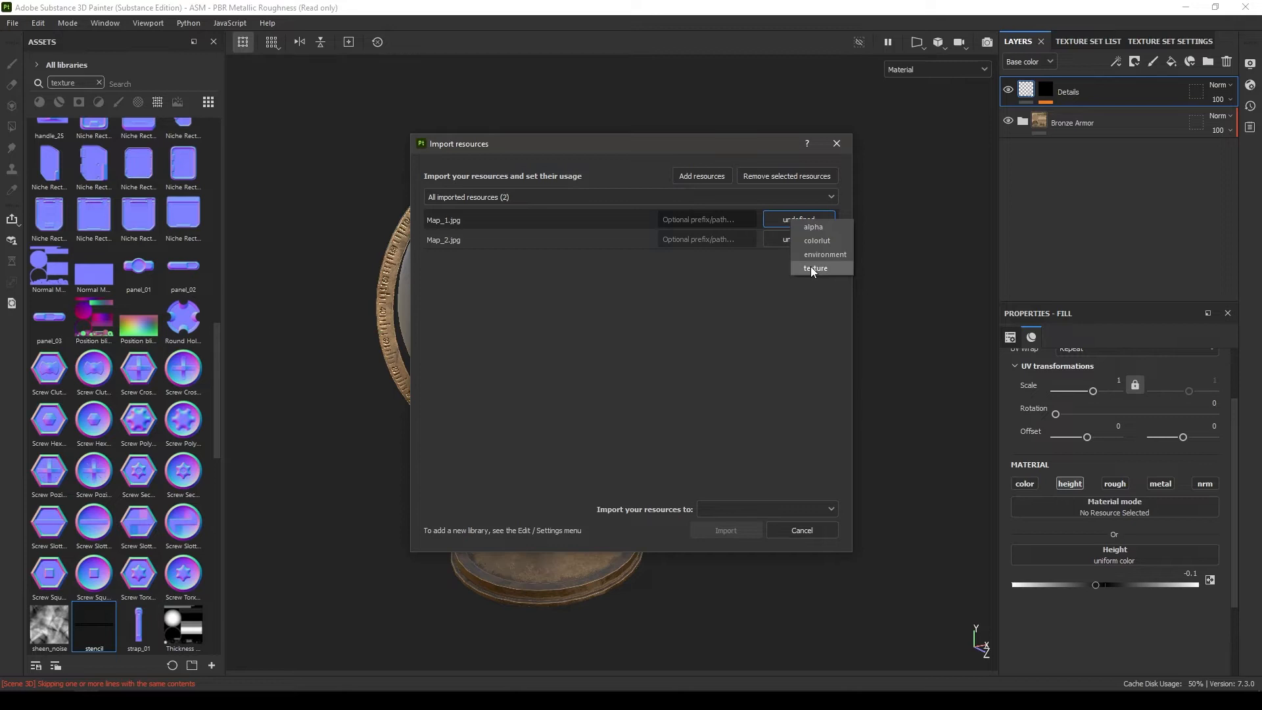
{"action": "left_click", "coordinate": [815, 269]}
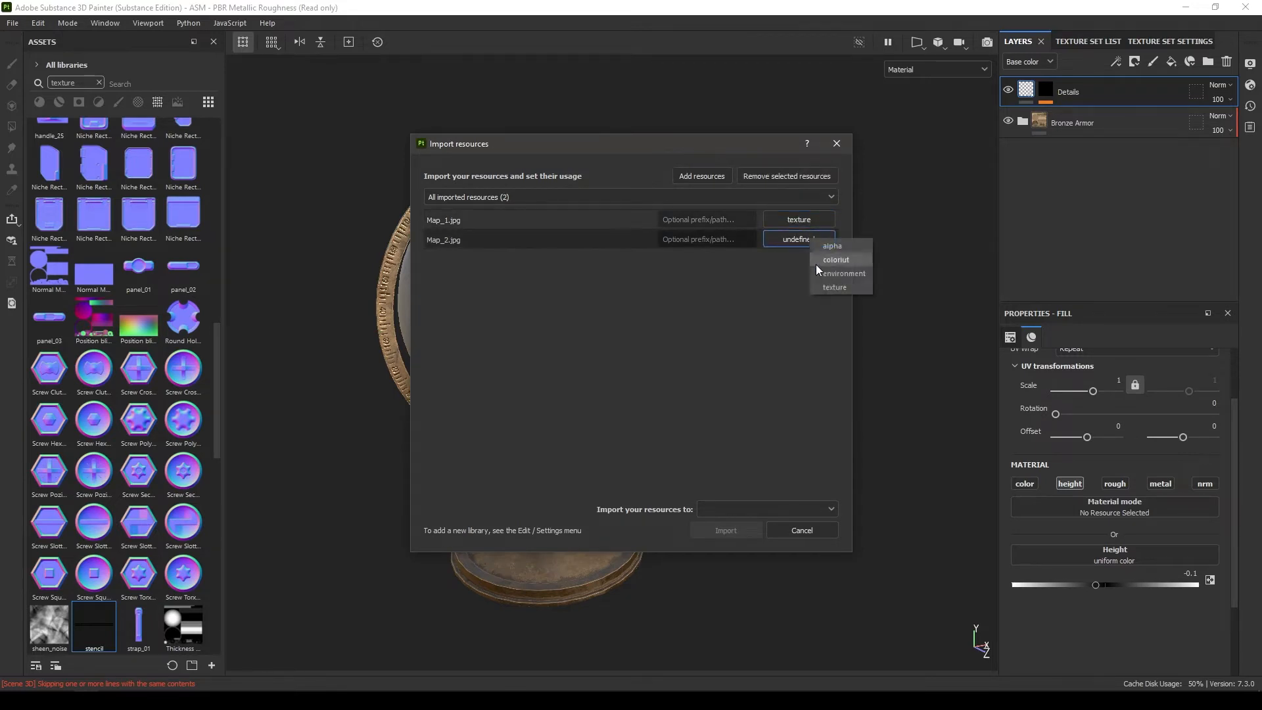
{"action": "left_click", "coordinate": [835, 287]}
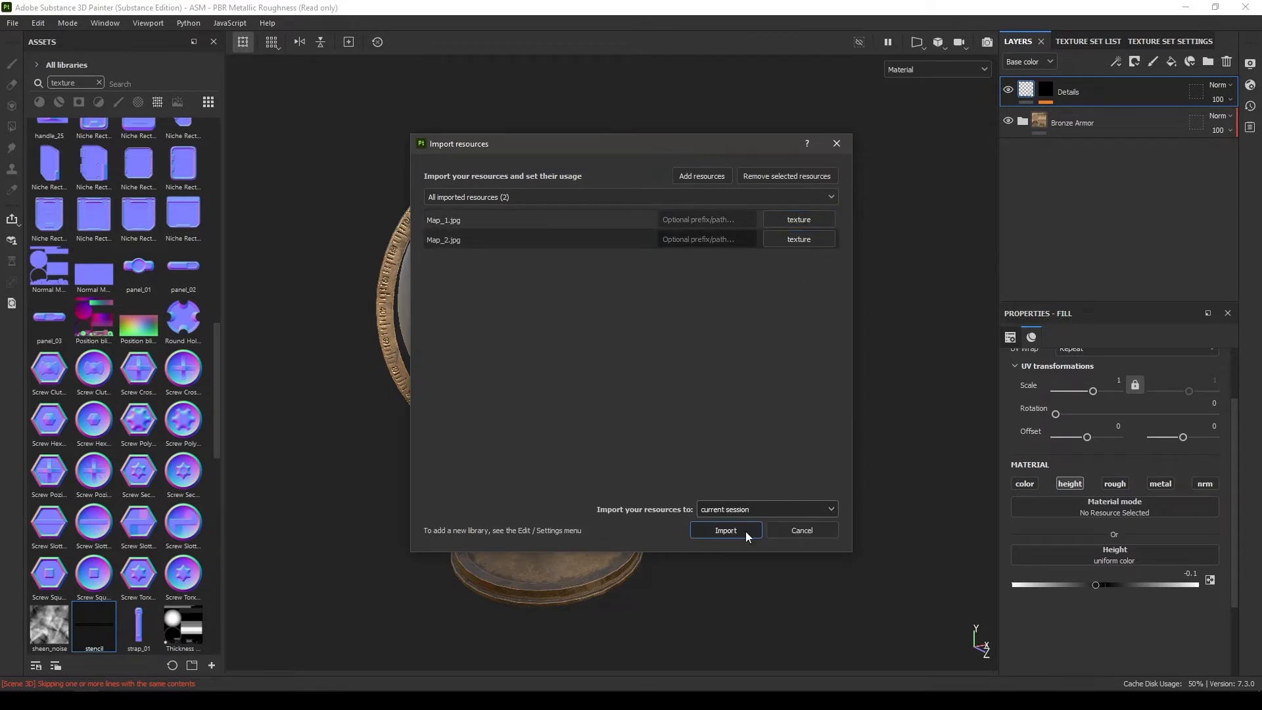
{"action": "left_click", "coordinate": [724, 529]}
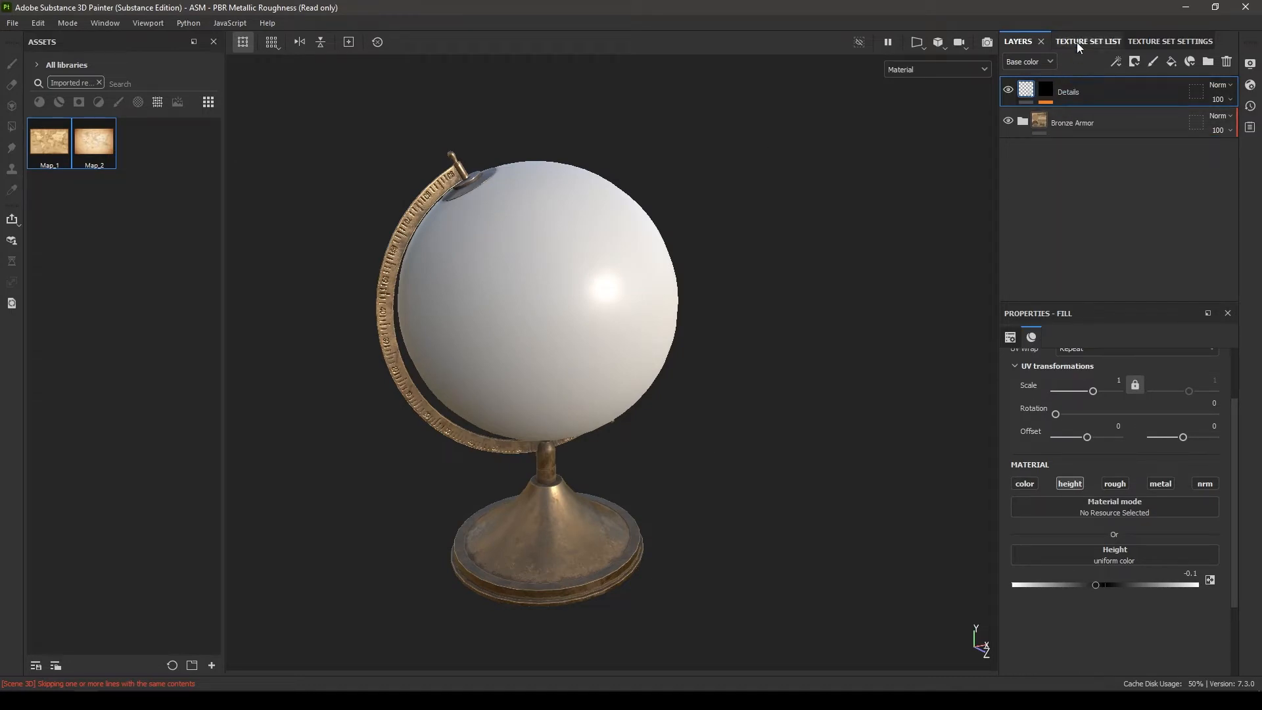
Step: Switch to the globe's texture set, delete the default layer, and add a fill layer
{"action": "left_click", "coordinate": [1089, 40]}
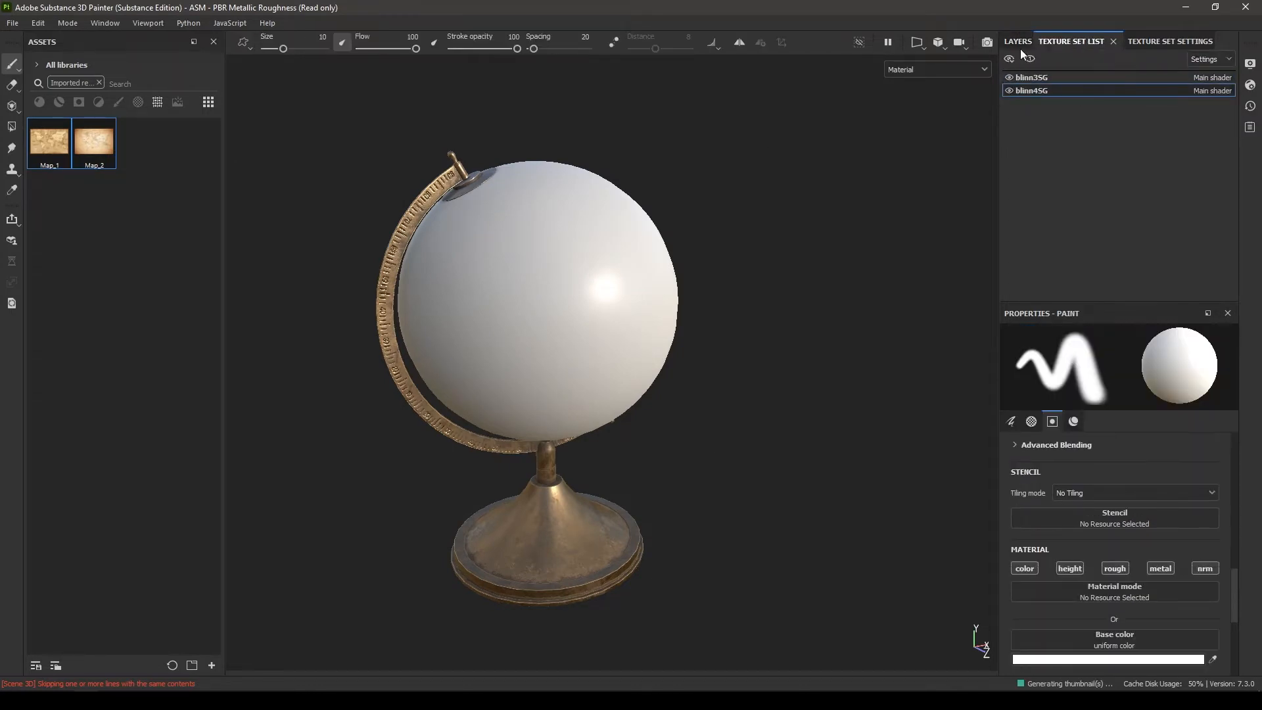
{"action": "left_click", "coordinate": [1008, 90]}
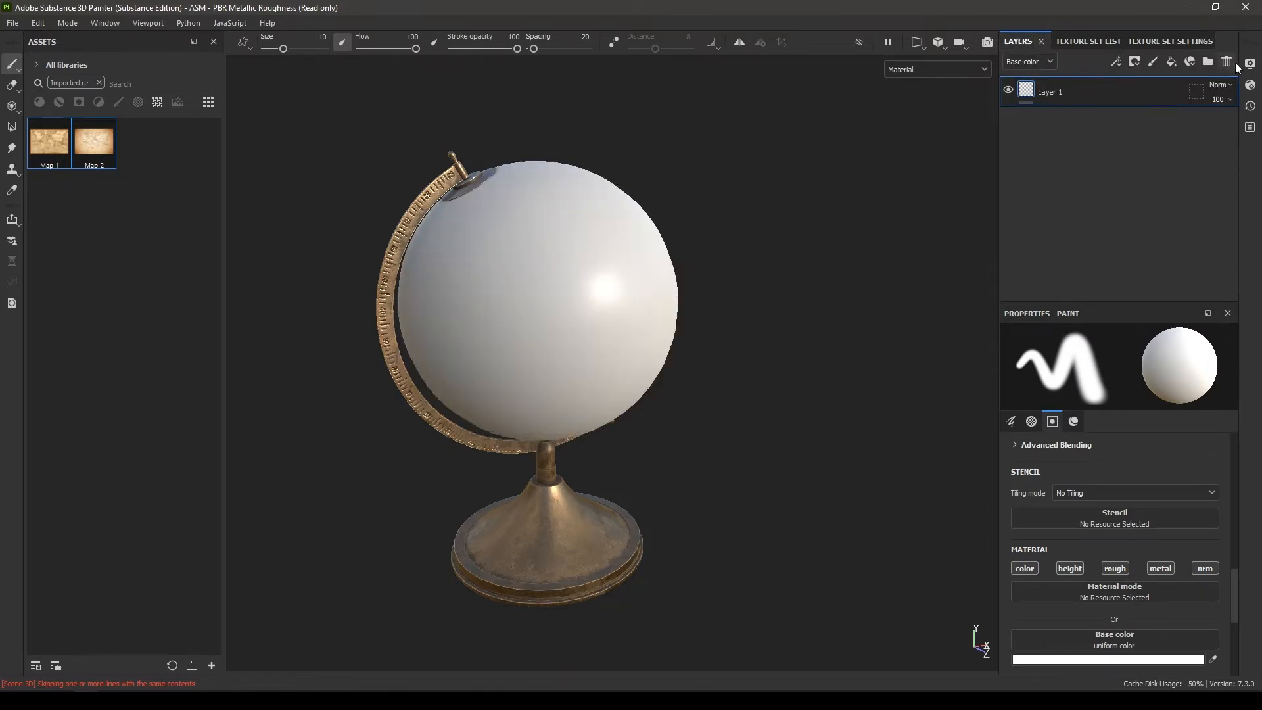
{"action": "left_click", "coordinate": [1226, 61]}
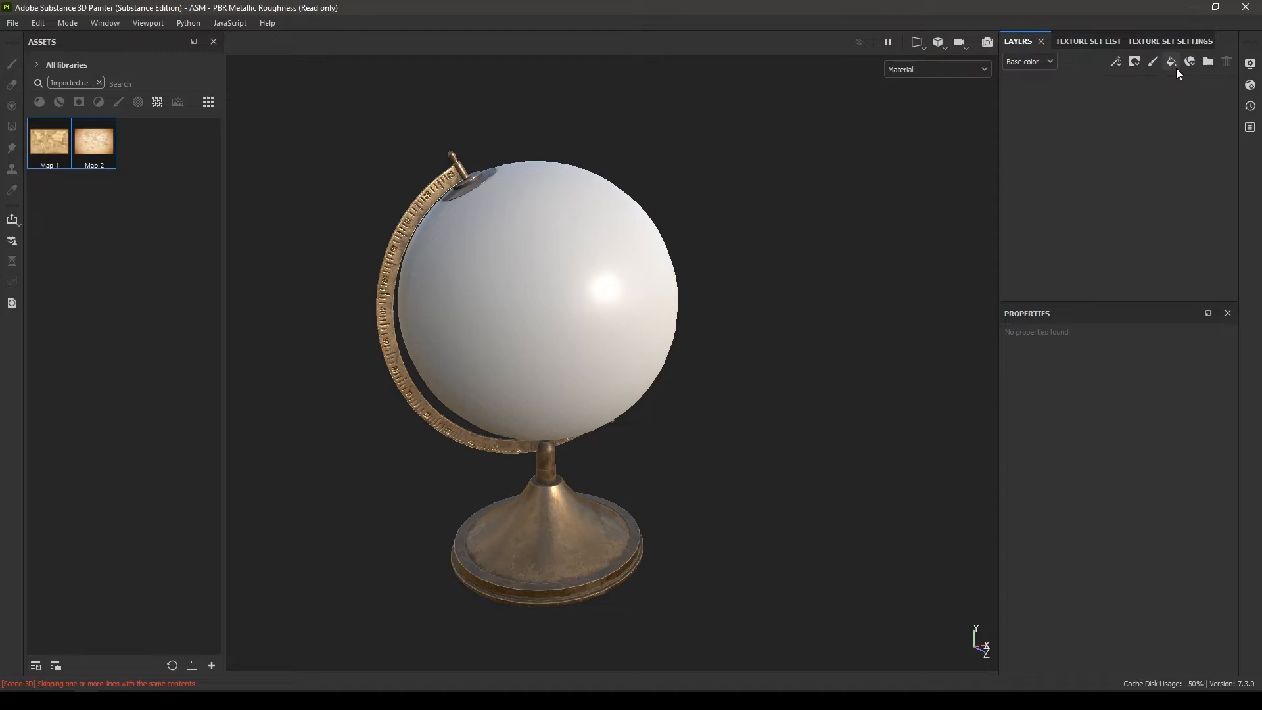
{"action": "left_click", "coordinate": [1171, 61]}
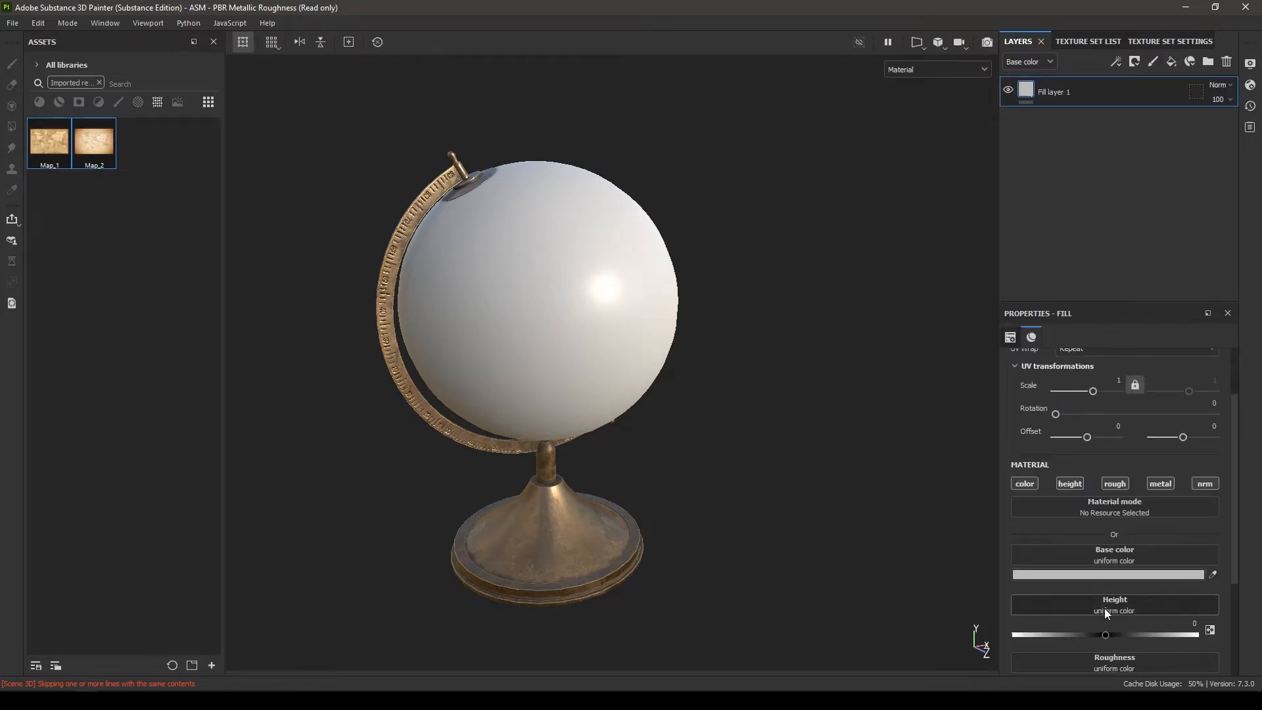
Step: Restrict the globe's fill layer to colour and apply Map_1 as base colour, rotated 180
{"action": "left_click", "coordinate": [1160, 483]}
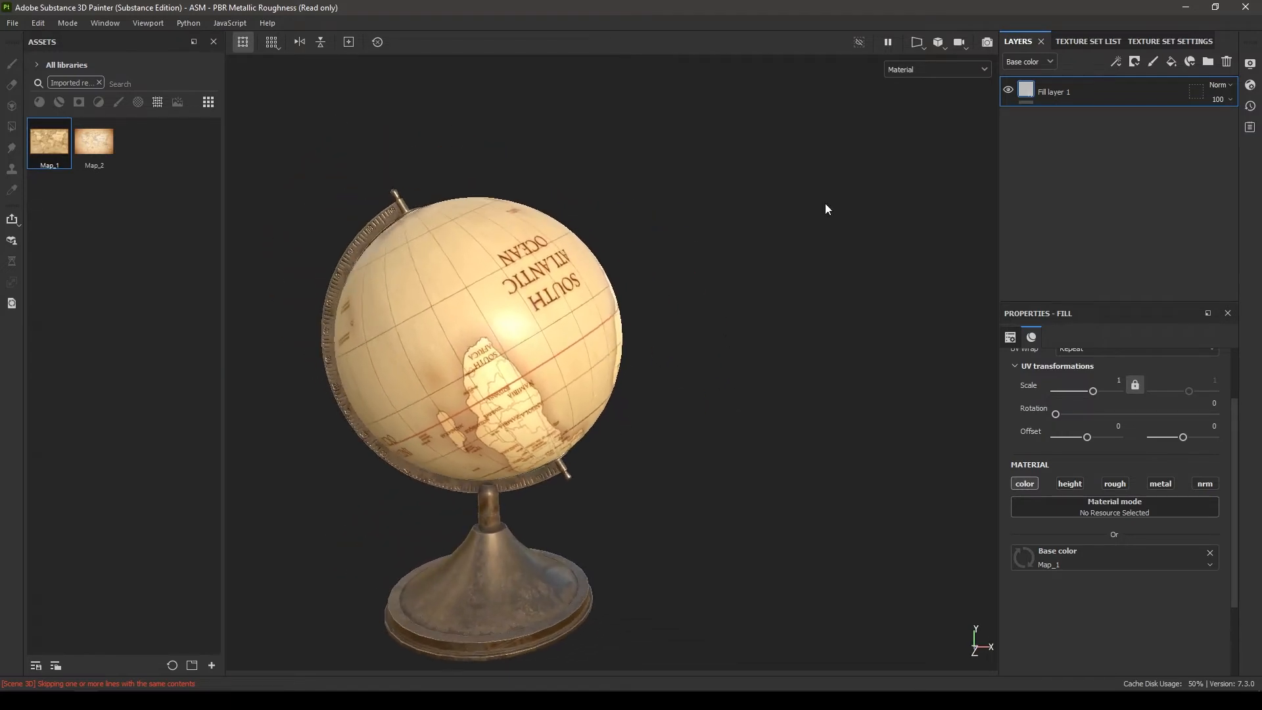
{"action": "left_click", "coordinate": [916, 42]}
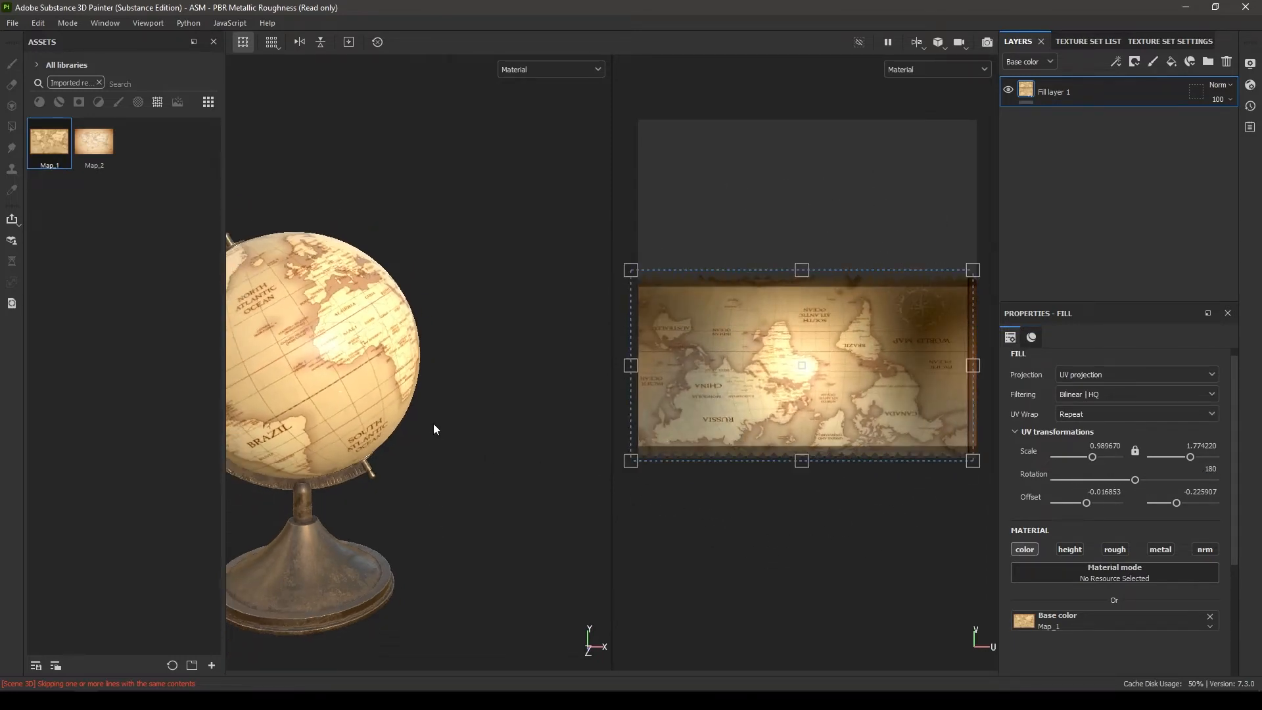
Step: Frame the whole globe and give the map fill layer a uniform 0.4 roughness
{"action": "left_click_drag", "start_coordinate": [322, 346], "coordinate": [410, 330]}
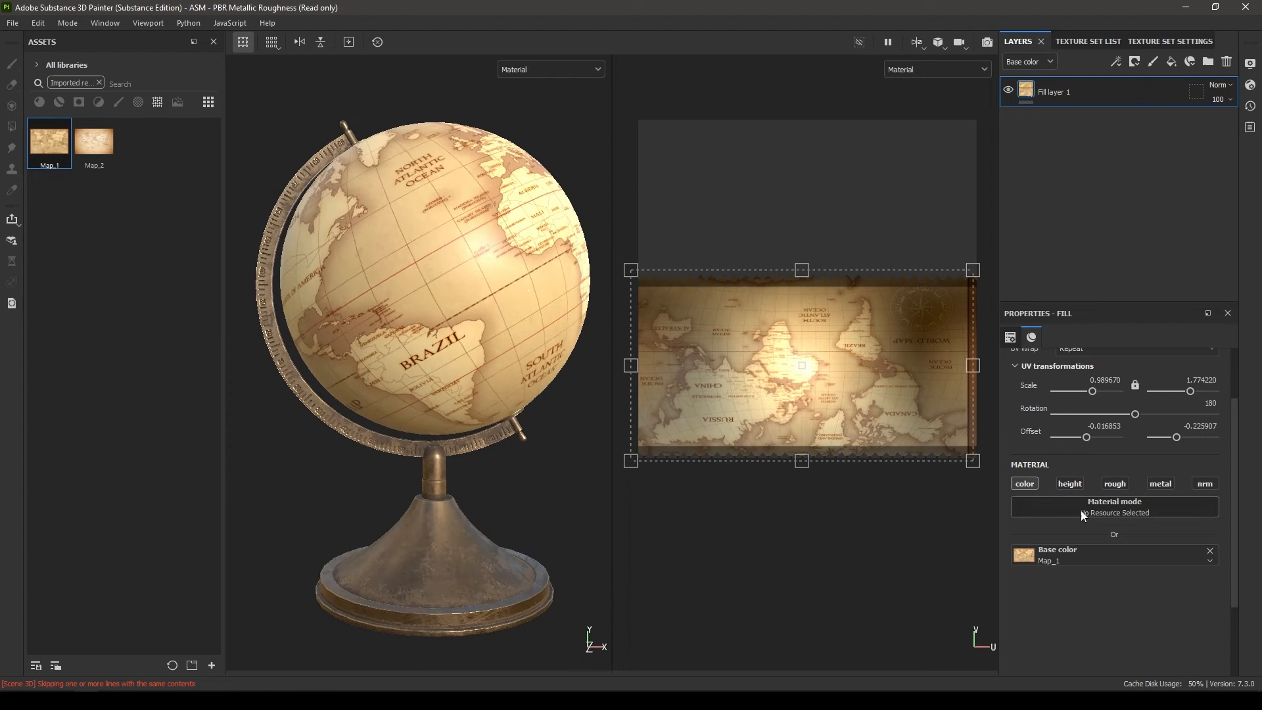
{"action": "left_click", "coordinate": [1115, 483]}
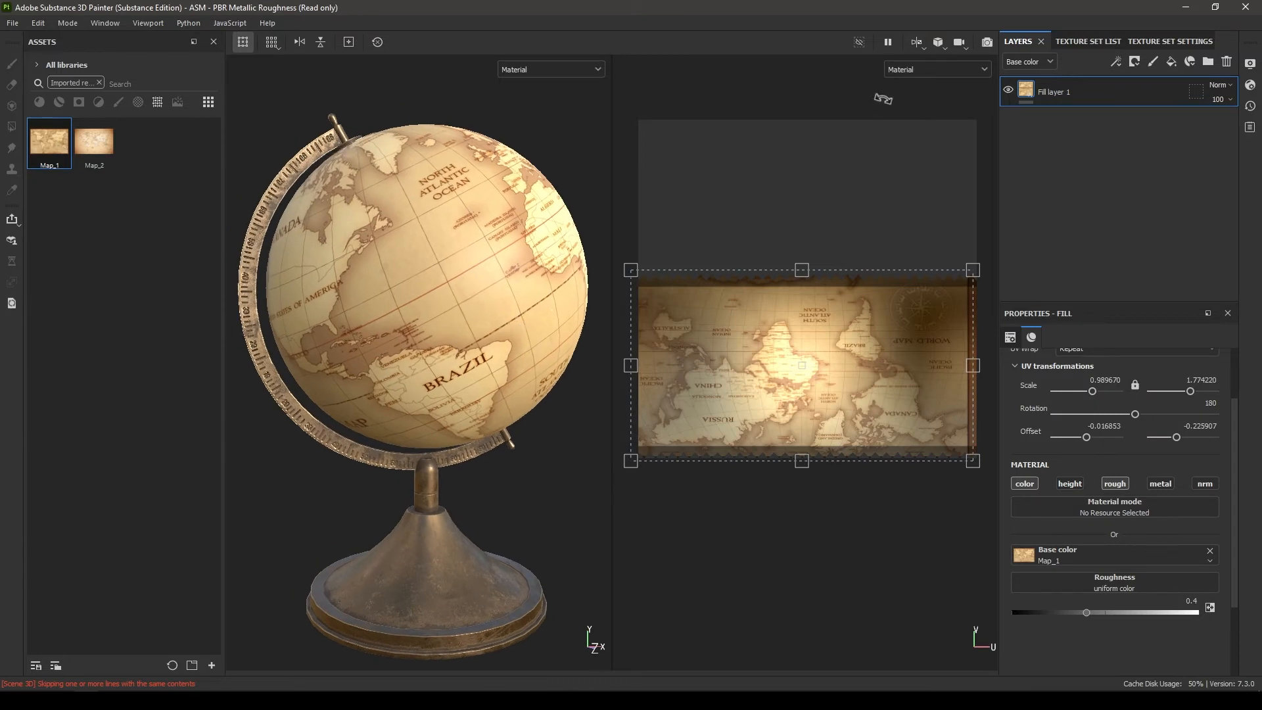
{"action": "left_click", "coordinate": [915, 42]}
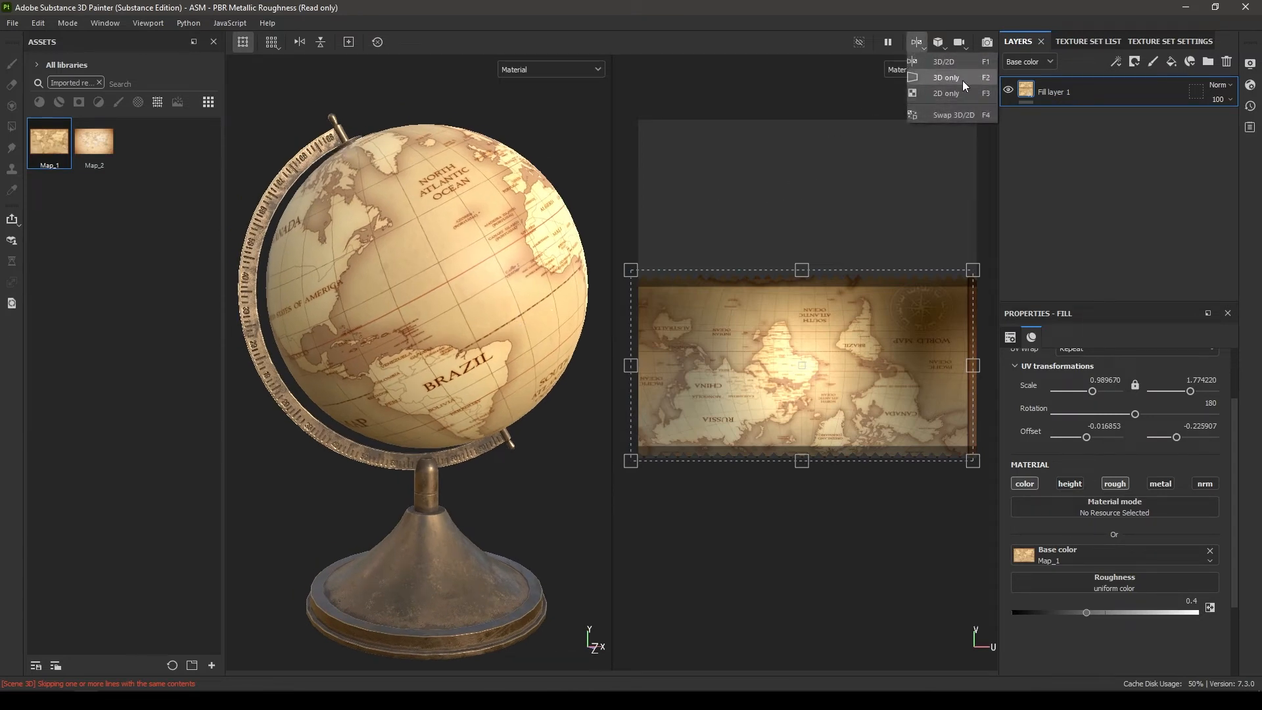
Step: Add a Contrast Luminosity filter to the Map layer with contrast -0.05 and luminosity -0.1
{"action": "left_click", "coordinate": [943, 78]}
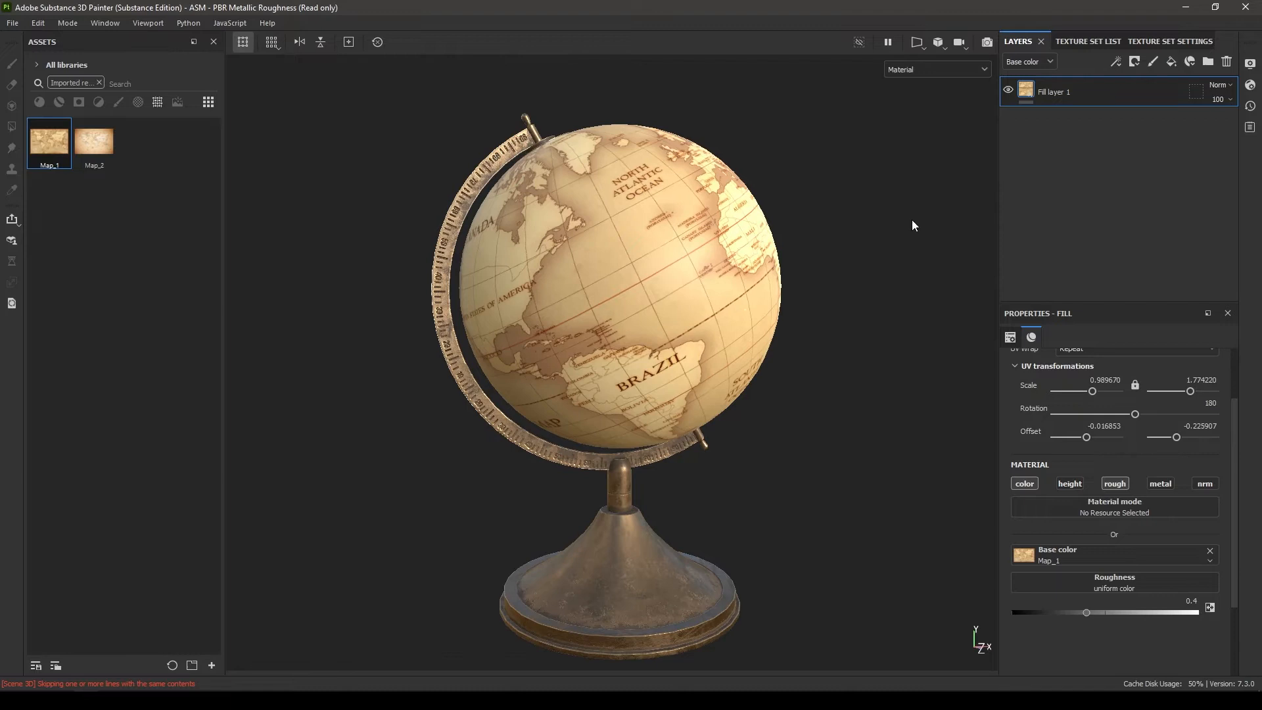
{"action": "double_click", "coordinate": [1055, 91]}
{"action": "type", "text": "Map"}
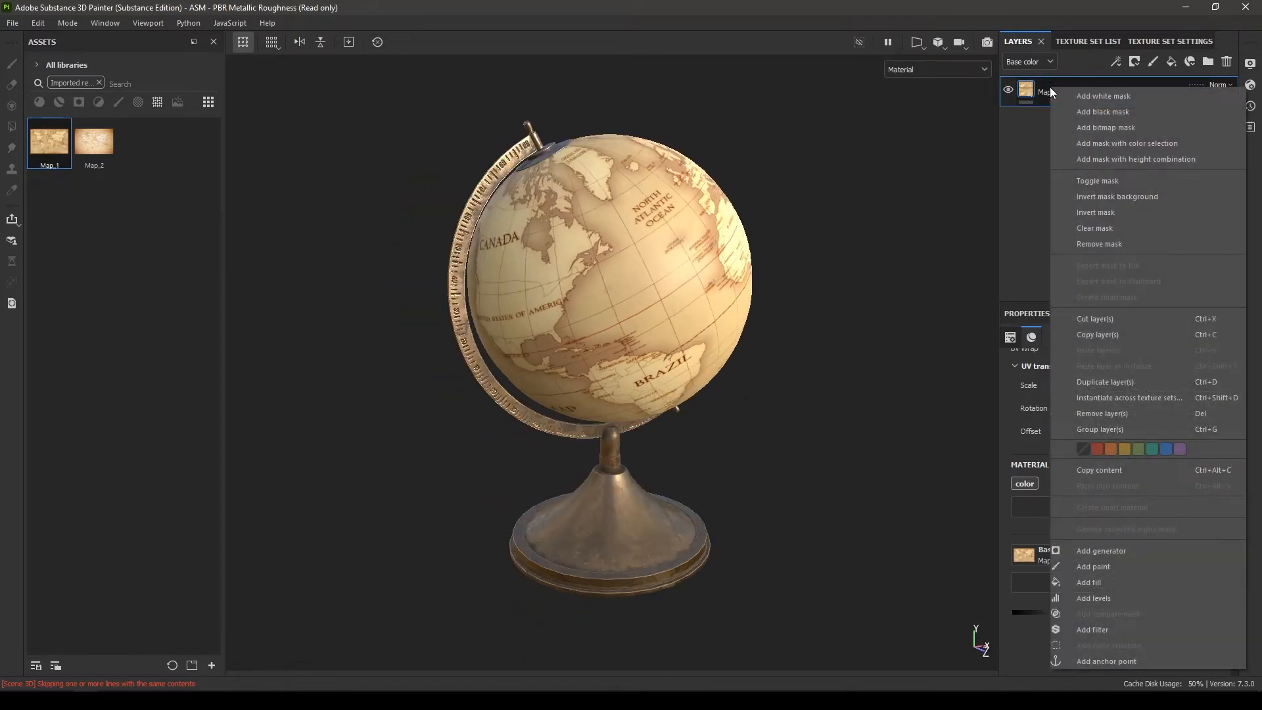
{"action": "mouse_move", "coordinate": [1092, 630]}
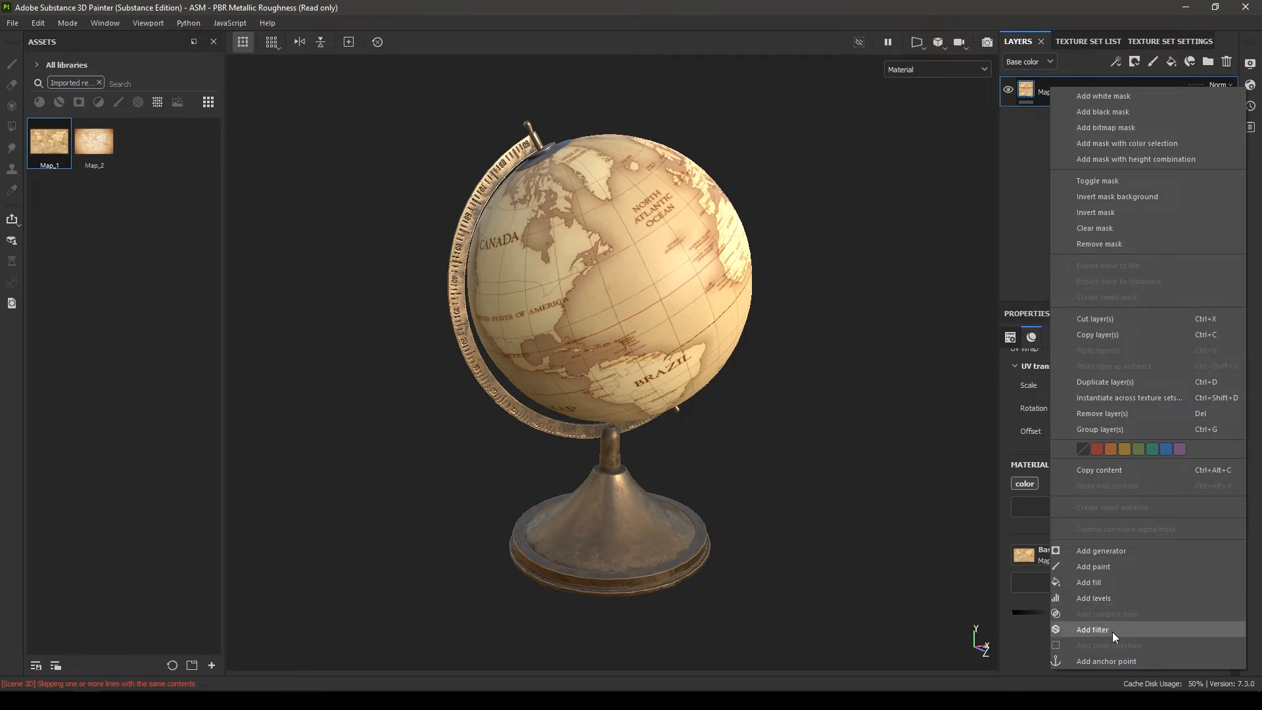
{"action": "left_click", "coordinate": [1092, 630]}
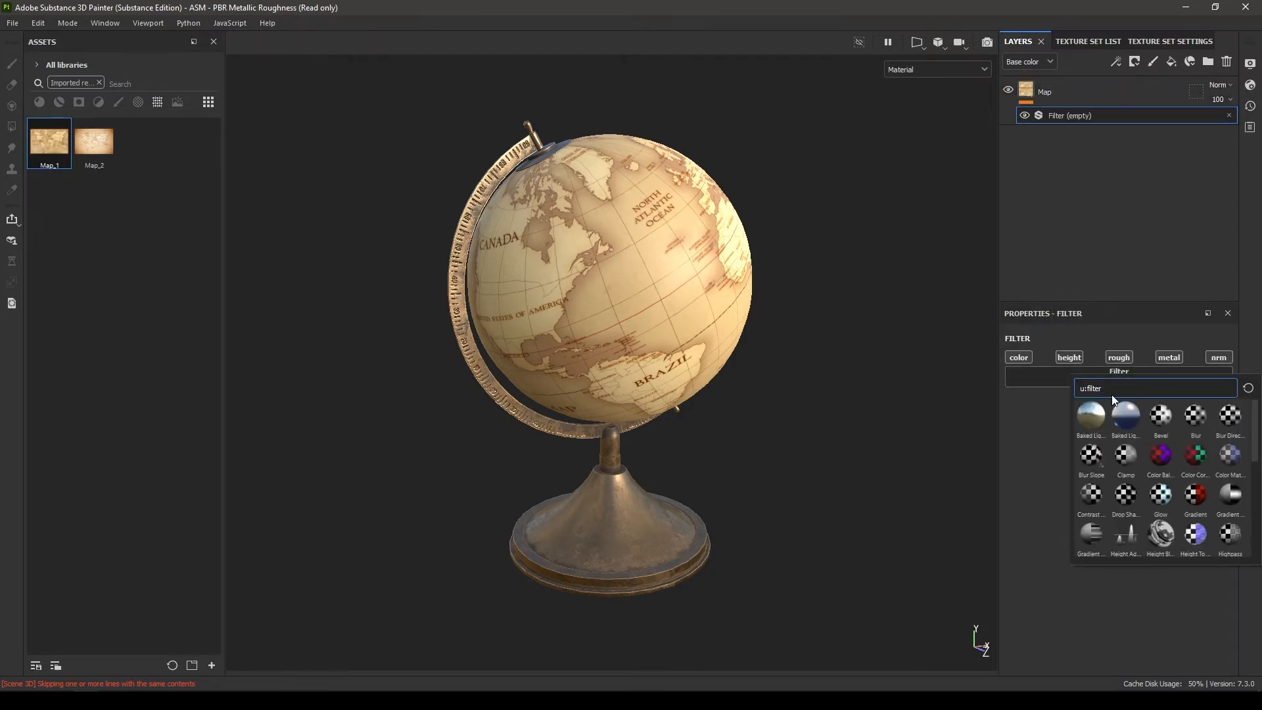
{"action": "type", "text": "contr"}
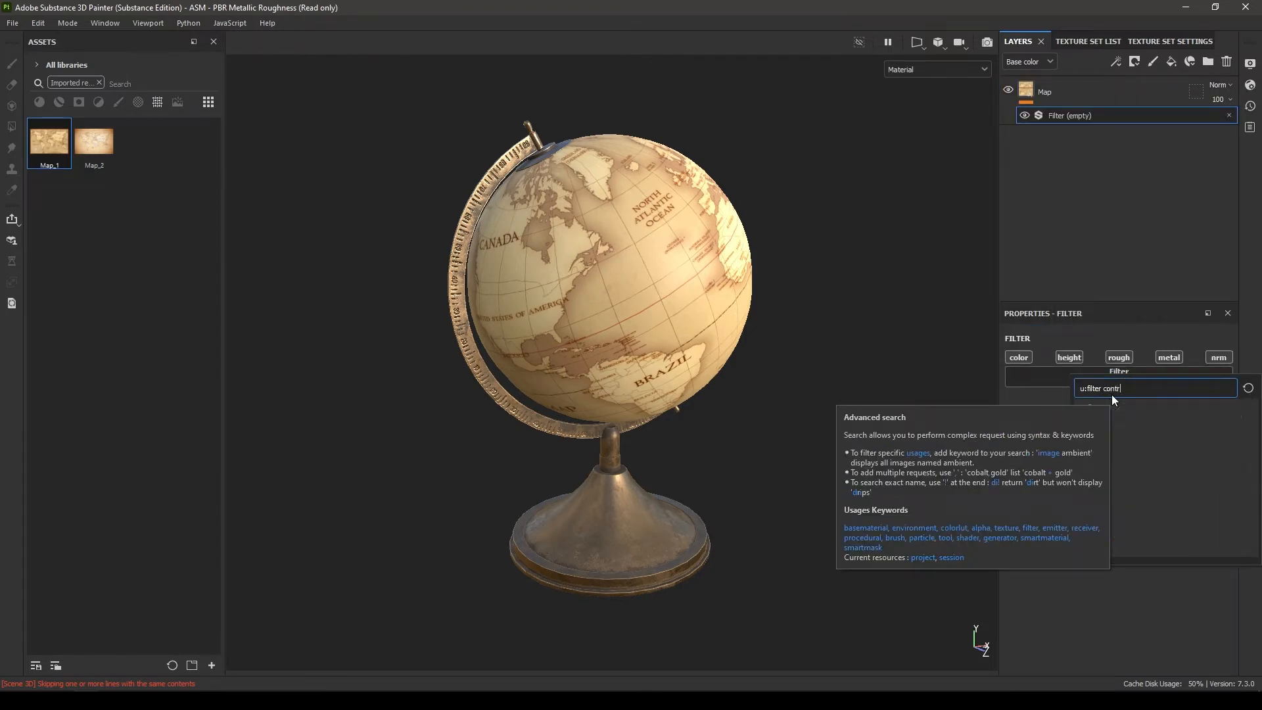
{"action": "left_click", "coordinate": [1111, 383]}
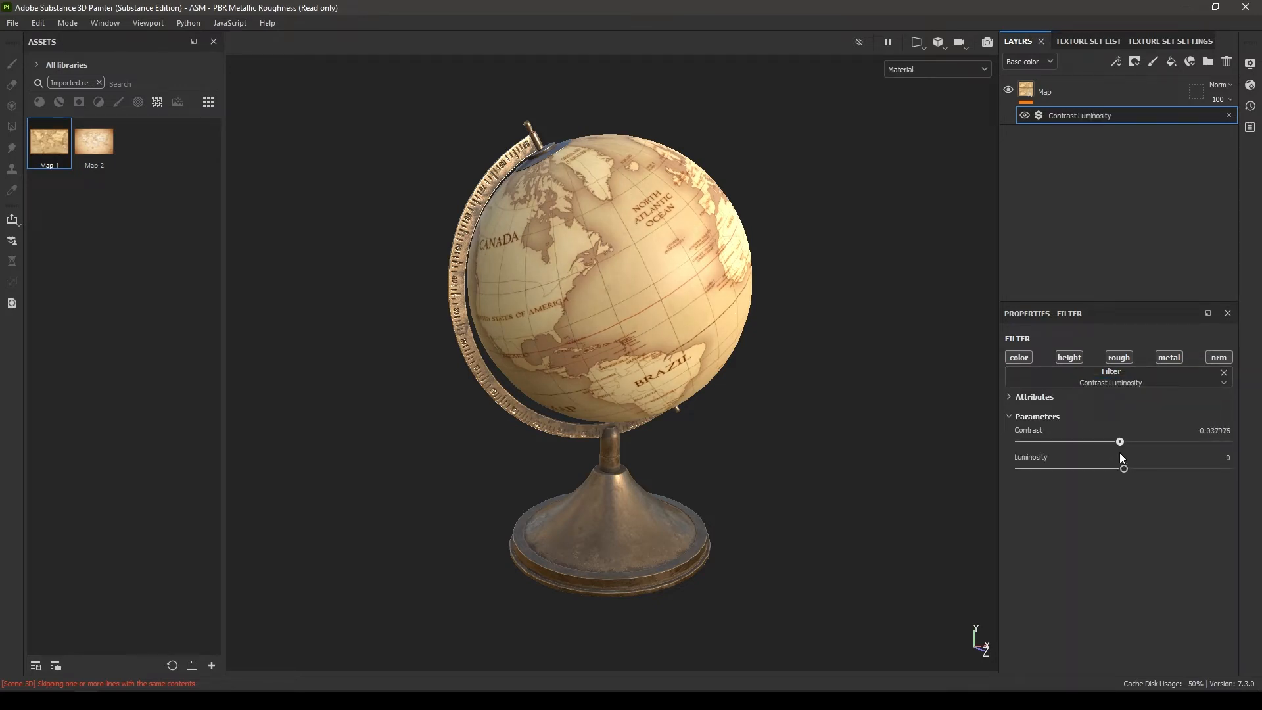
{"action": "double_click", "coordinate": [1216, 430]}
{"action": "type", "text": "-0.05"}
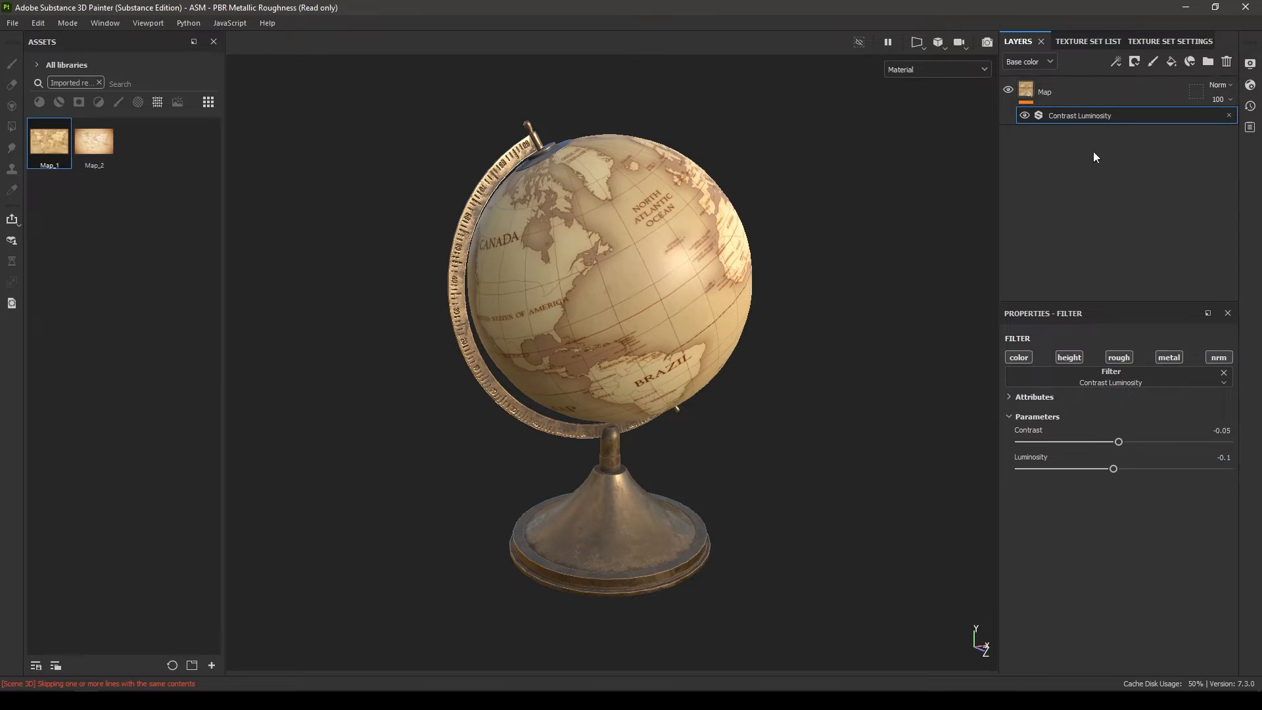
Step: Add a Levels adjustment to the Map layer, pulling in the white point to brighten it
{"action": "right_click", "coordinate": [1079, 115]}
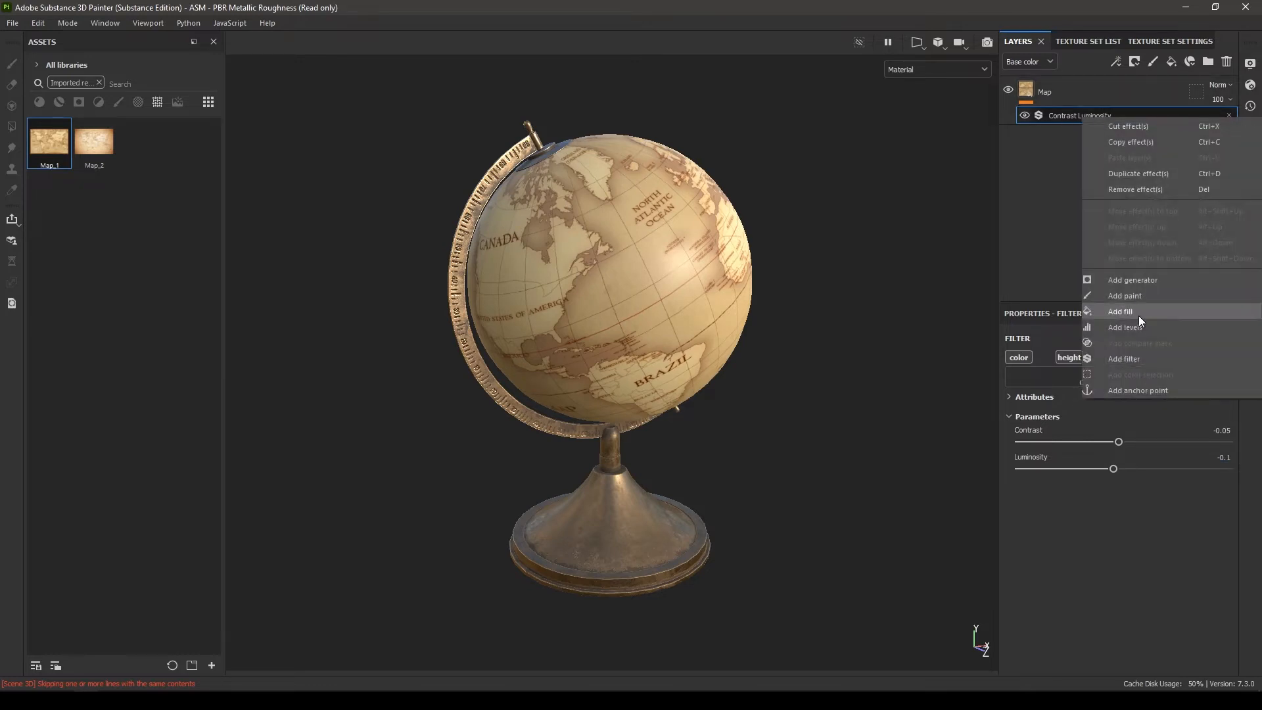
{"action": "left_click", "coordinate": [1125, 327]}
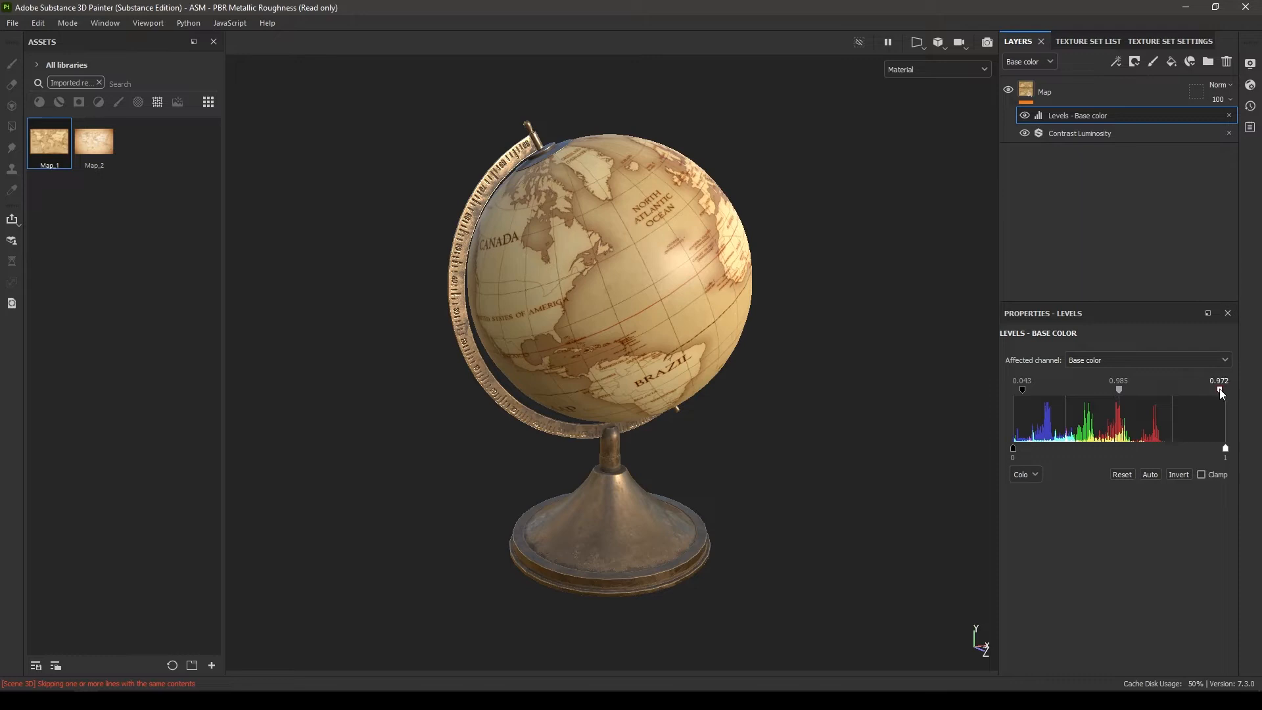
{"action": "left_click_drag", "start_coordinate": [596, 282], "coordinate": [656, 322]}
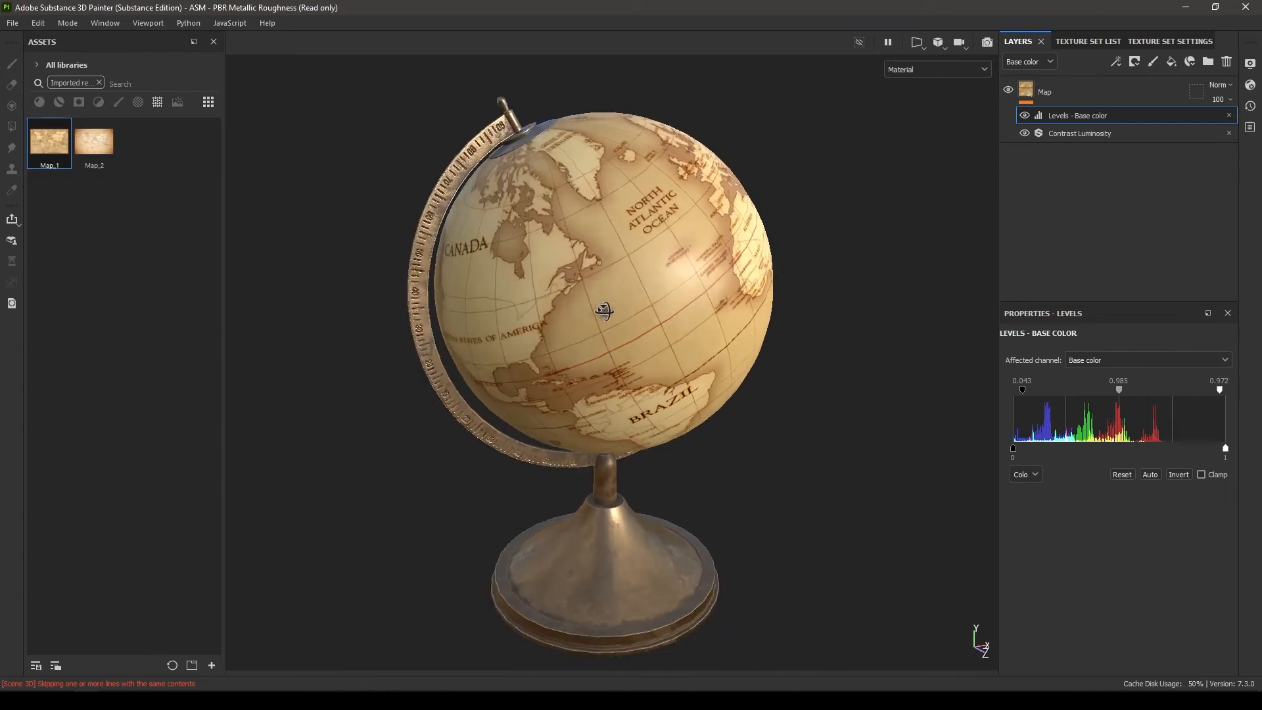
Step: Add a fill layer above Map with roughness 0.5 and tan base colour #B5916C
{"action": "left_click", "coordinate": [1172, 61]}
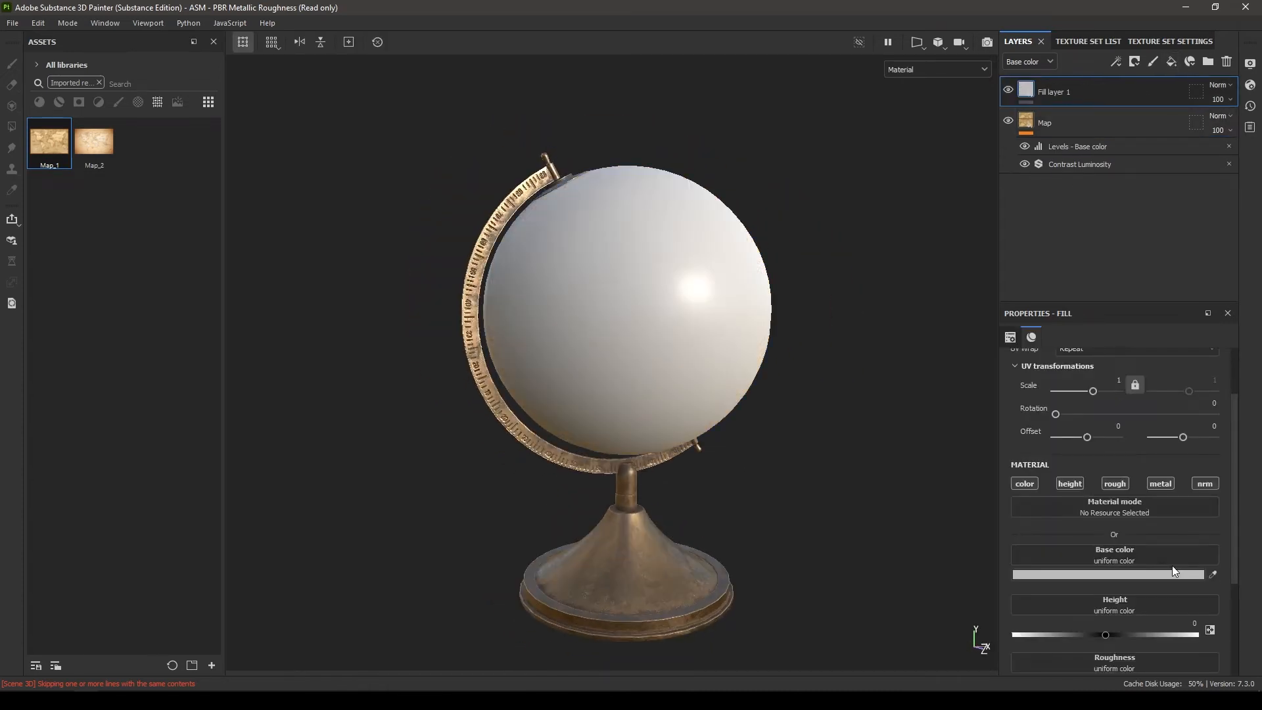
{"action": "mouse_move", "coordinate": [1115, 484]}
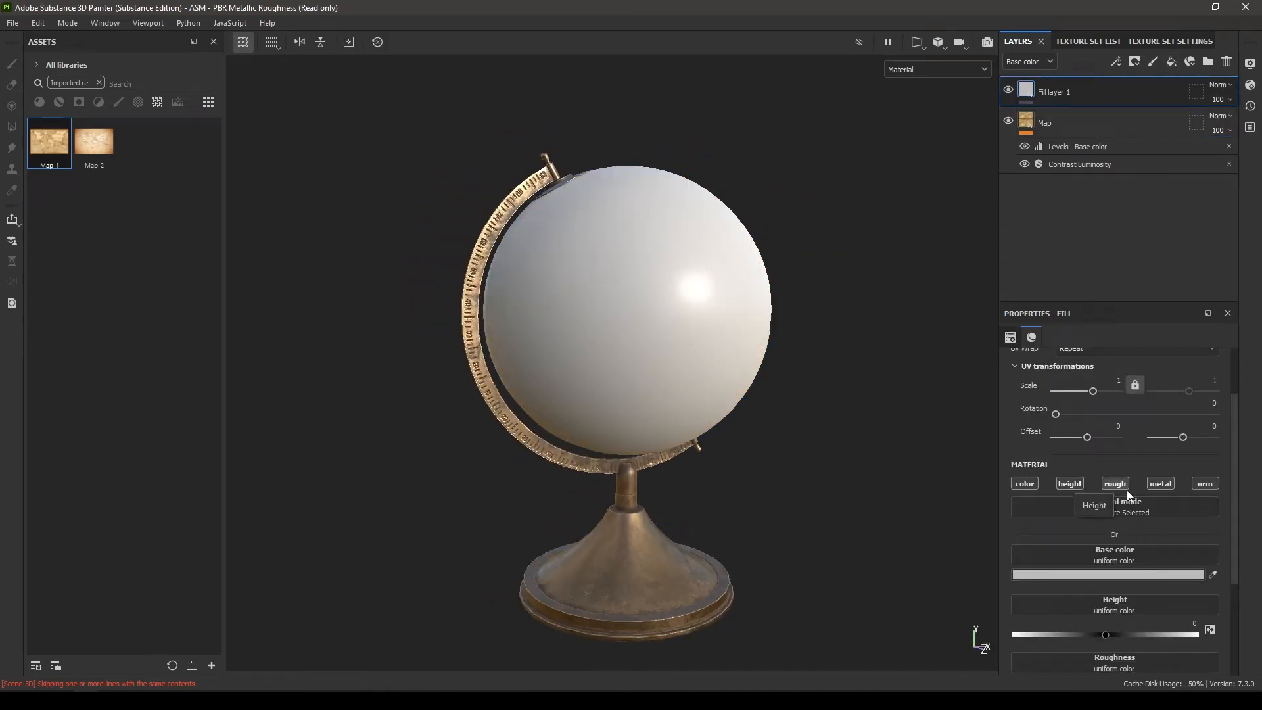
{"action": "scroll", "scroll_direction": "down", "scroll_amount": 3}
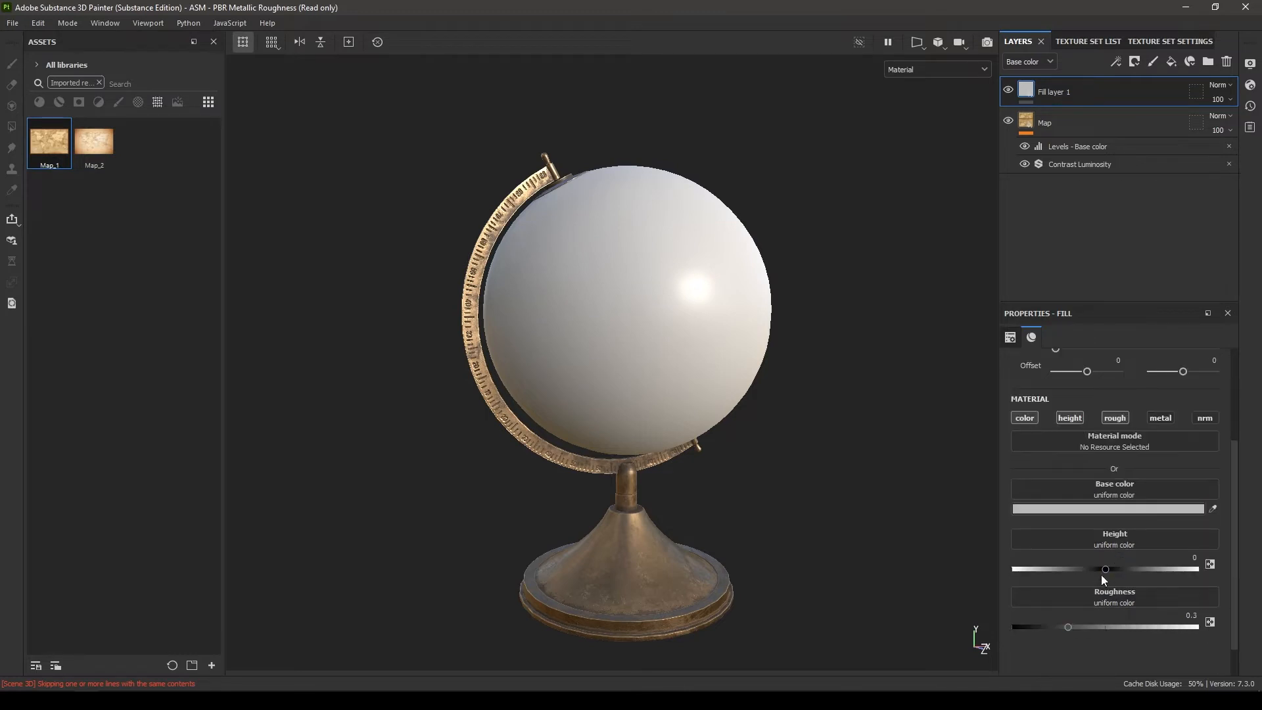
{"action": "double_click", "coordinate": [1191, 616]}
{"action": "type", "text": "0.5"}
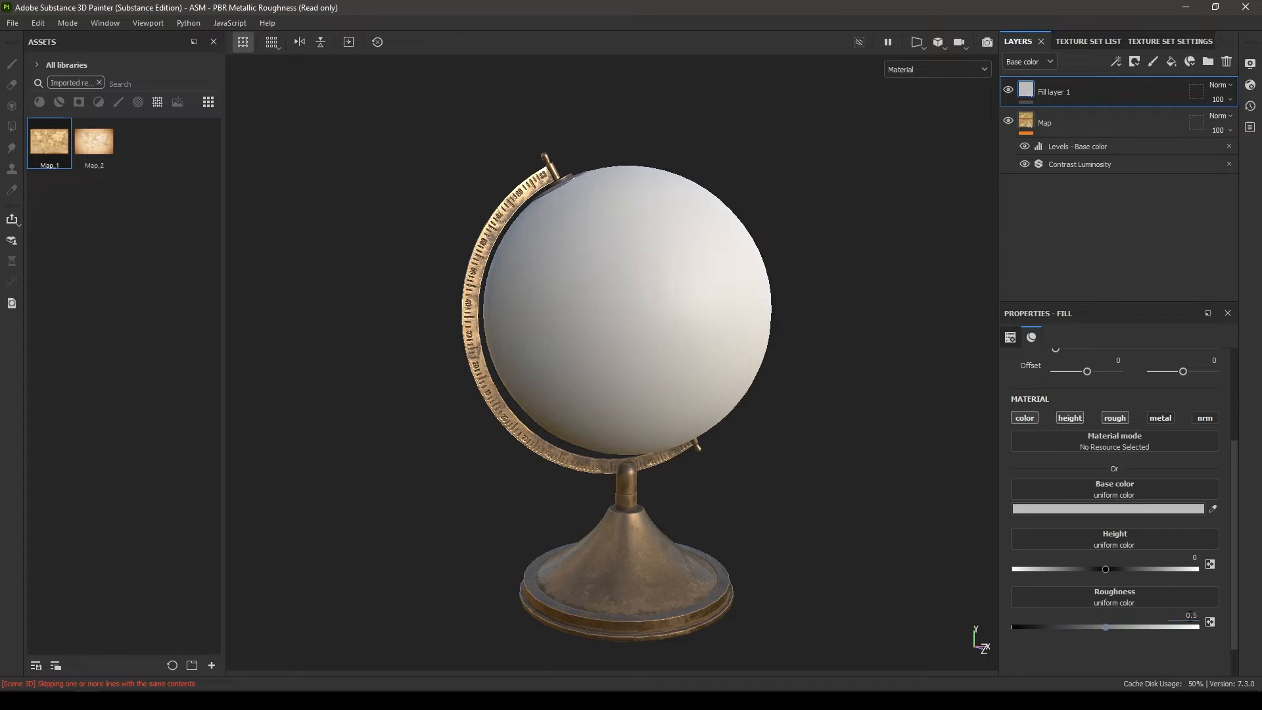
{"action": "left_click", "coordinate": [1111, 509]}
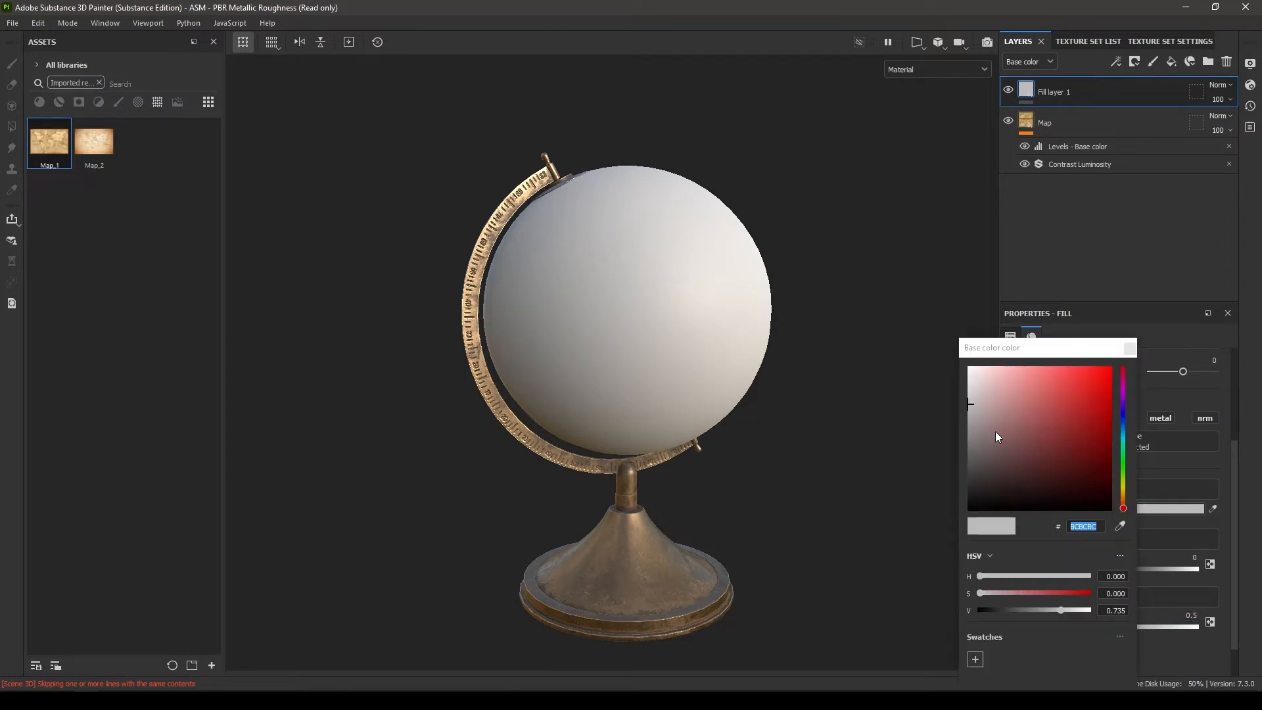
{"action": "left_click", "coordinate": [1017, 448]}
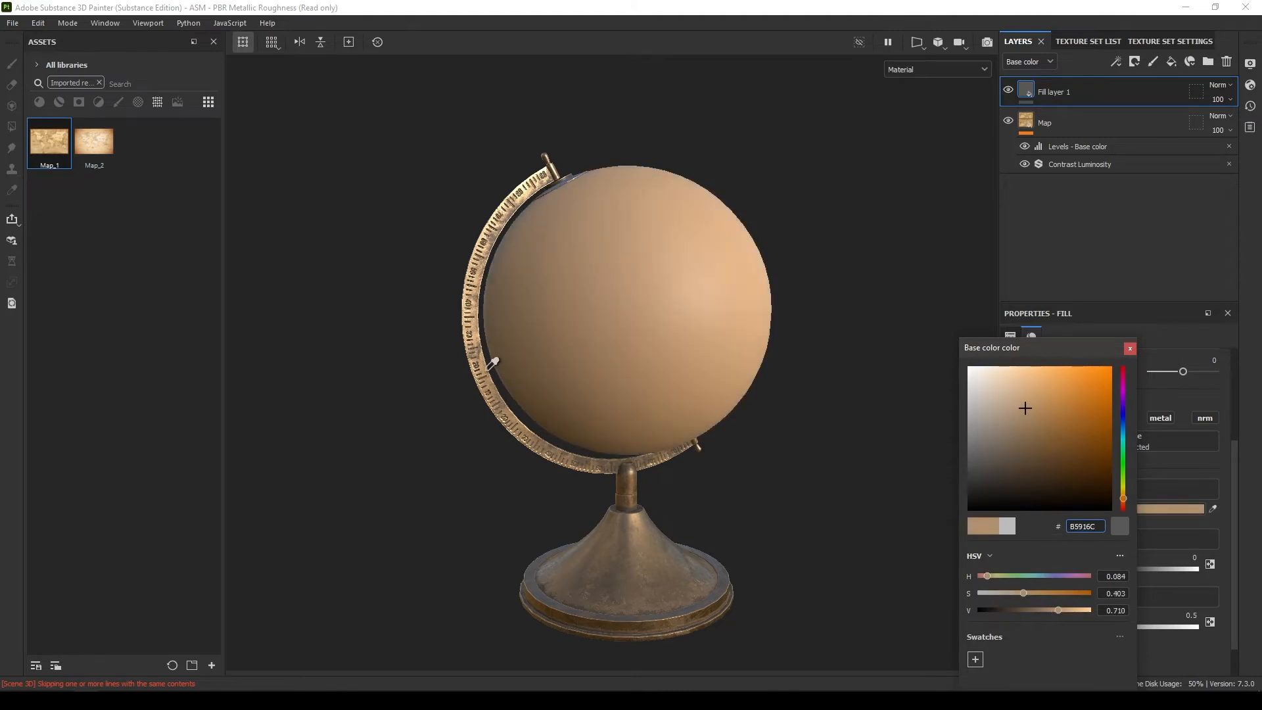
{"action": "left_click", "coordinate": [1129, 348]}
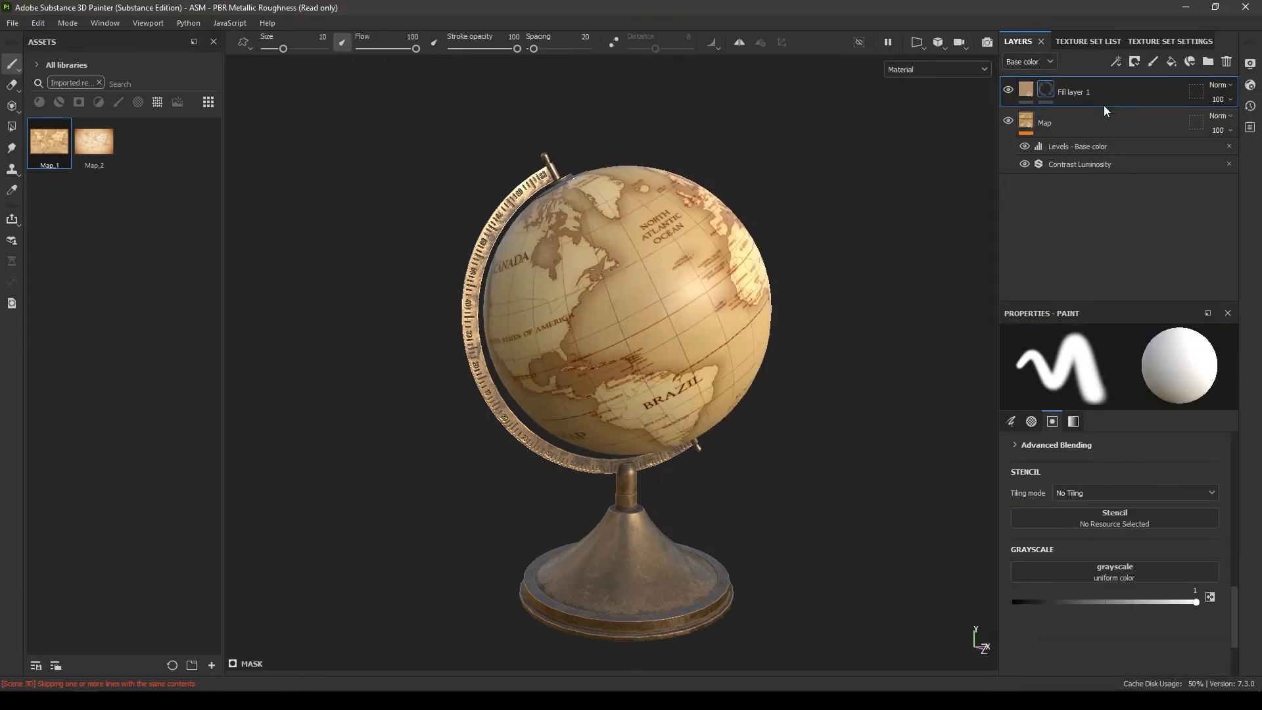
Step: Give Fill layer 1 a black mask with a 'scra' scratches fill and height -0.02
{"action": "right_click", "coordinate": [1044, 91]}
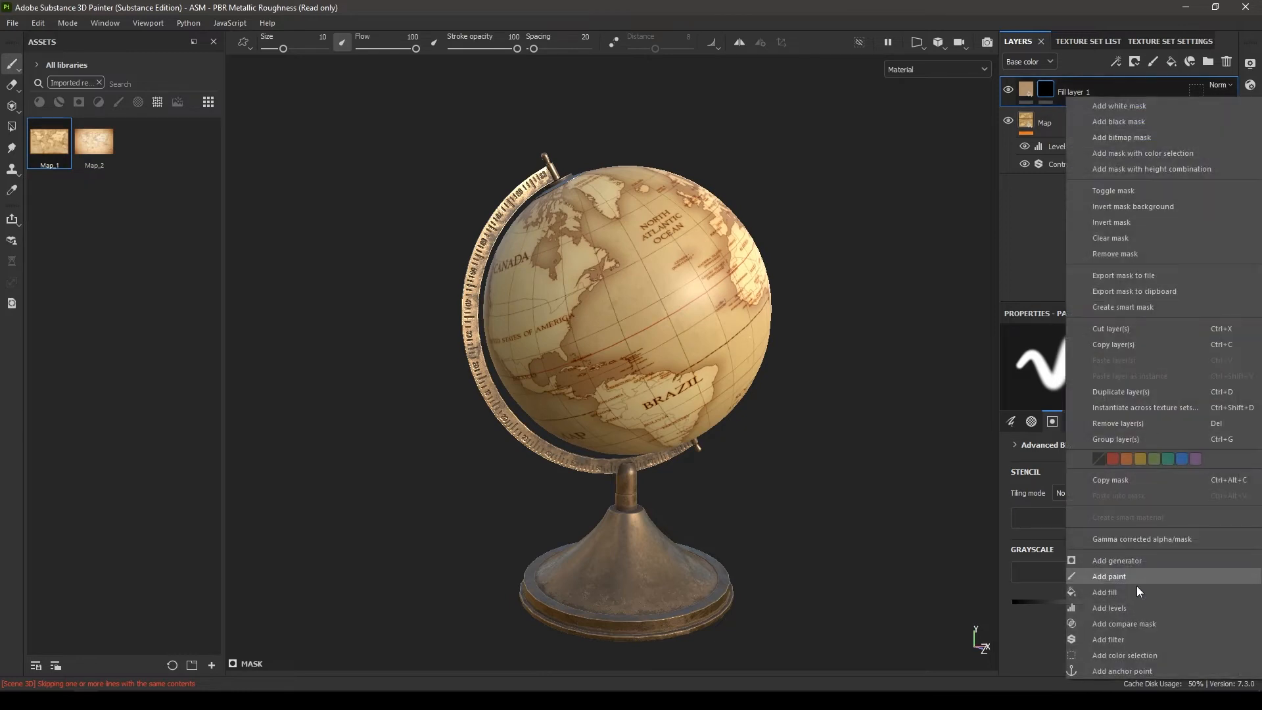
{"action": "mouse_move", "coordinate": [1115, 593]}
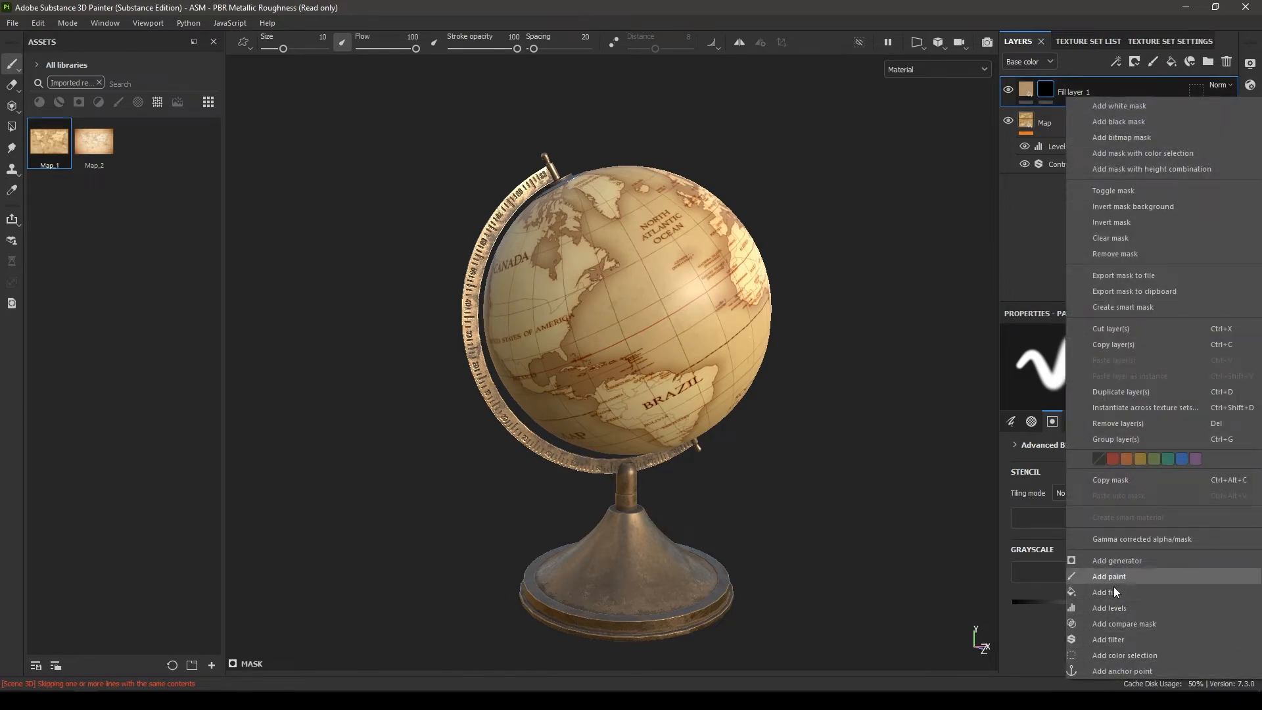
{"action": "left_click", "coordinate": [1109, 591]}
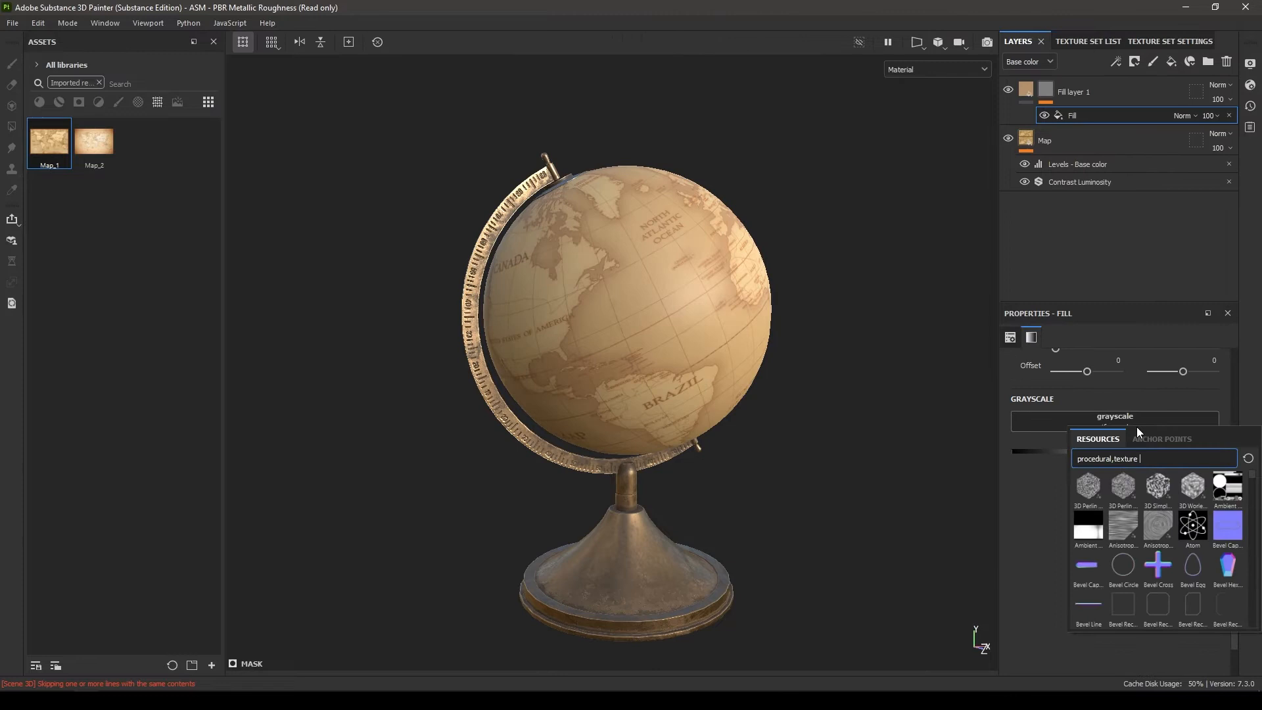
{"action": "type", "text": "scra"}
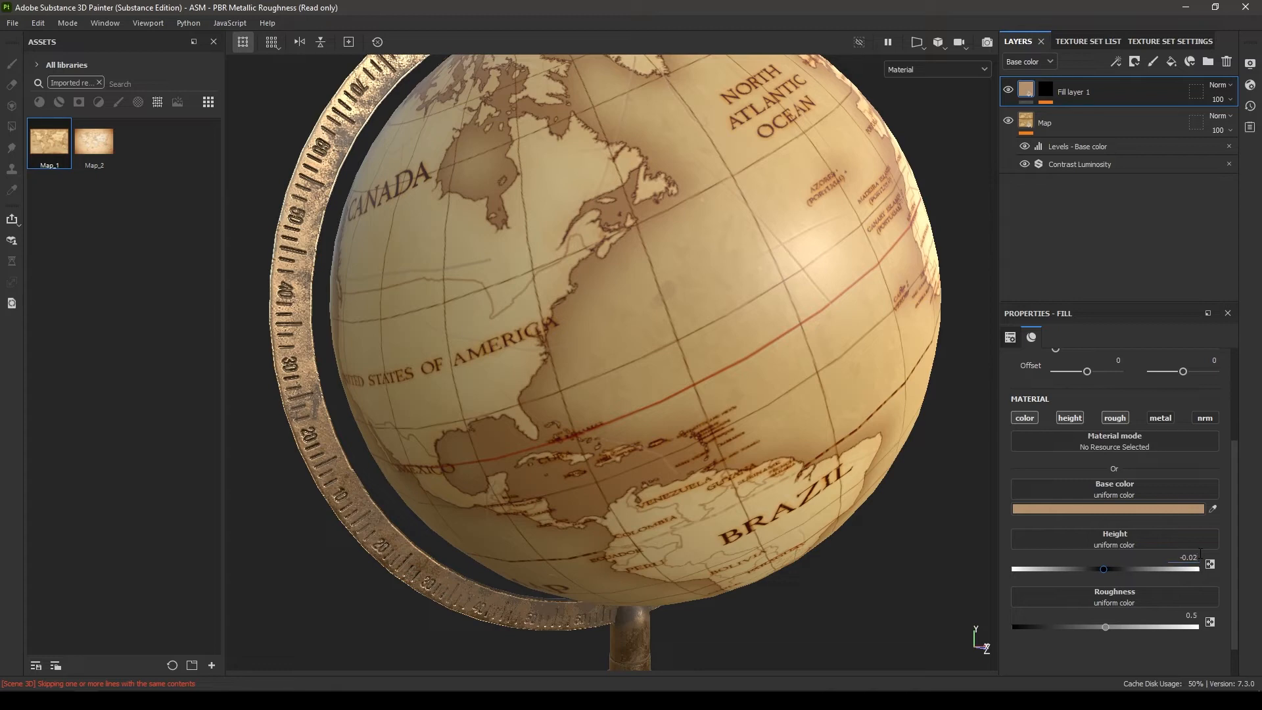
{"action": "left_click", "coordinate": [1010, 337]}
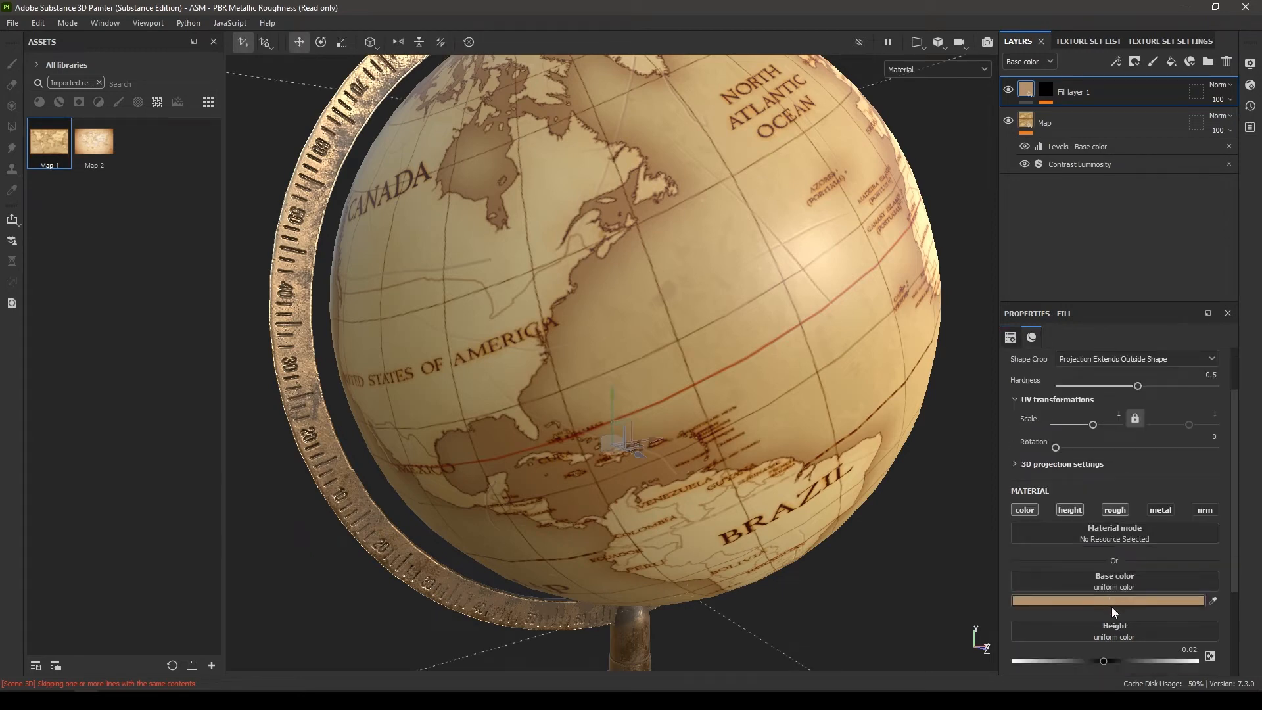
{"action": "left_click", "coordinate": [1047, 92]}
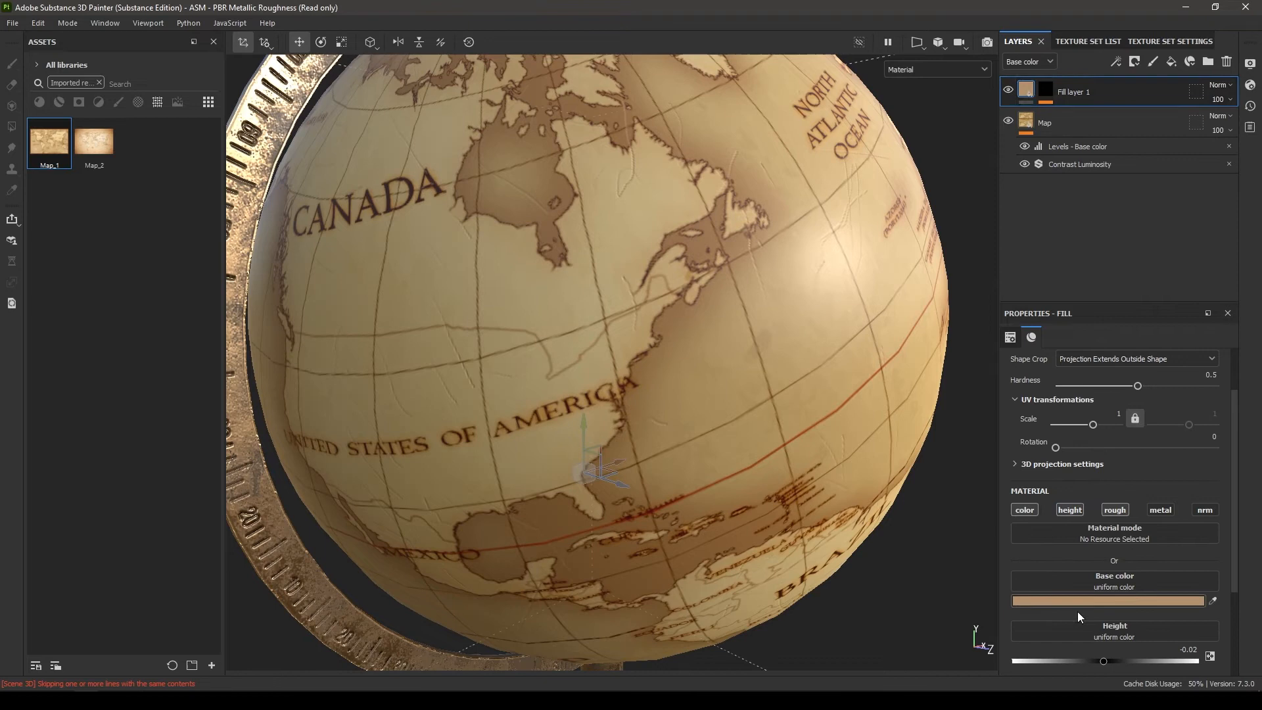
Step: Change the scratch fill layer's base colour to a darker brown
{"action": "left_click", "coordinate": [1109, 599]}
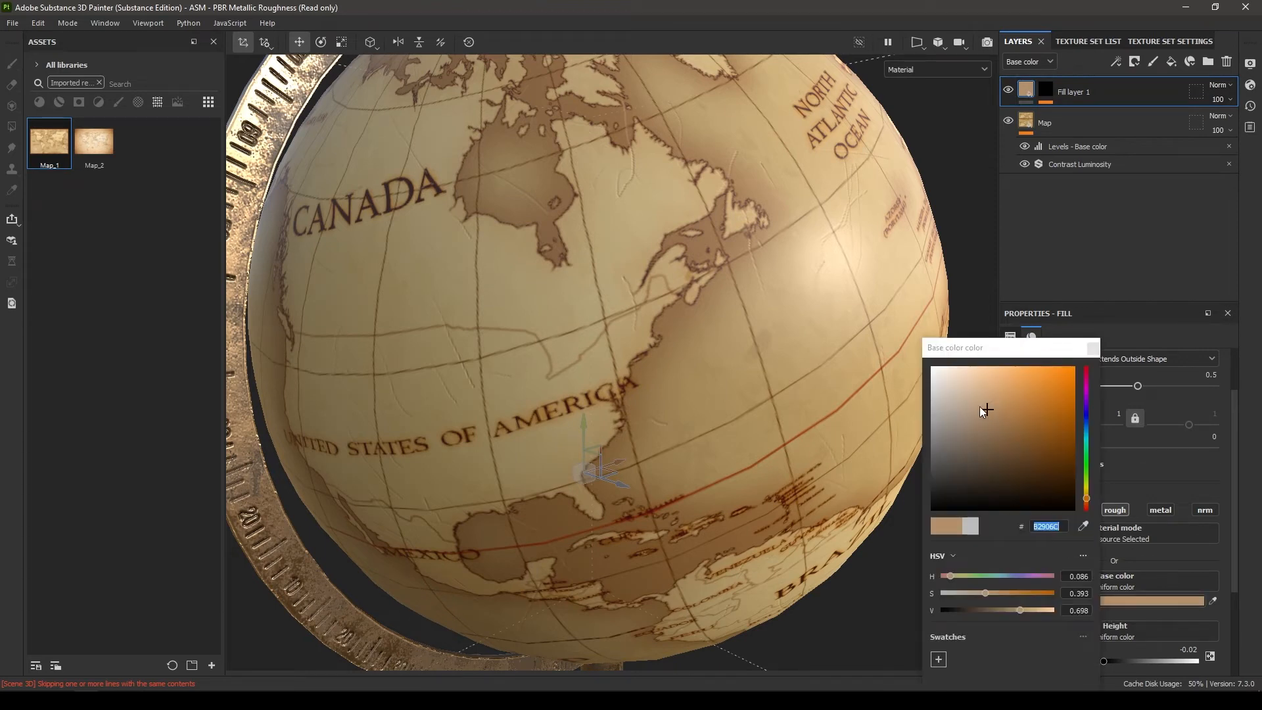
{"action": "left_click", "coordinate": [997, 445]}
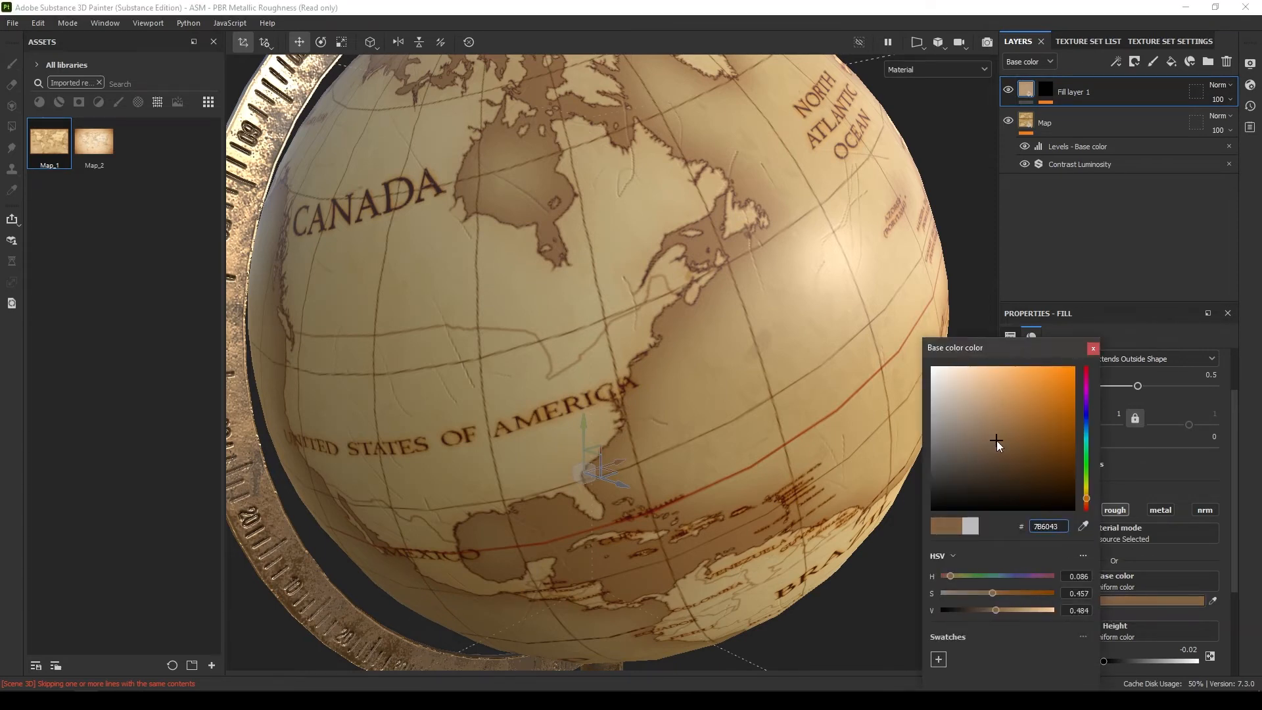
{"action": "left_click", "coordinate": [998, 392]}
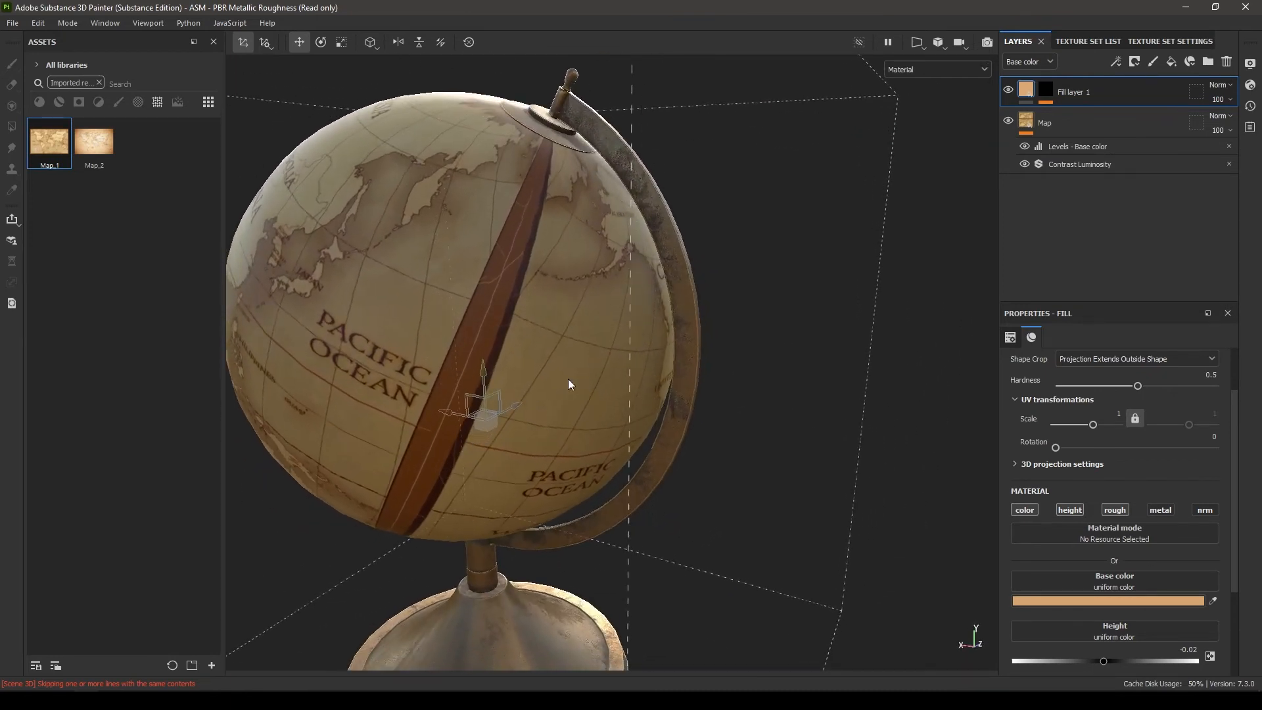
Step: Shift the Map layer's UV offset to about 0.004, -0.226 in the 3D/2D view, then return to 3D only
{"action": "left_click", "coordinate": [915, 42]}
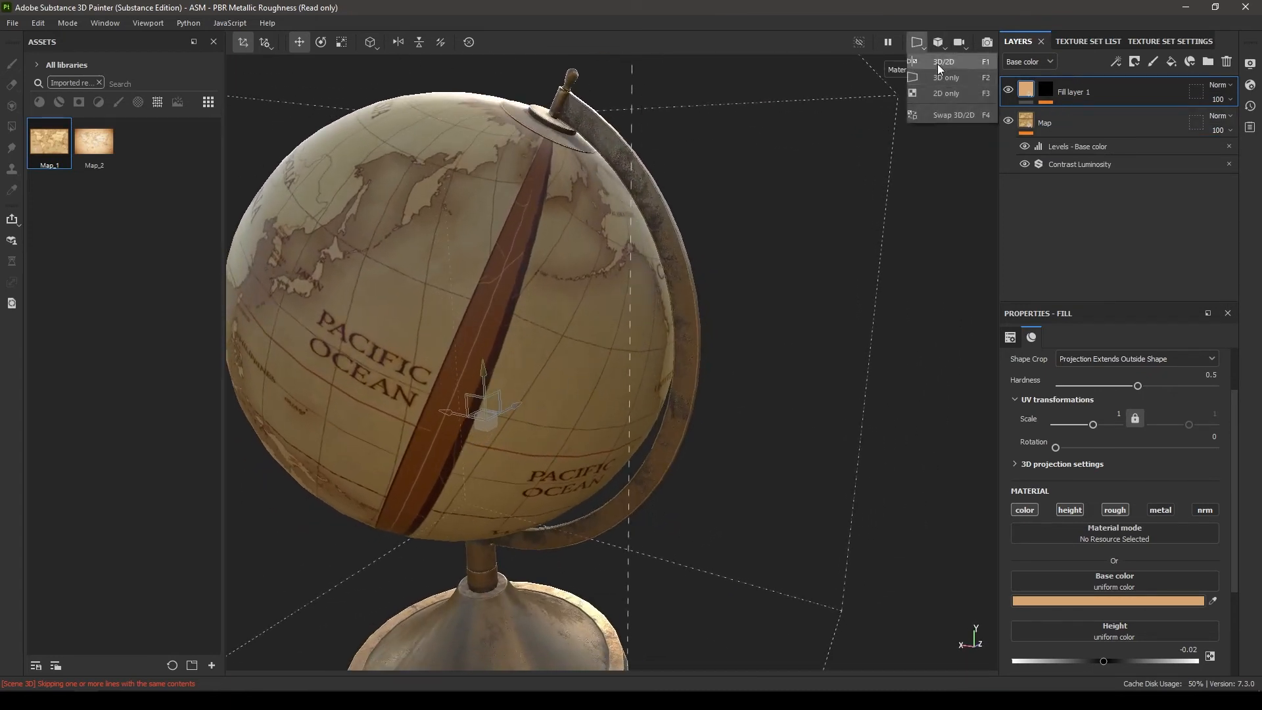
{"action": "left_click", "coordinate": [950, 61]}
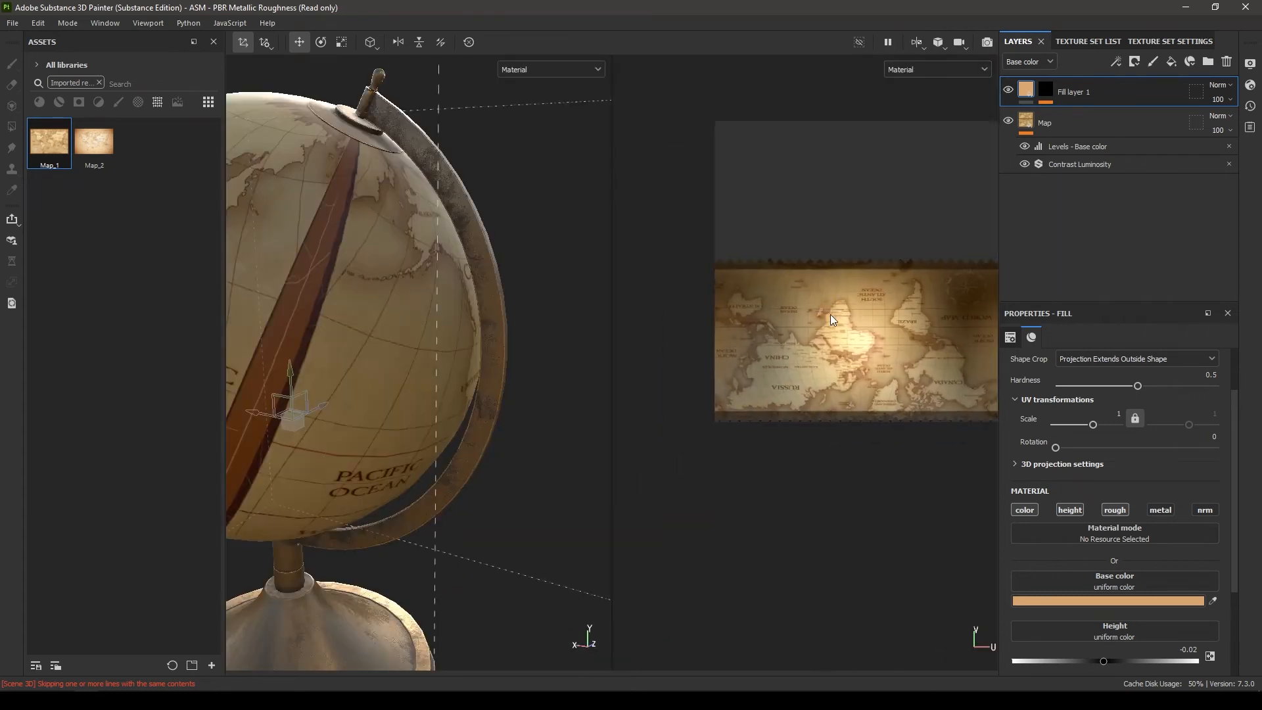
{"action": "left_click", "coordinate": [1044, 122]}
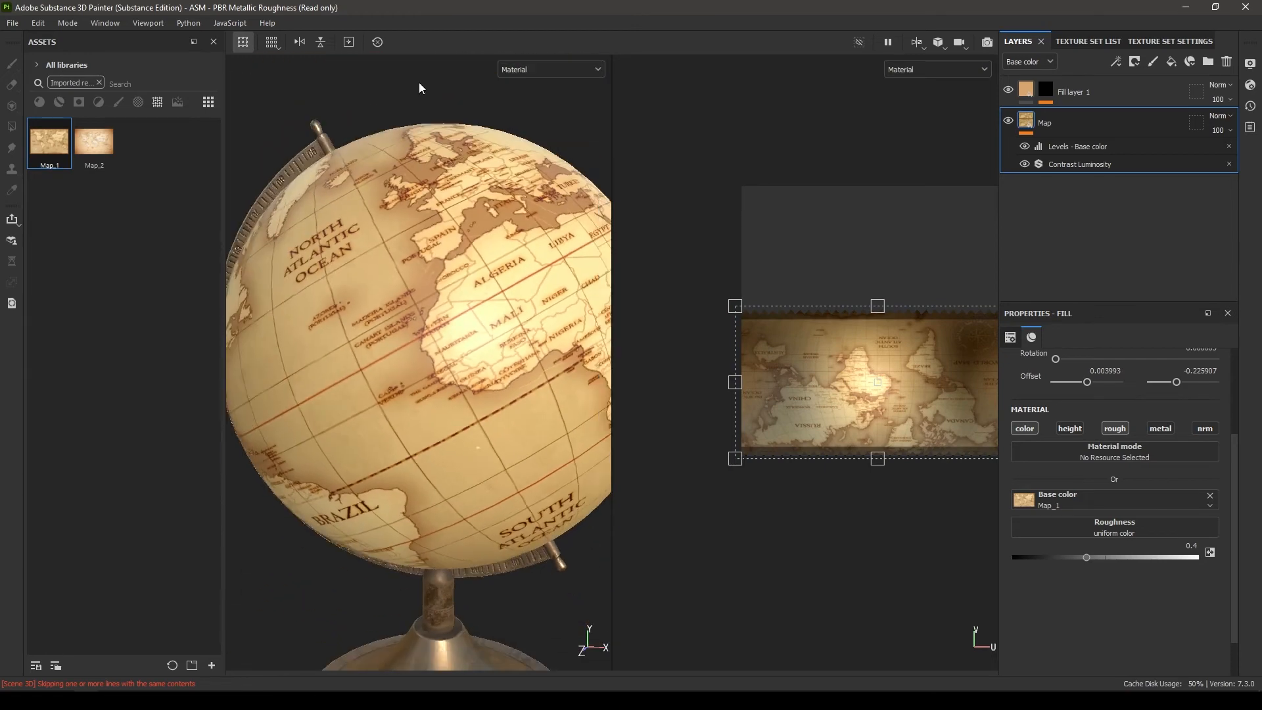
{"action": "left_click", "coordinate": [916, 42]}
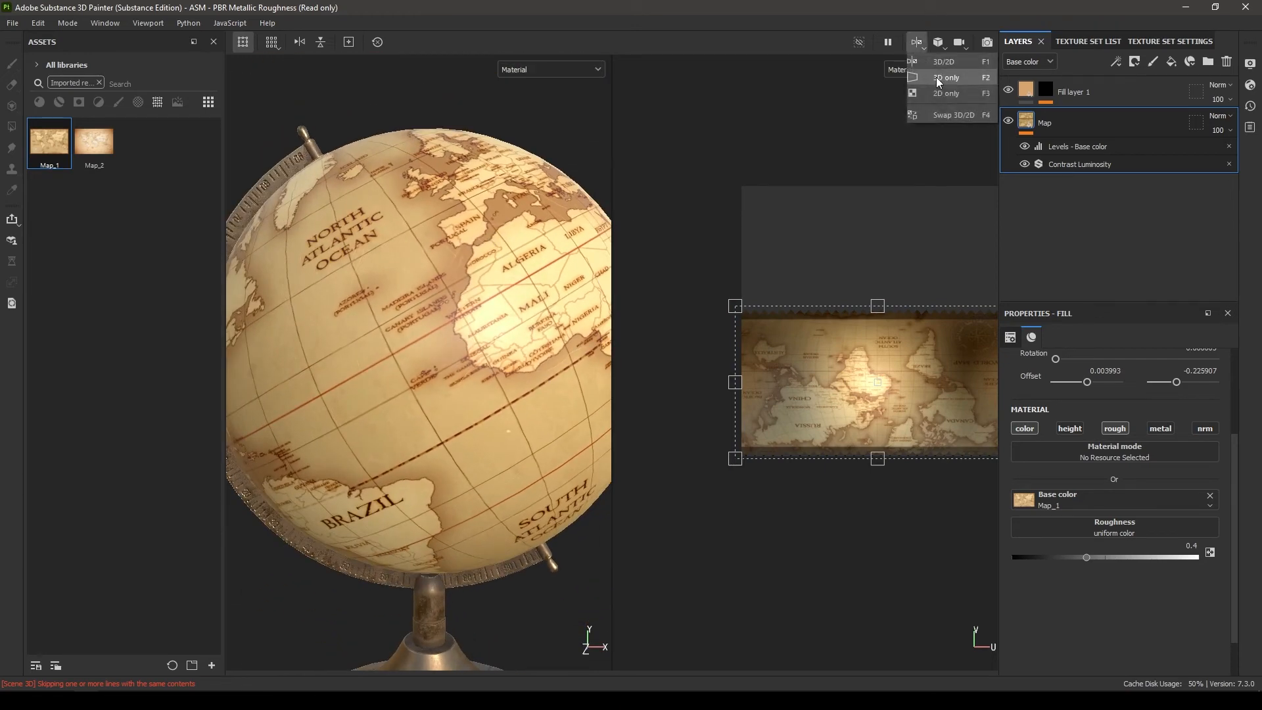
{"action": "left_click", "coordinate": [948, 78]}
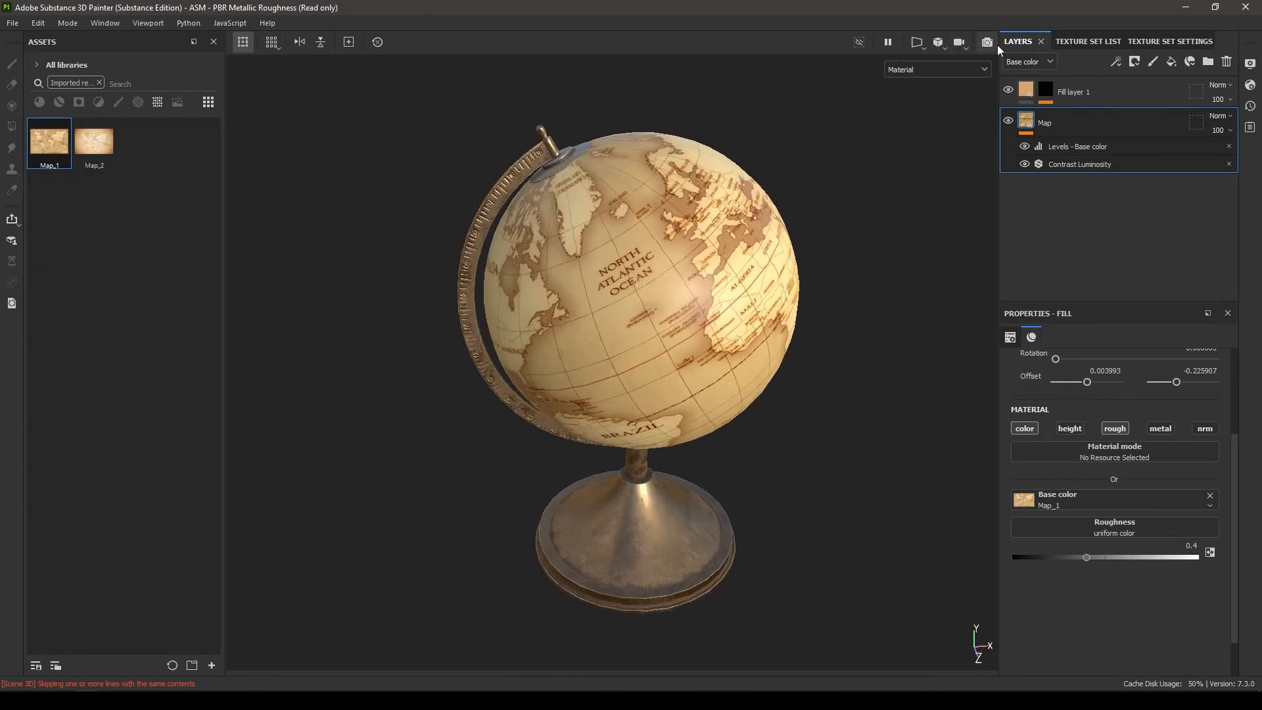
Step: Enable a plain grey Dome Clear color background and render Iray at 2048×2048
{"action": "left_click", "coordinate": [986, 42]}
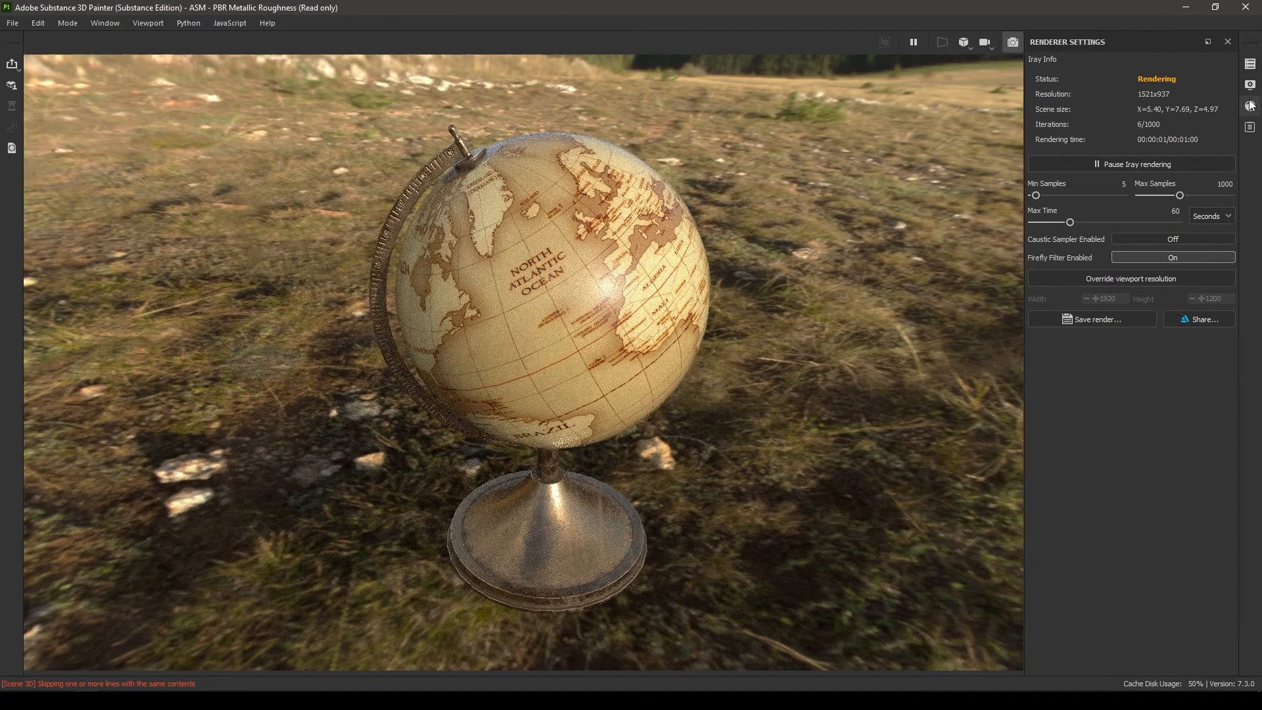
{"action": "left_click", "coordinate": [1250, 83]}
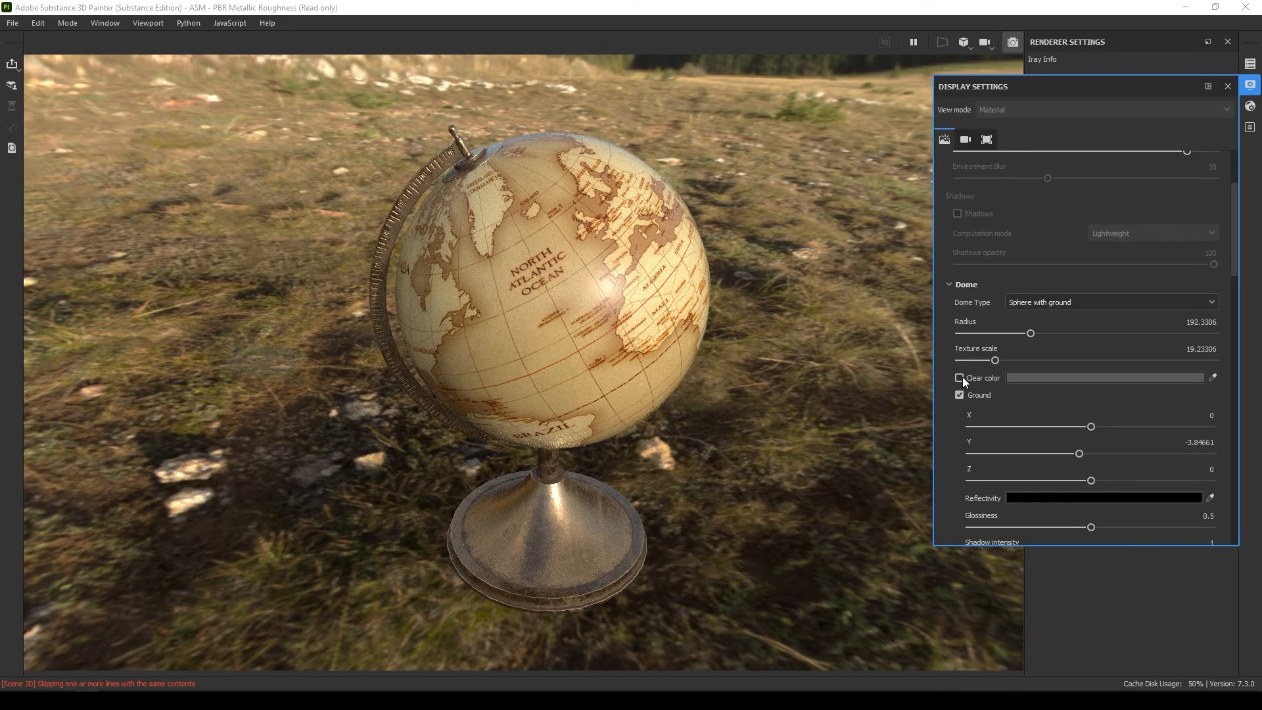
{"action": "left_click", "coordinate": [958, 378]}
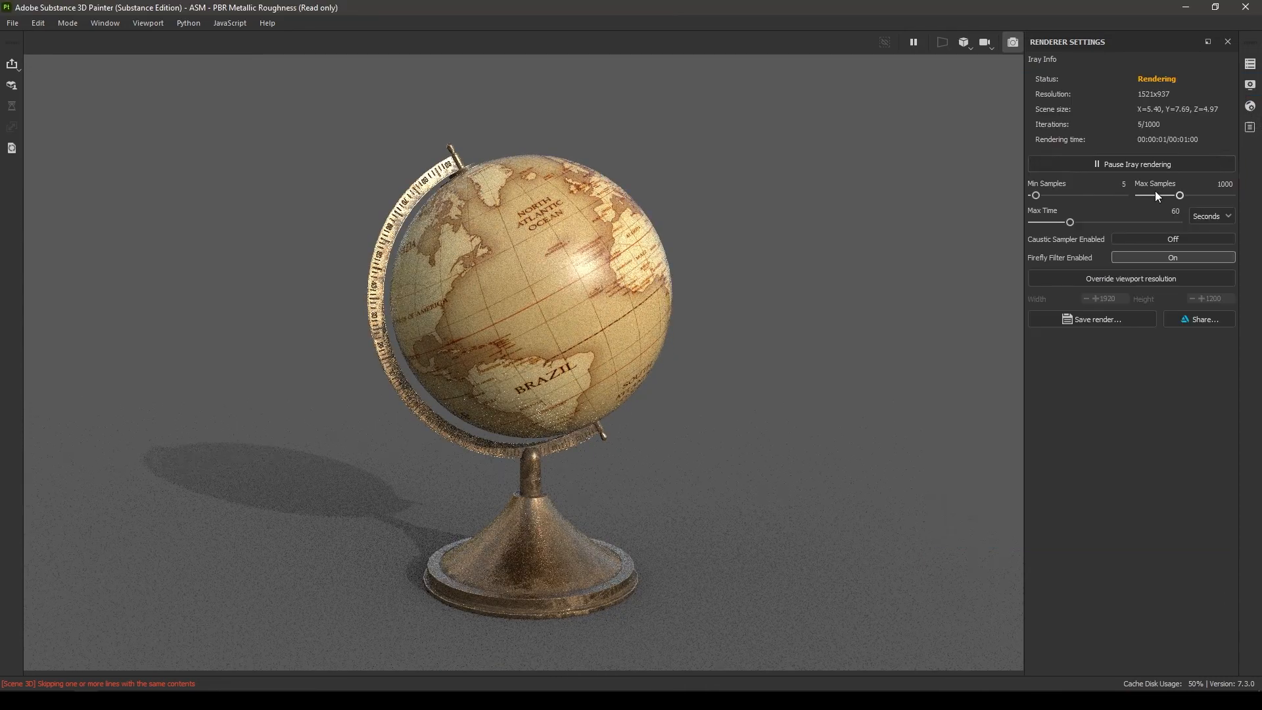
{"action": "left_click", "coordinate": [1130, 279]}
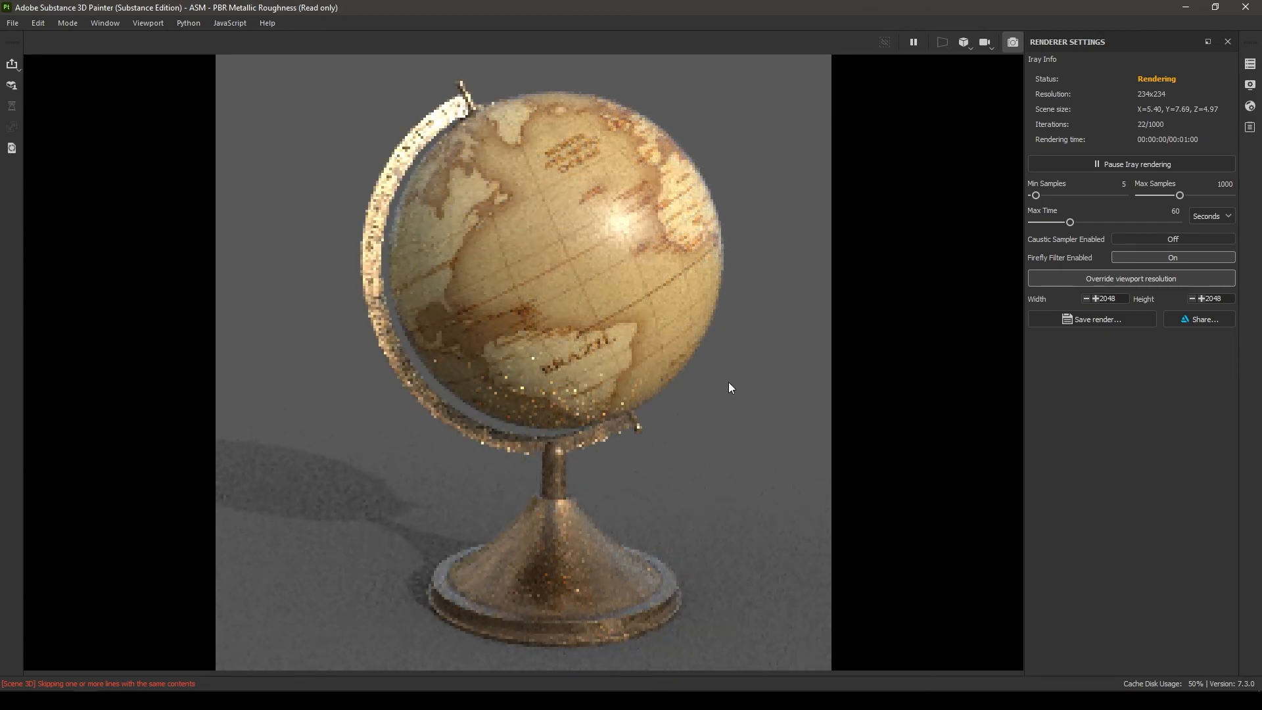
Step: Activate post effects with a Vignette at strength 0.89, then exit Iray rendering
{"action": "left_click", "coordinate": [1251, 105]}
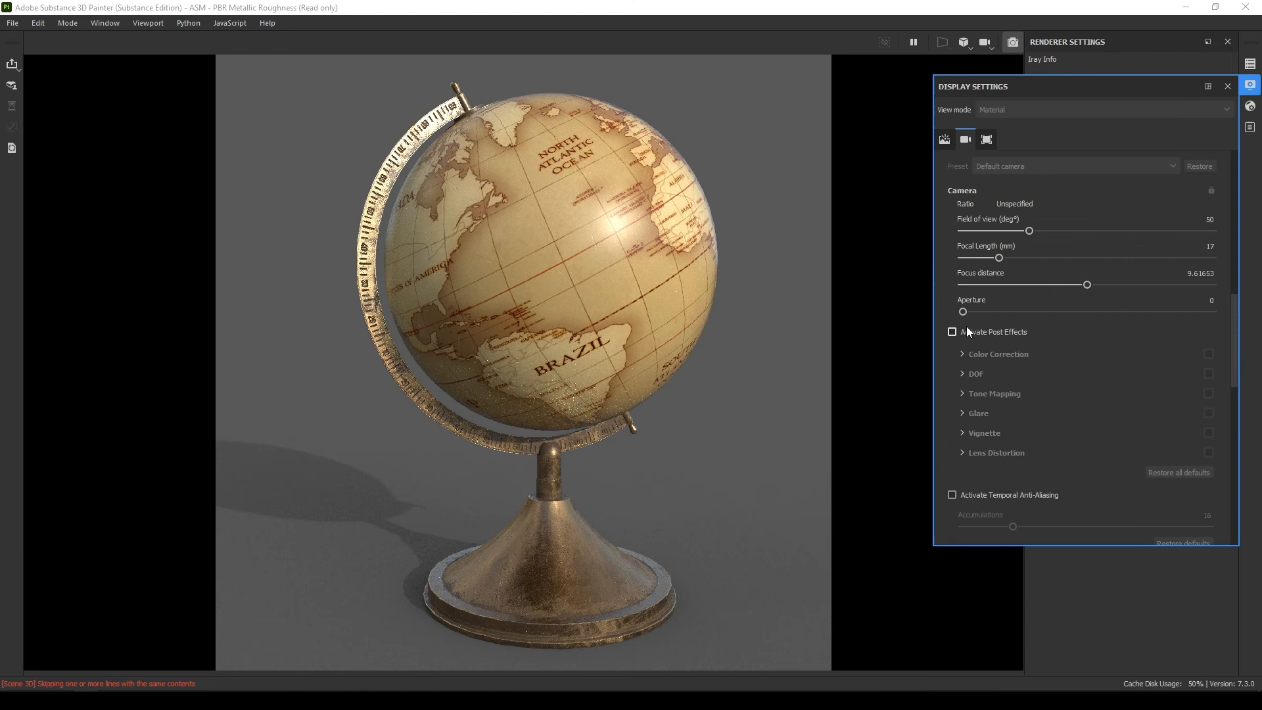
{"action": "left_click", "coordinate": [953, 332]}
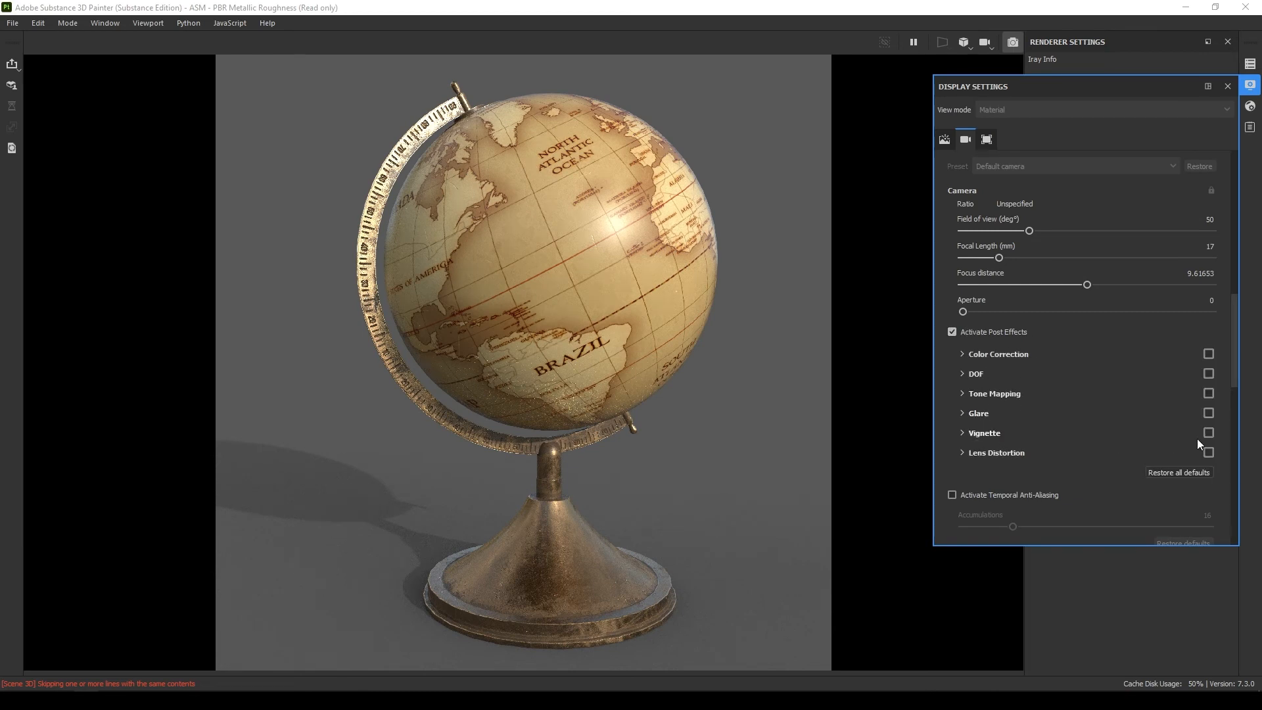
{"action": "left_click", "coordinate": [1208, 433]}
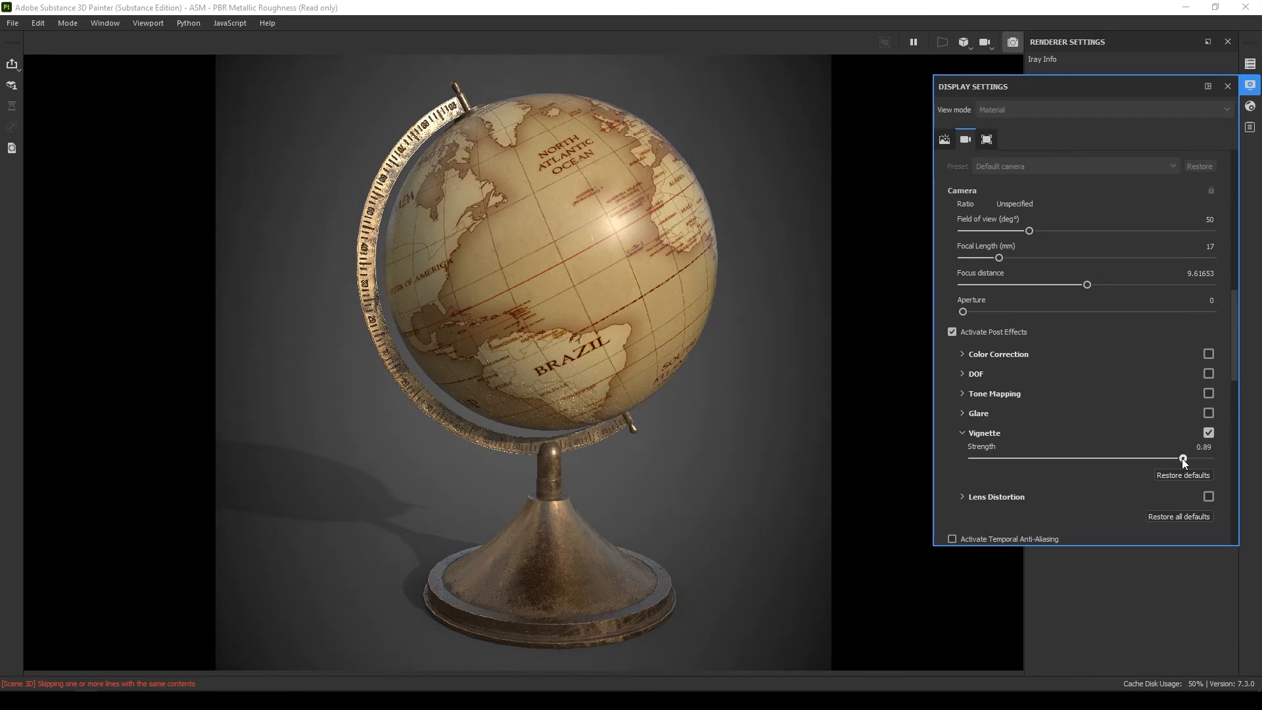
{"action": "left_click", "coordinate": [1012, 42]}
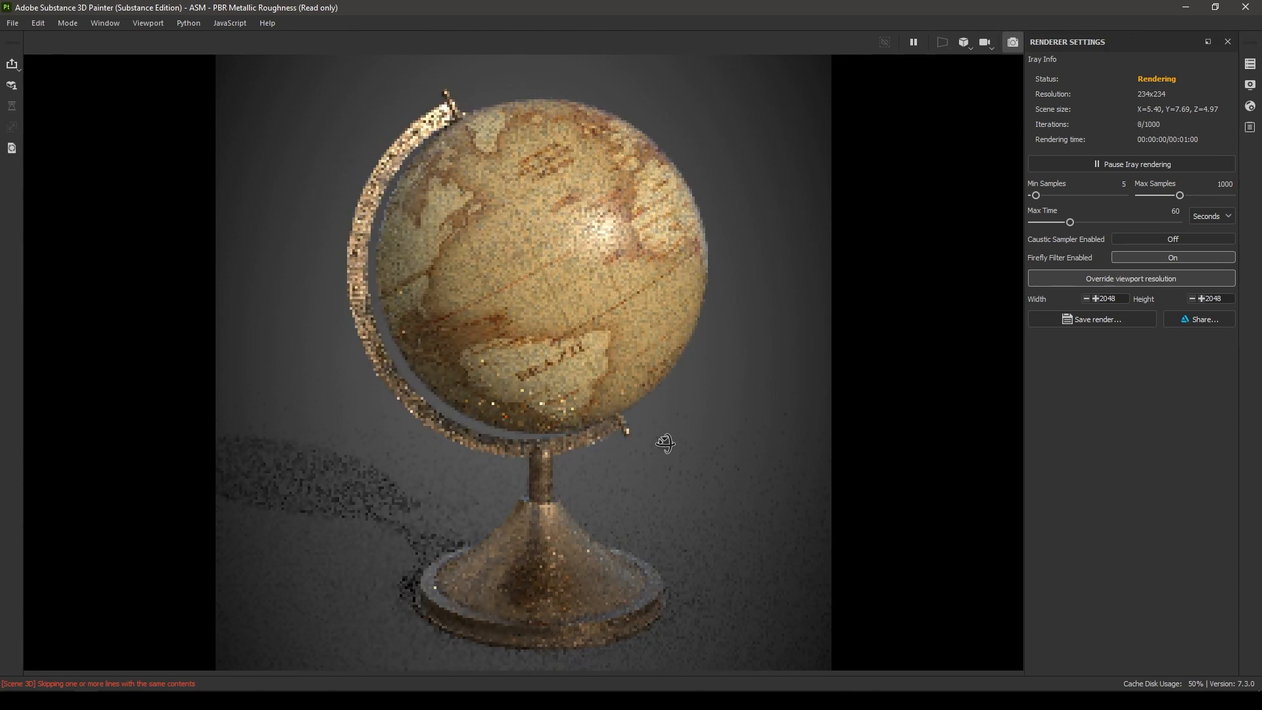
{"action": "left_click", "coordinate": [1130, 277]}
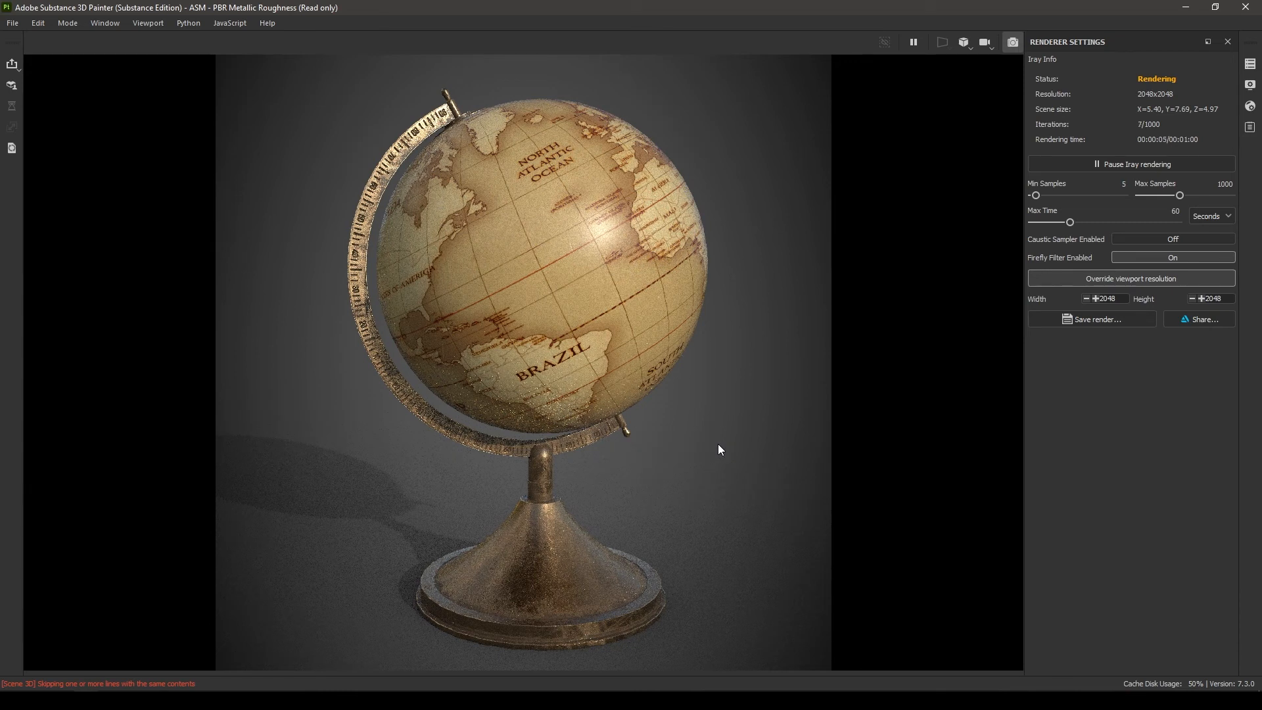
{"action": "mouse_move", "coordinate": [890, 325]}
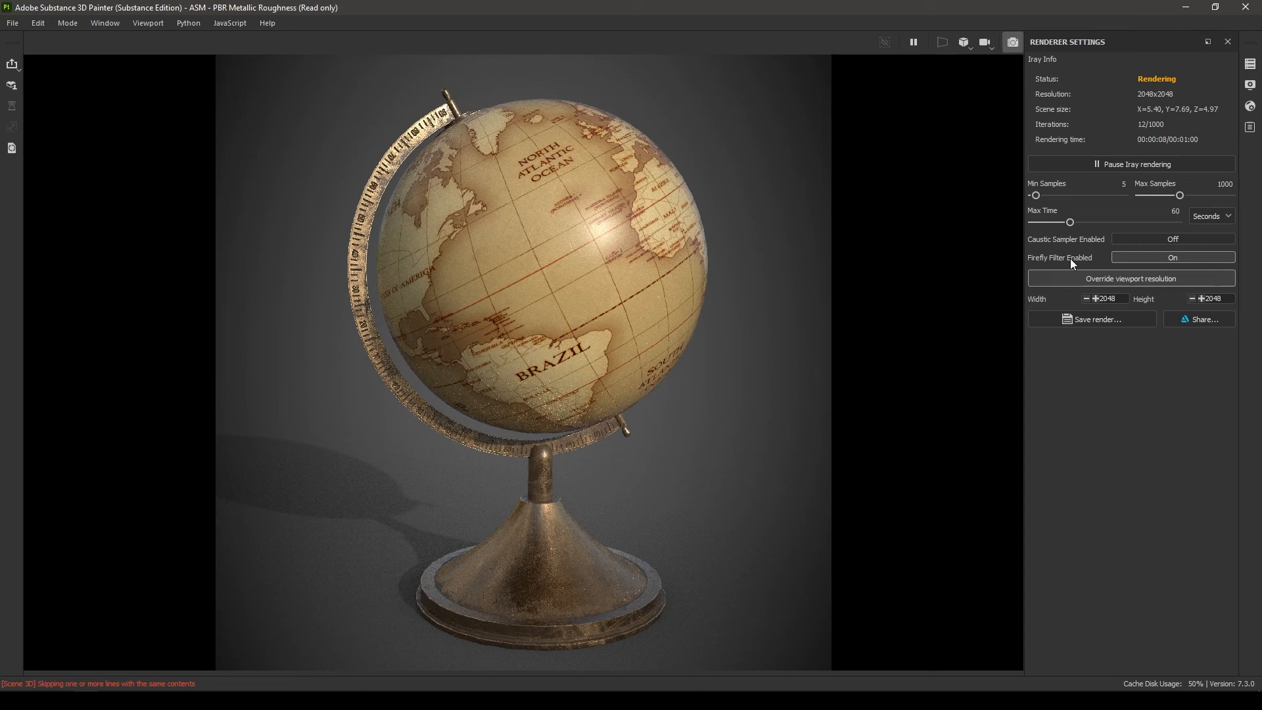
{"action": "left_click", "coordinate": [12, 22]}
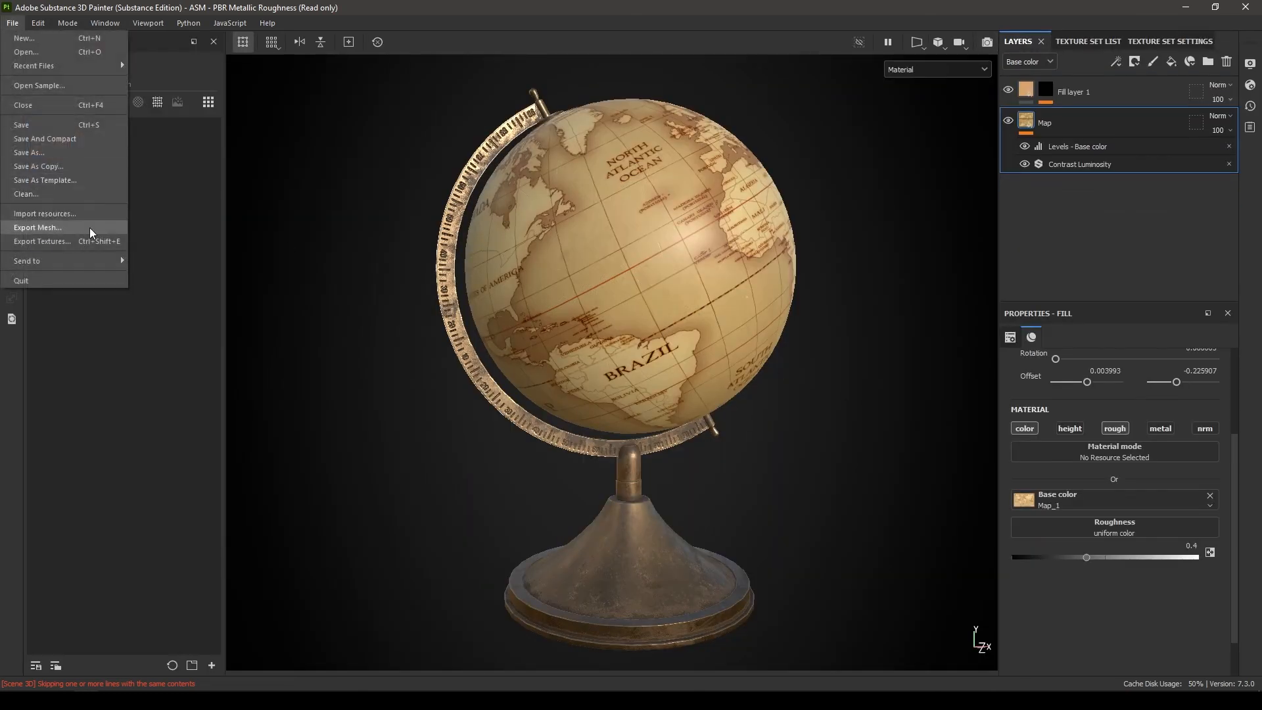
{"action": "mouse_move", "coordinate": [42, 241]}
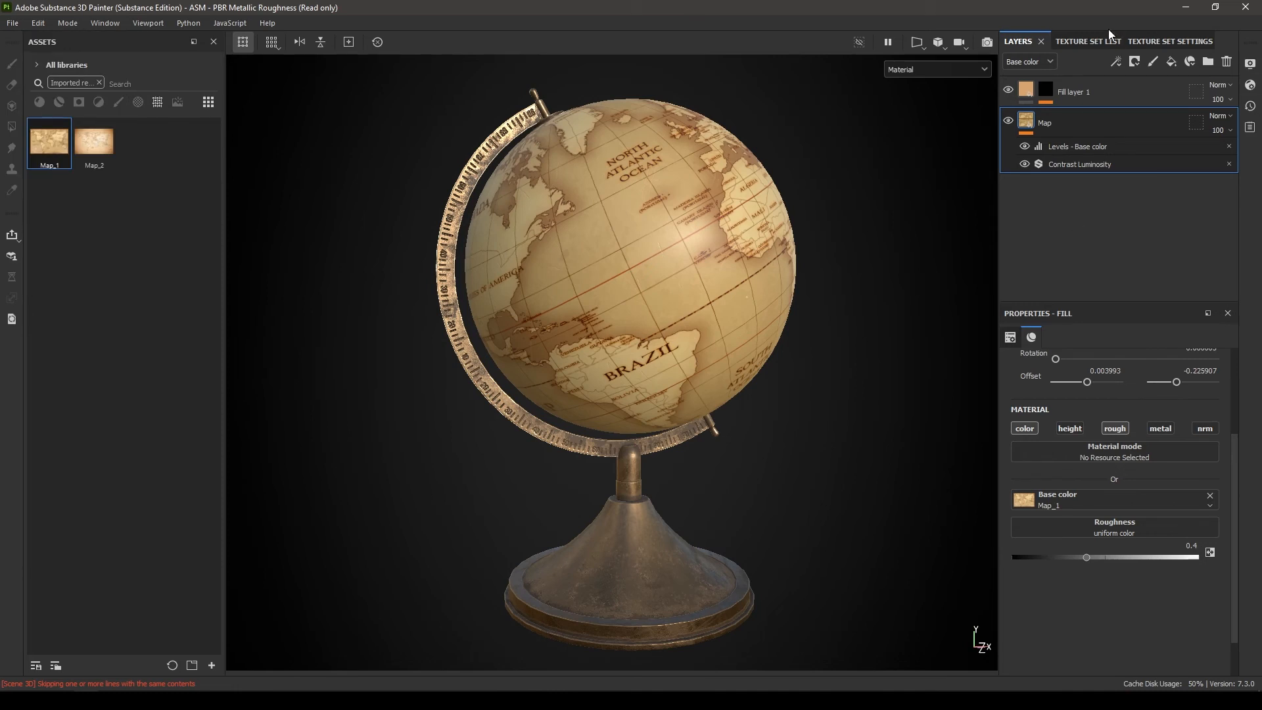
Step: Rename the two texture sets to Metal and Map in the Texture Set List
{"action": "left_click", "coordinate": [1087, 41]}
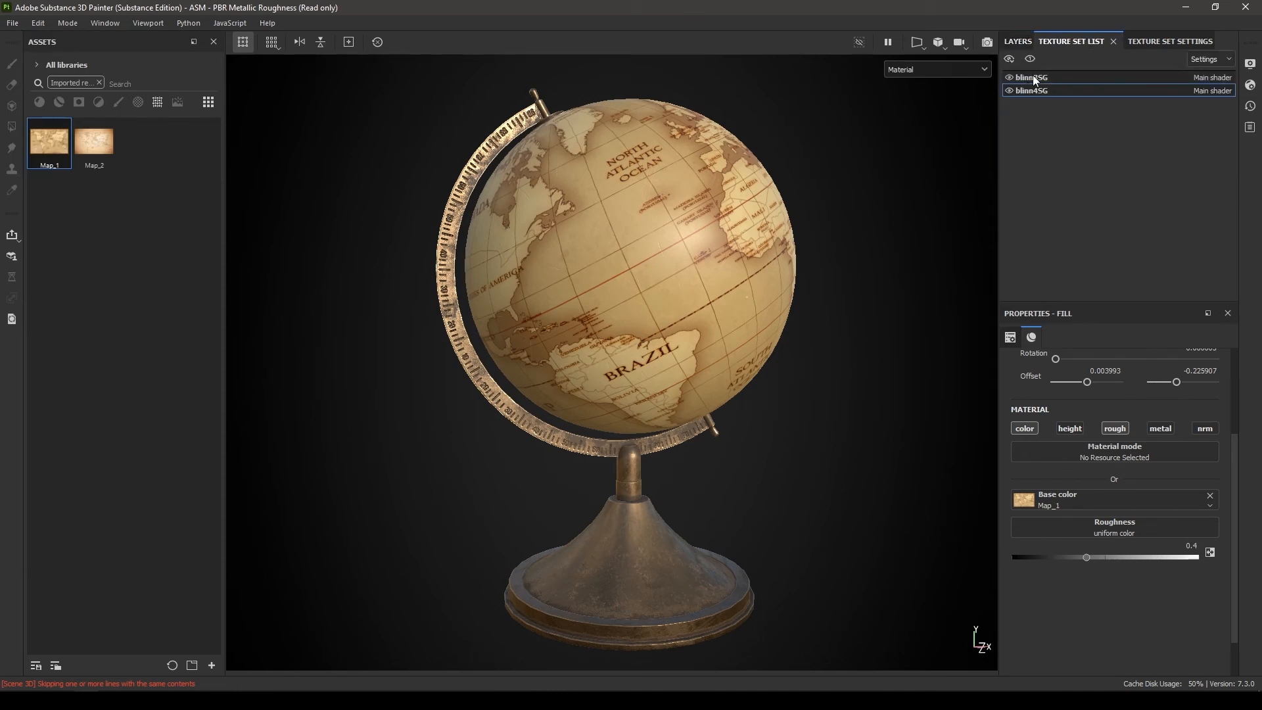
{"action": "left_click", "coordinate": [1069, 428]}
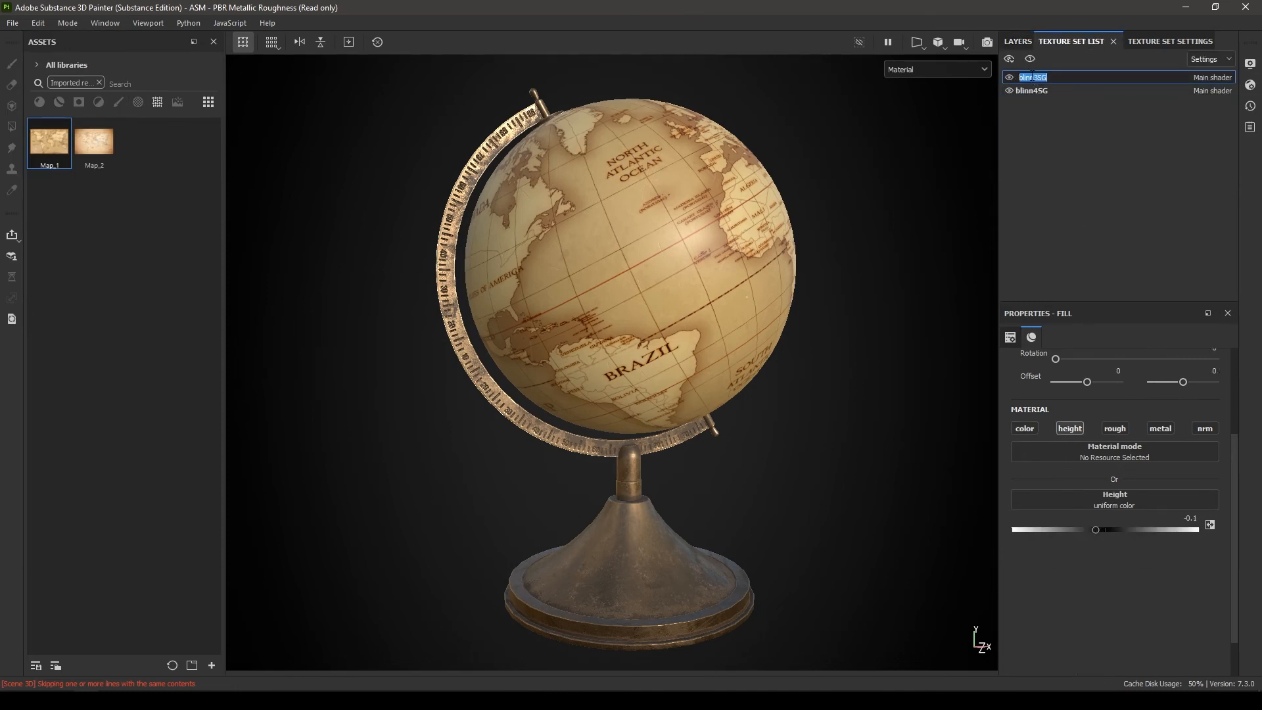
{"action": "type", "text": "Metal"}
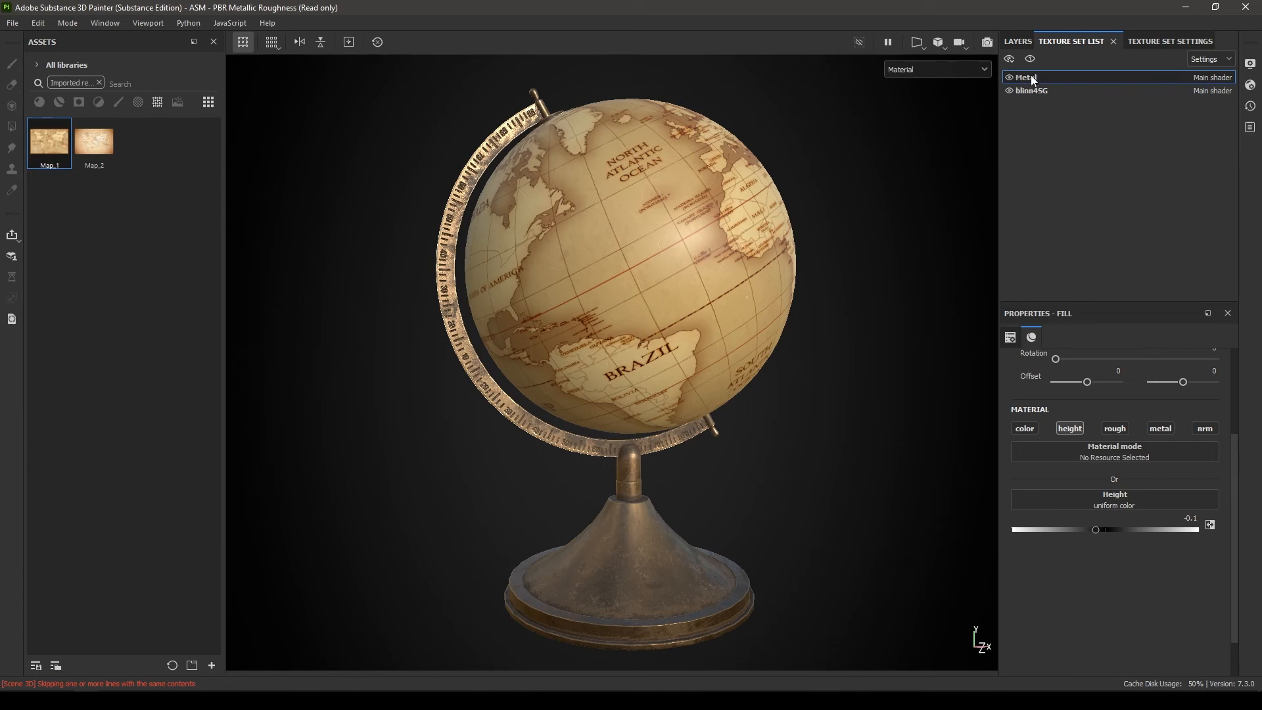
{"action": "left_click", "coordinate": [1033, 90]}
{"action": "type", "text": "Map"}
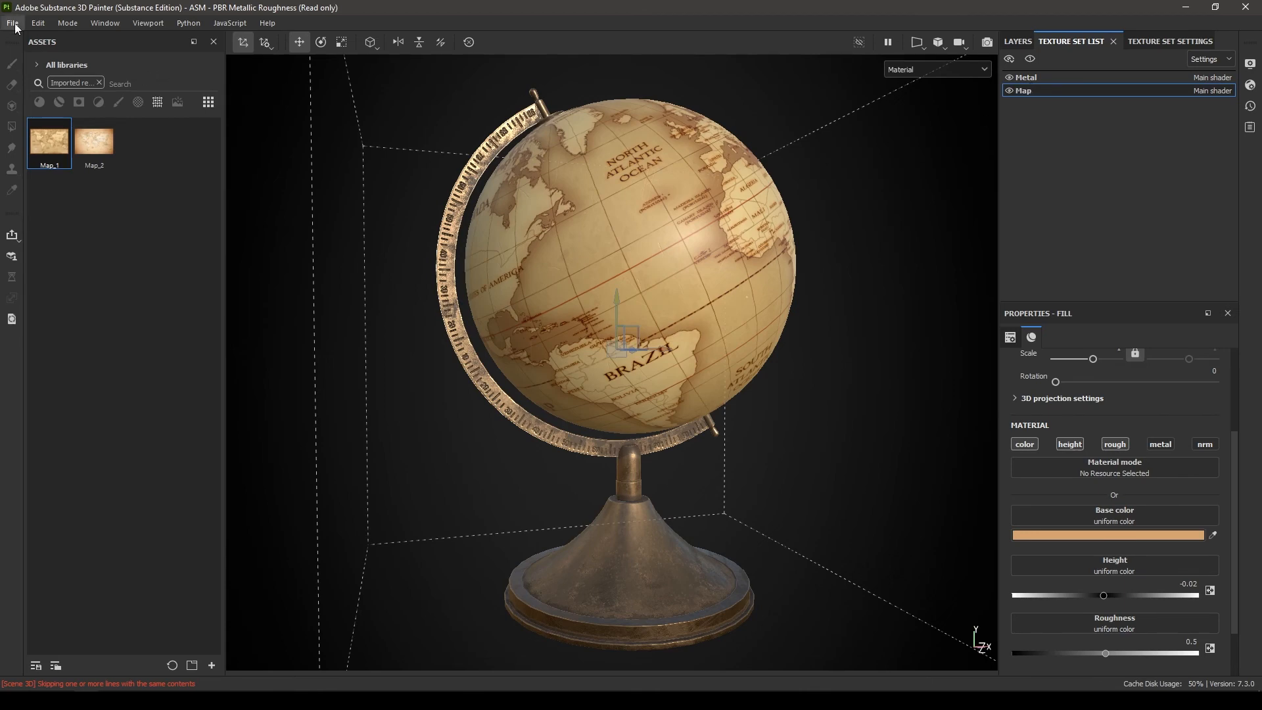
Step: Export Map and Metal as 4096 Arnold (AiStandard) PNGs to Globe/sourceimages/texture
{"action": "left_click", "coordinate": [14, 23]}
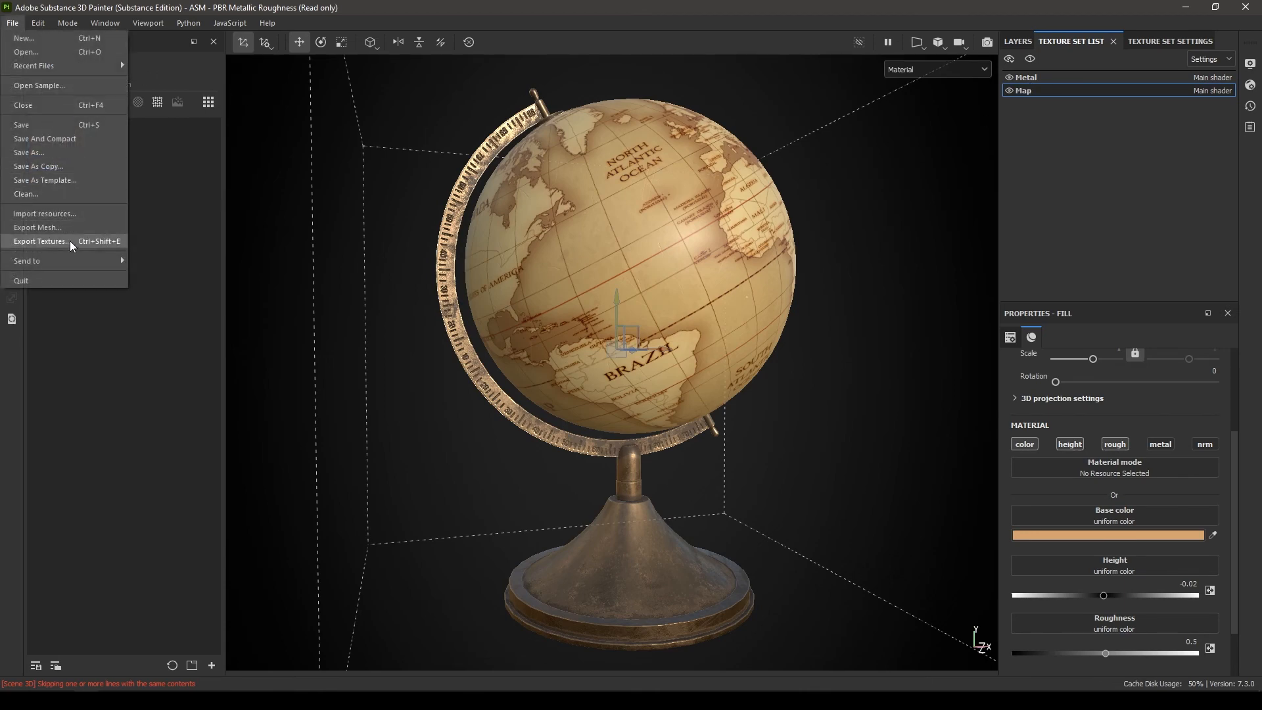
{"action": "left_click", "coordinate": [40, 242]}
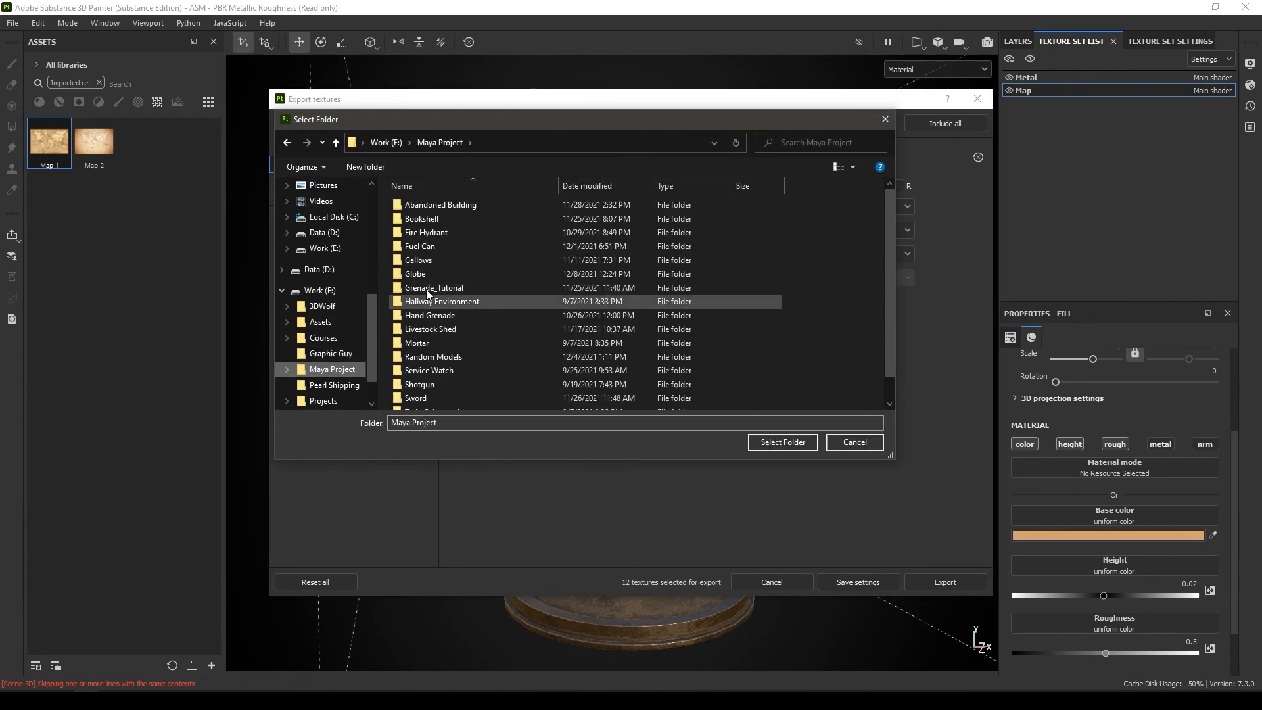
{"action": "double_click", "coordinate": [415, 274]}
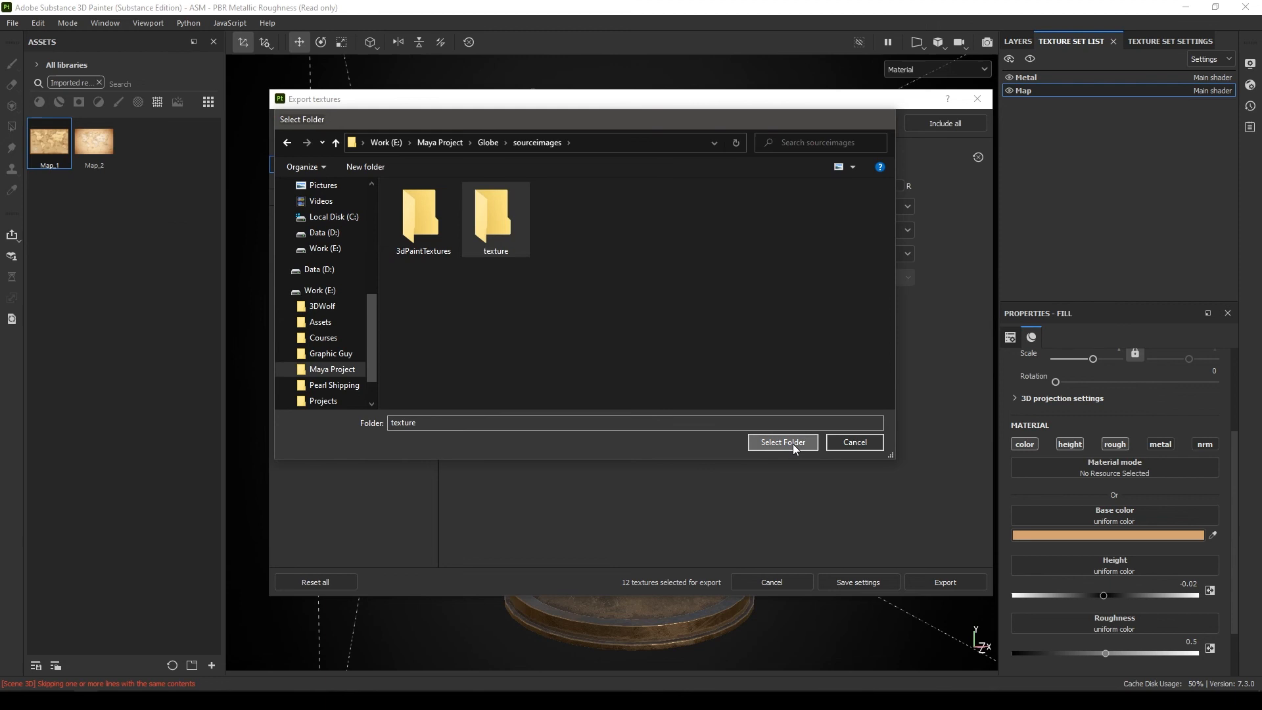
{"action": "left_click", "coordinate": [781, 442]}
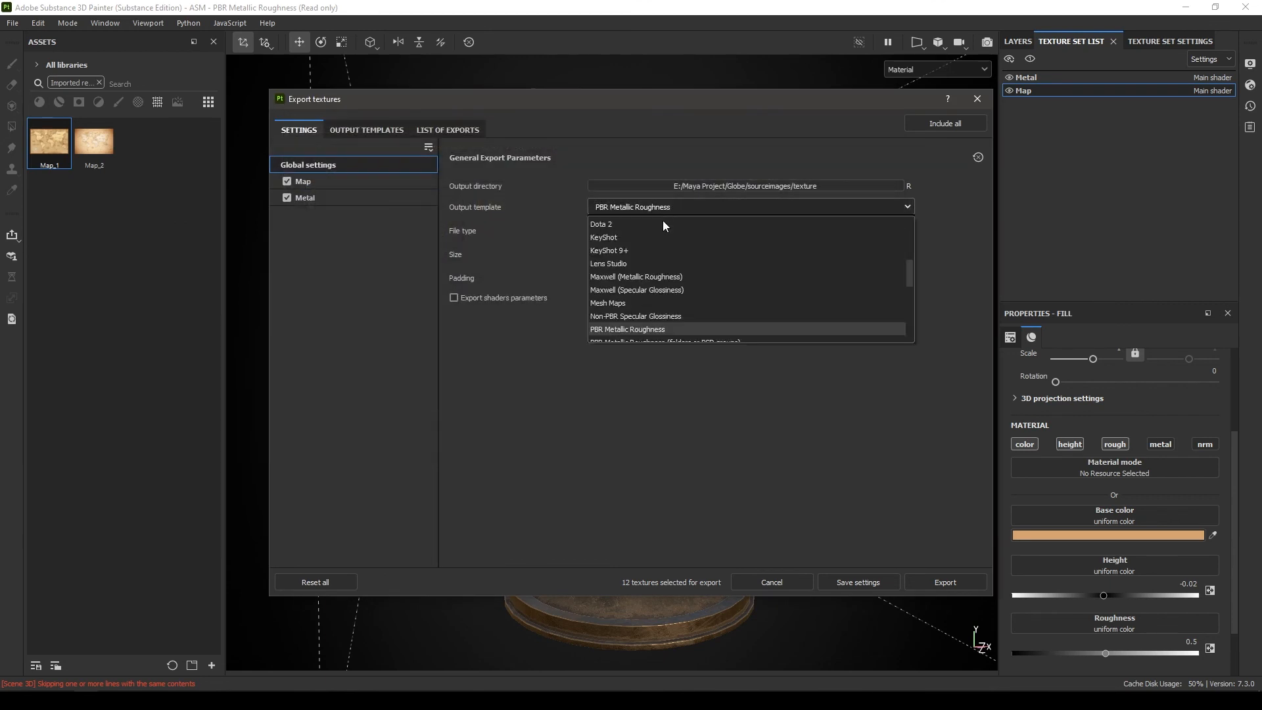
{"action": "scroll", "scroll_direction": "up", "scroll_amount": 3}
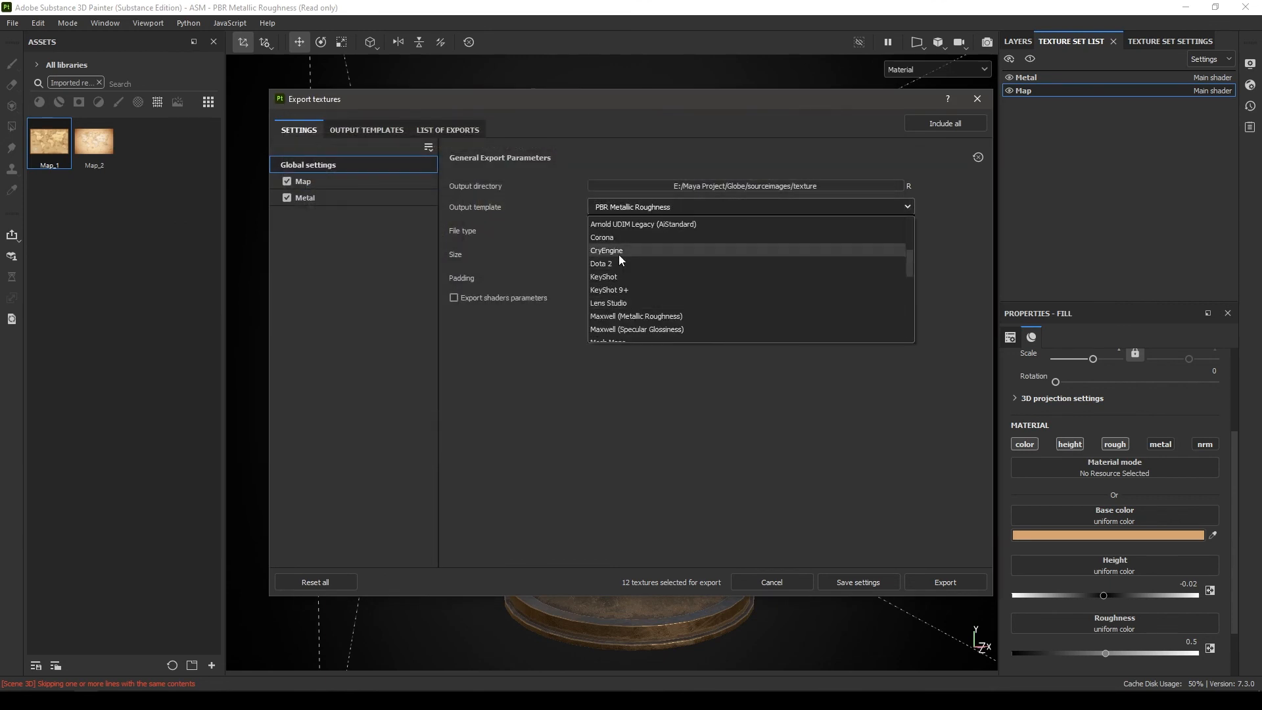
{"action": "left_click", "coordinate": [635, 223]}
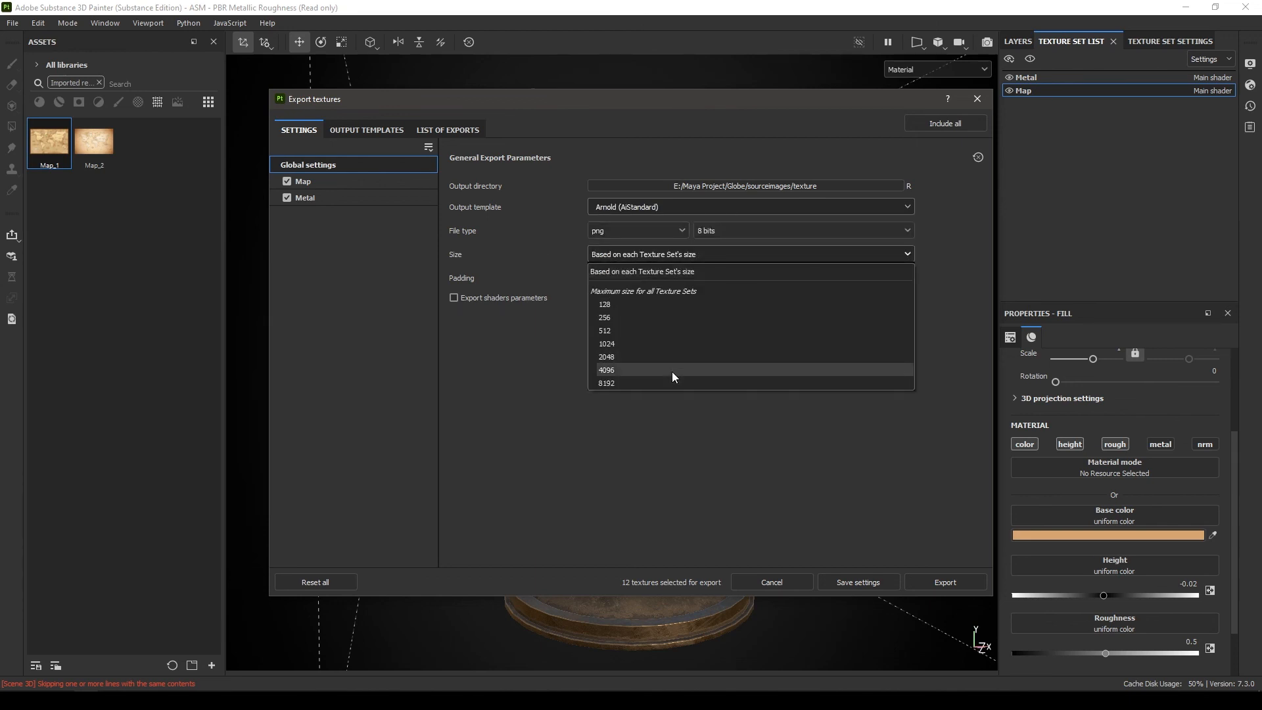
{"action": "left_click", "coordinate": [606, 369]}
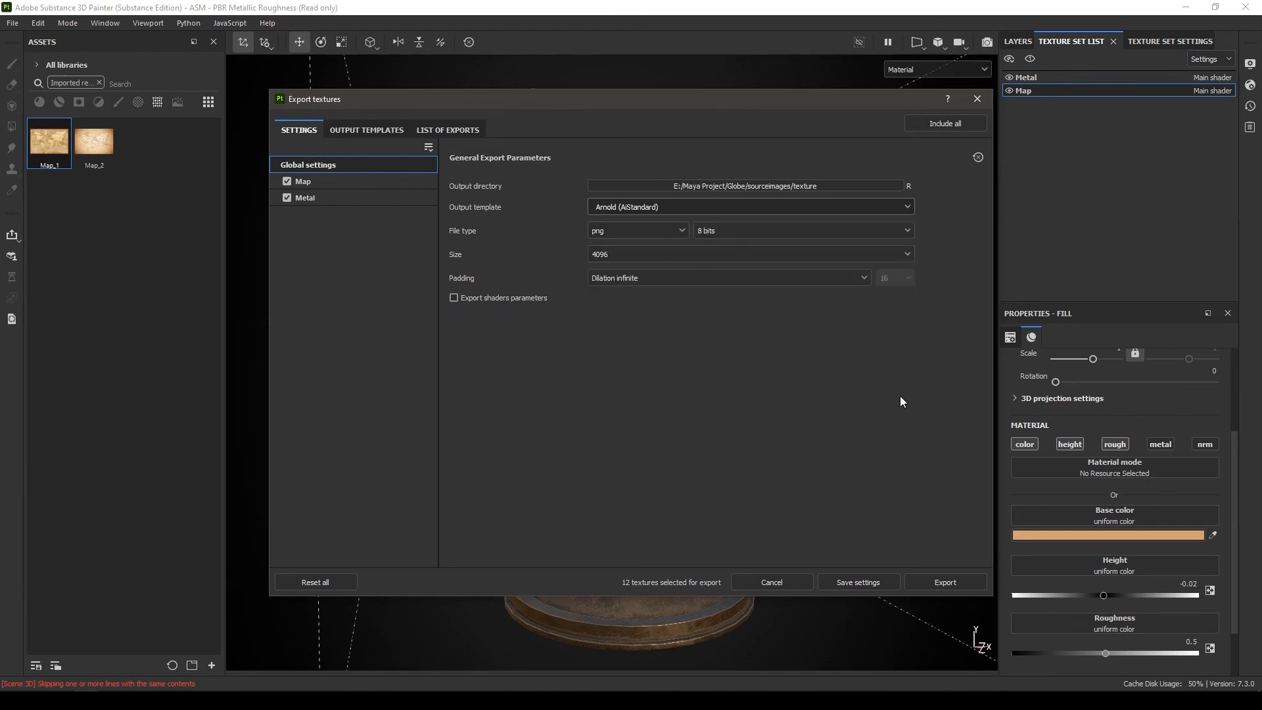
{"action": "mouse_move", "coordinate": [945, 582]}
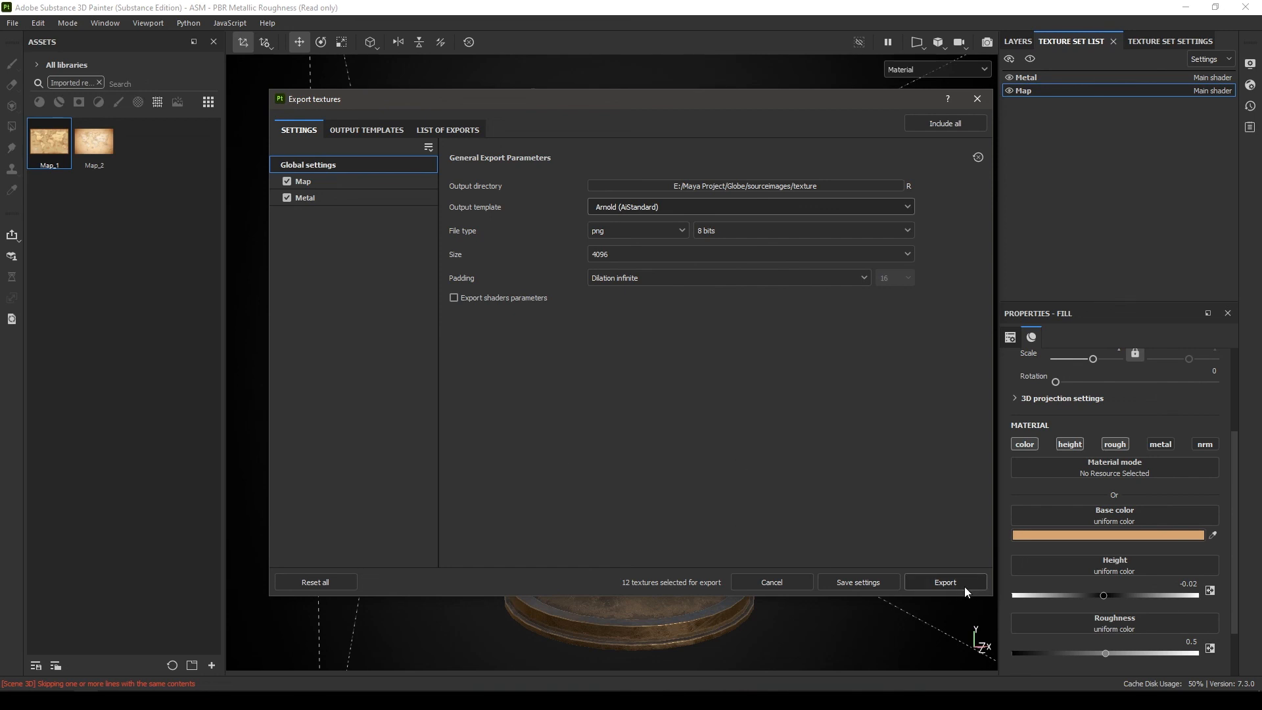
{"action": "left_click", "coordinate": [943, 582]}
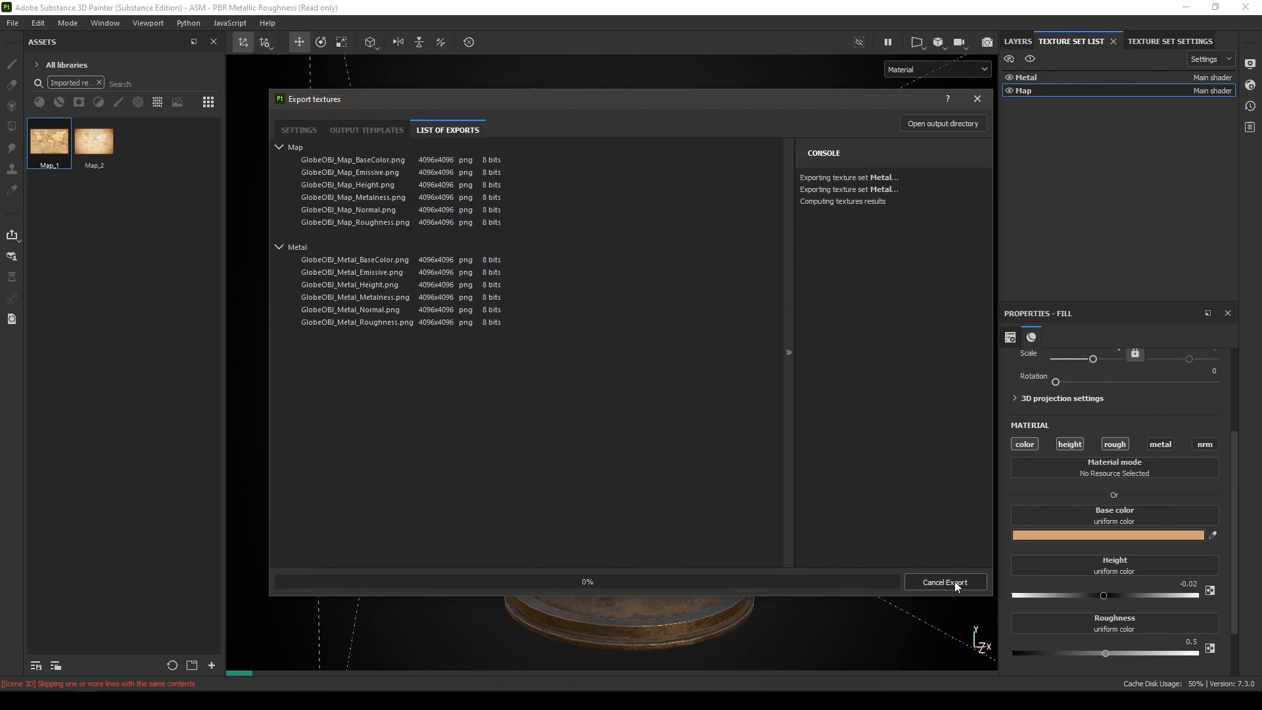